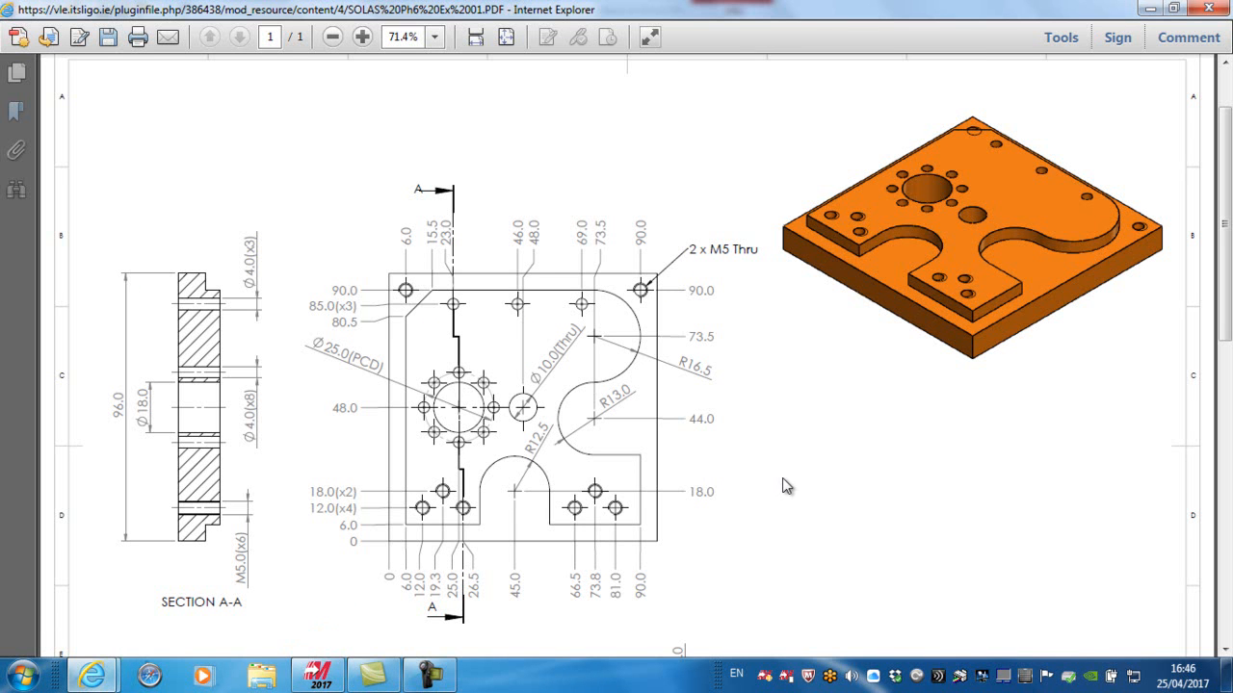
pyautogui.moveTo(499, 313)
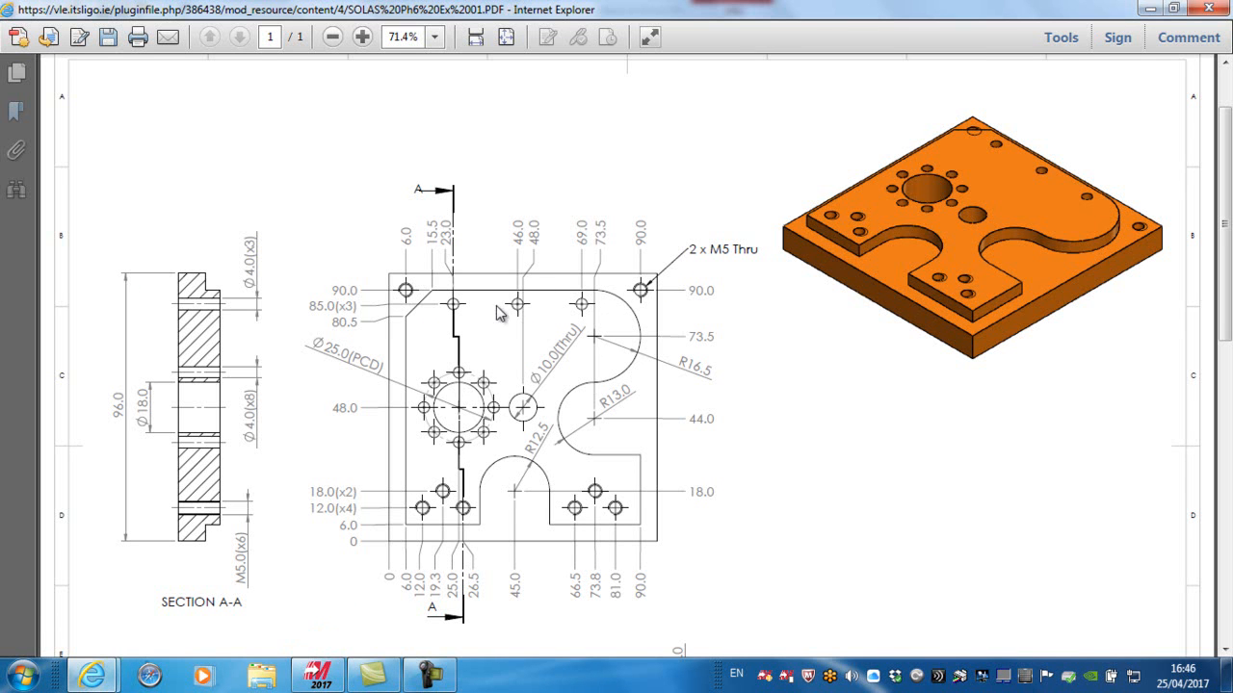
pyautogui.moveTo(443, 497)
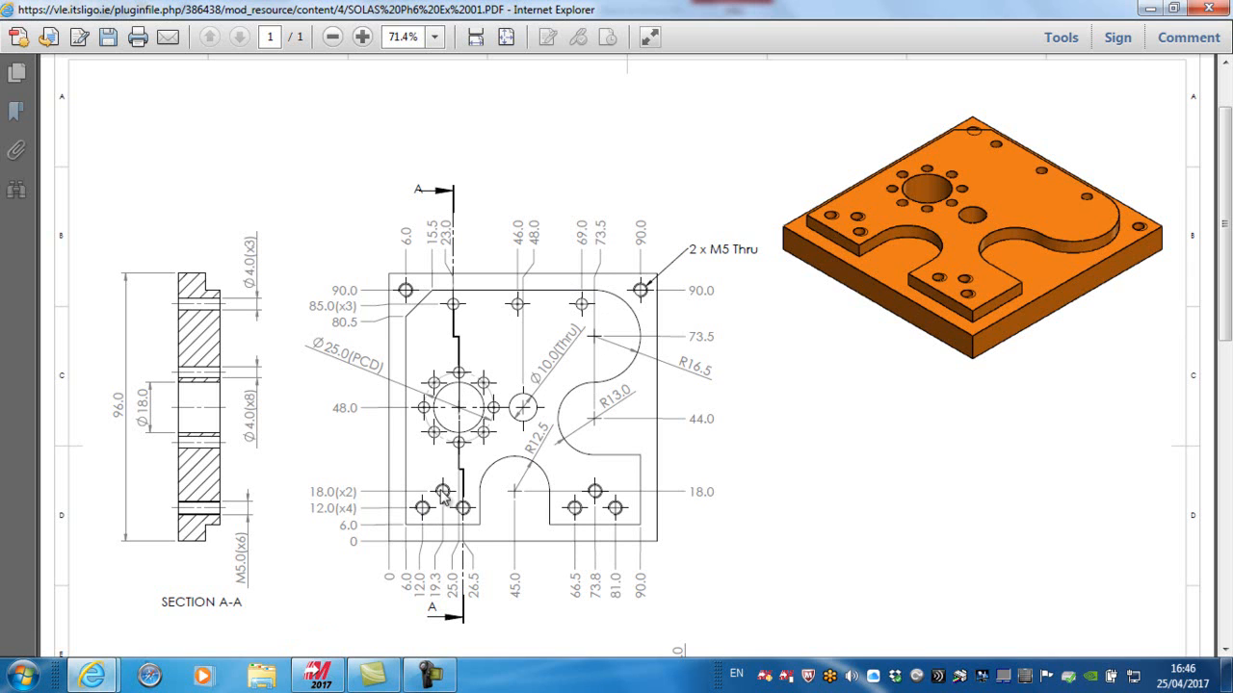
pyautogui.moveTo(665, 497)
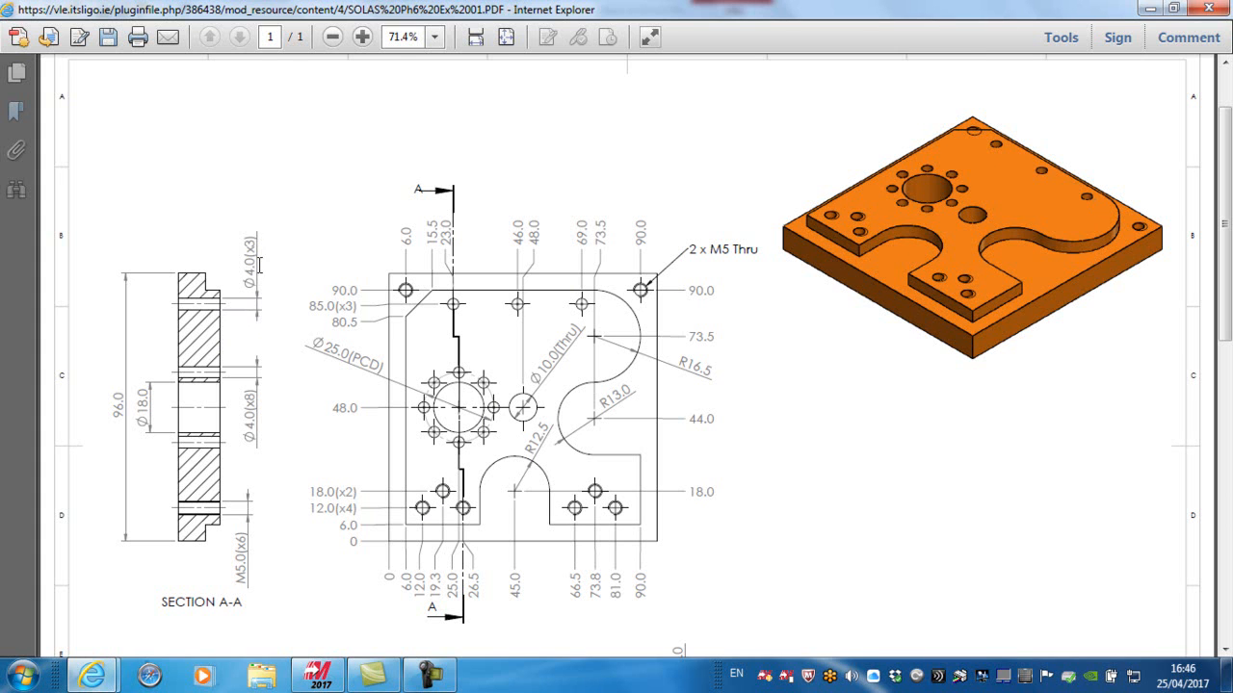
pyautogui.moveTo(301, 414)
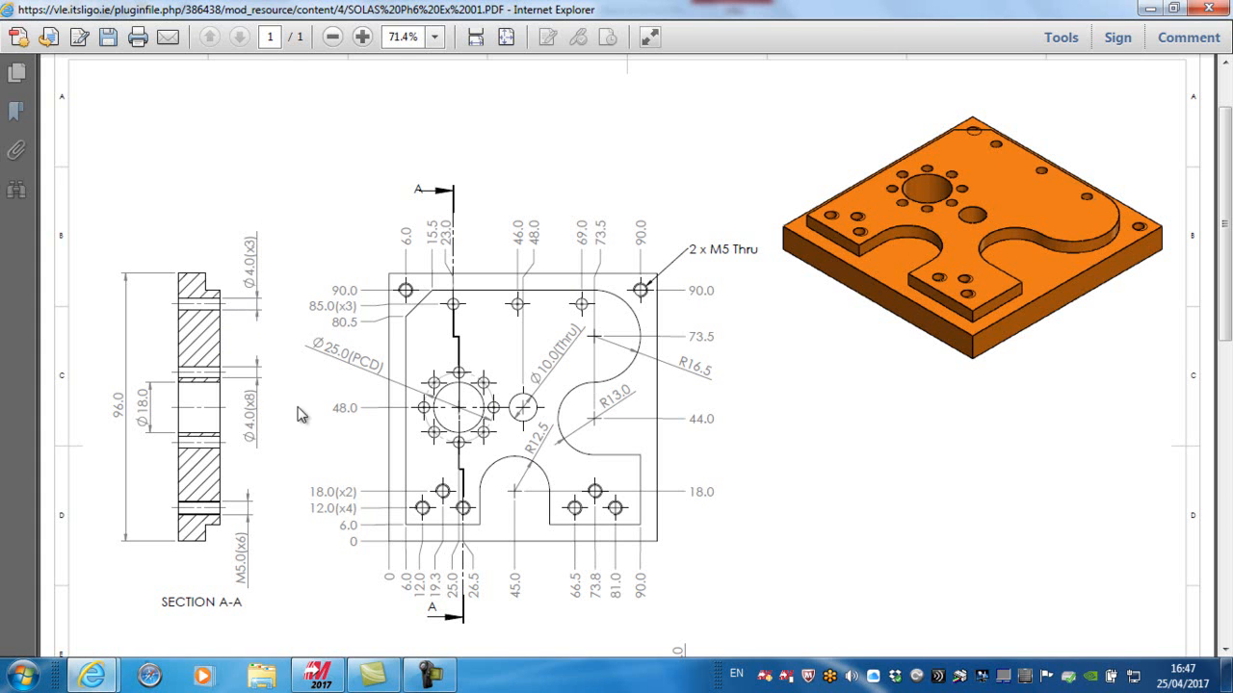
pyautogui.moveTo(683, 244)
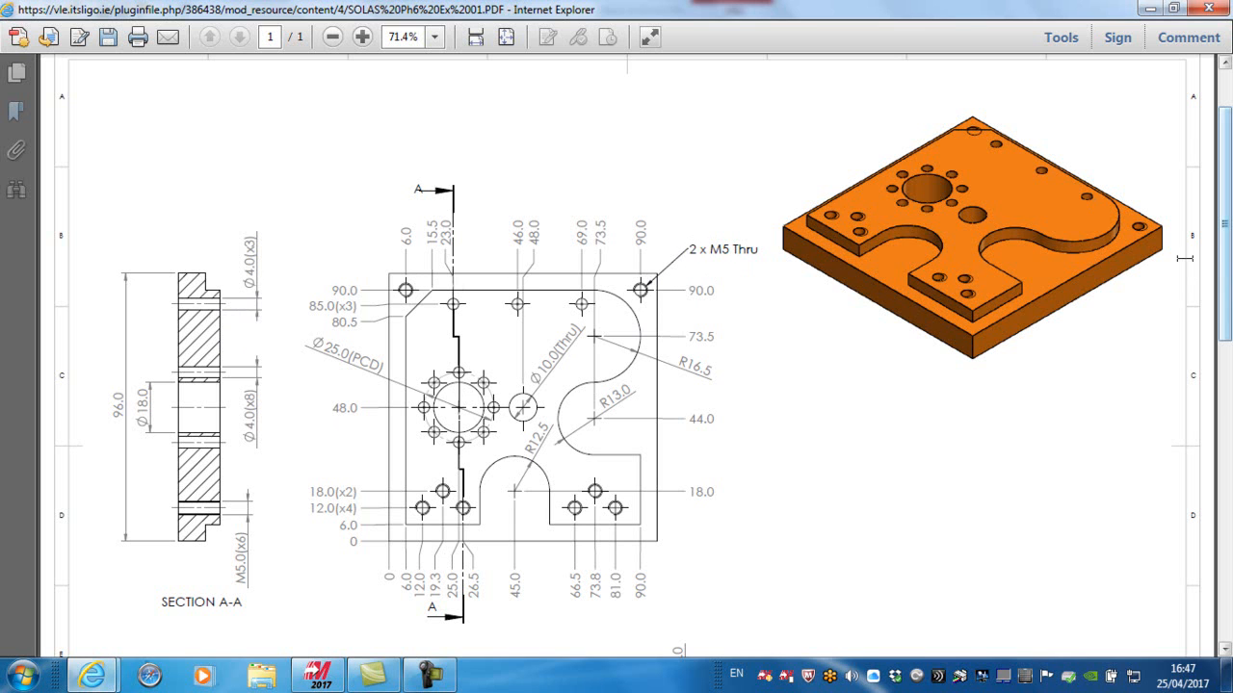
pyautogui.moveTo(980, 130)
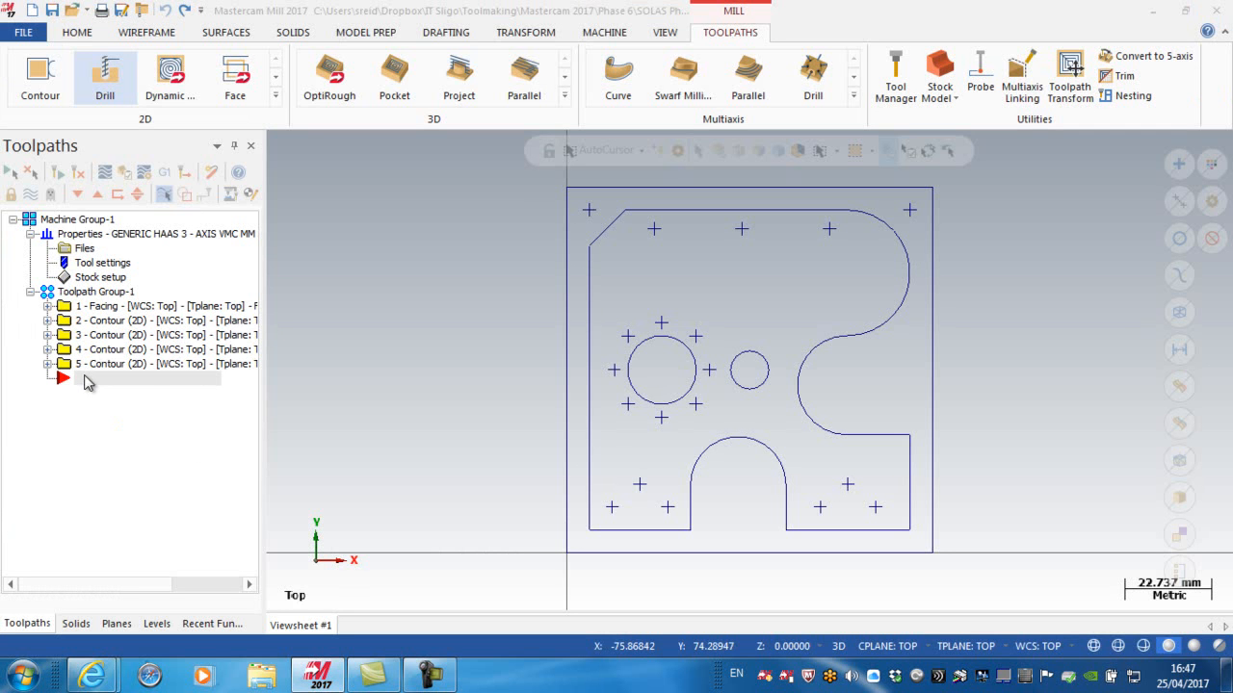
pyautogui.moveTo(65, 386)
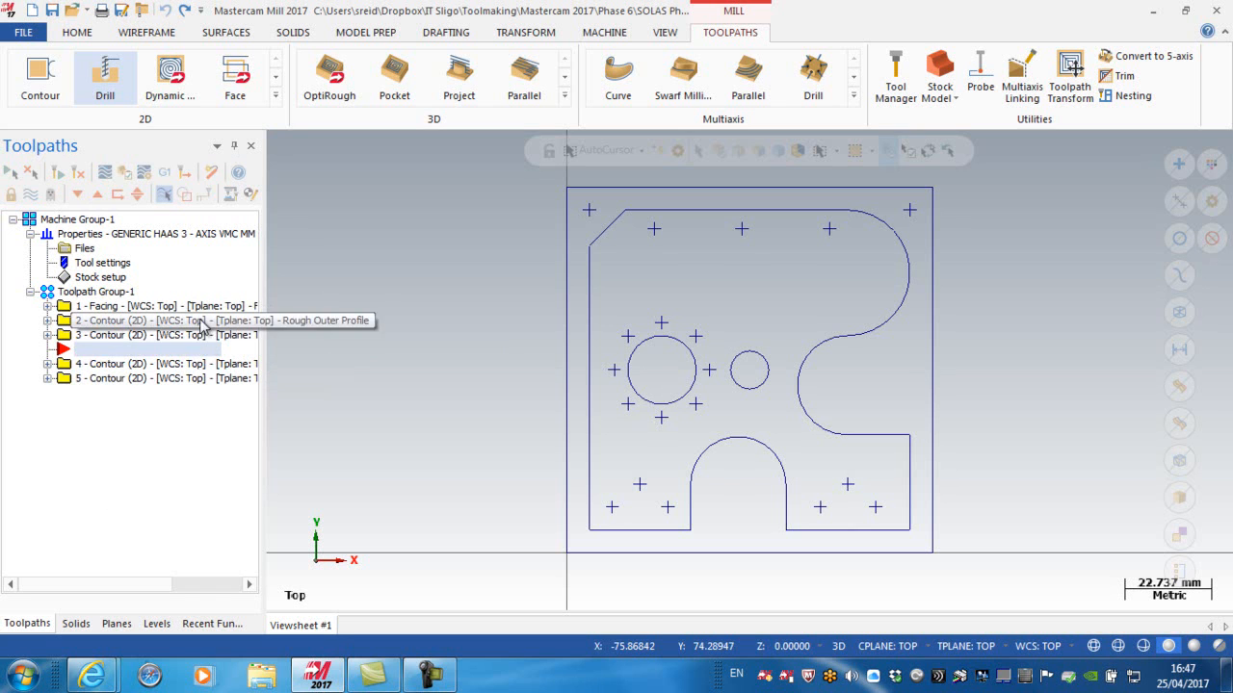
pyautogui.moveTo(130, 353)
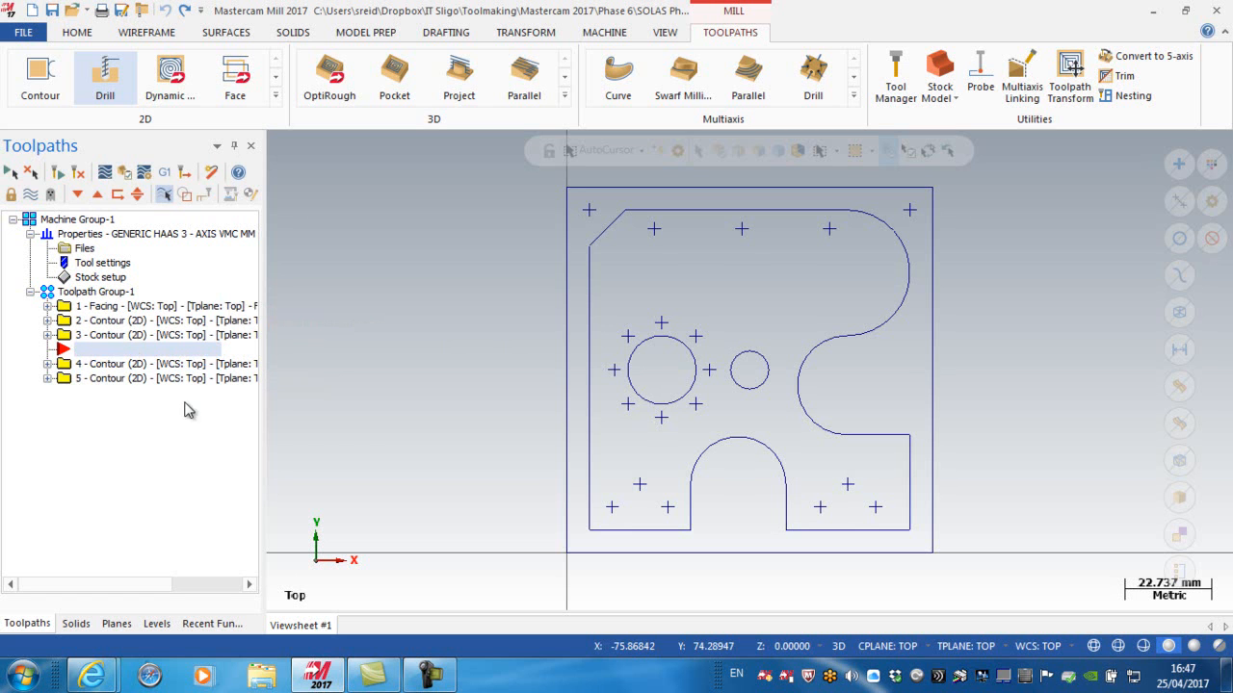
# Step: Start a new Drill toolpath placed after the third contour operation
pyautogui.click(105, 77)
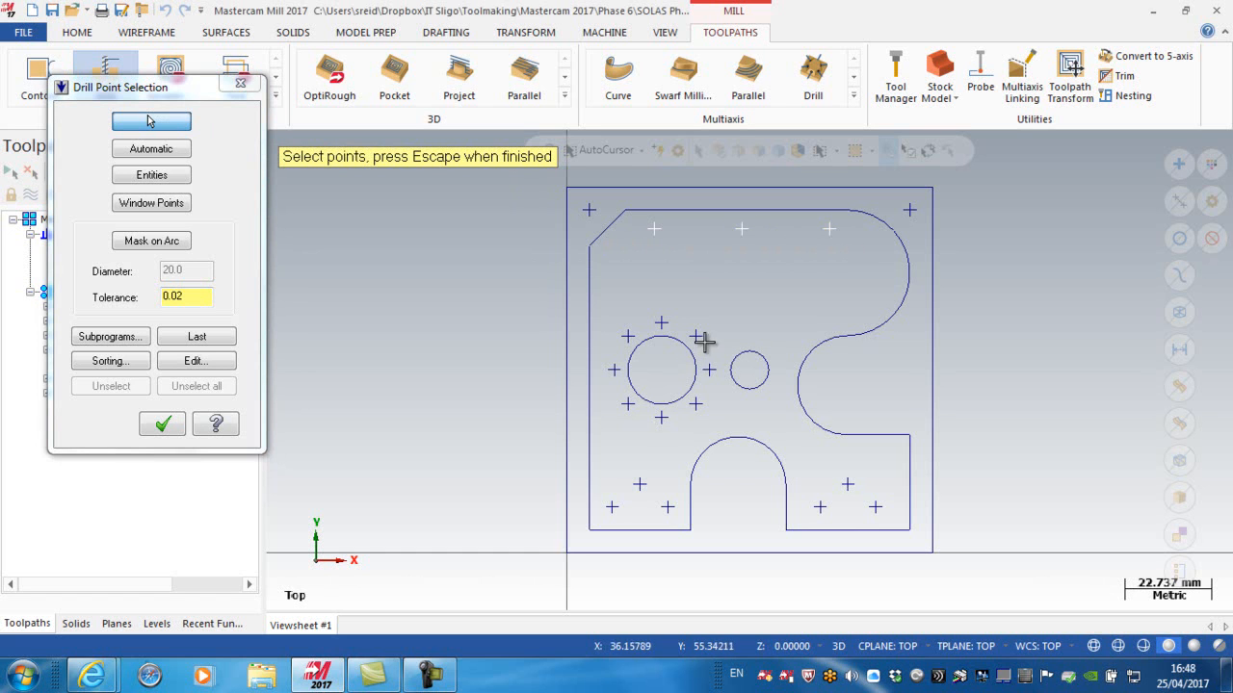
pyautogui.moveTo(728, 331)
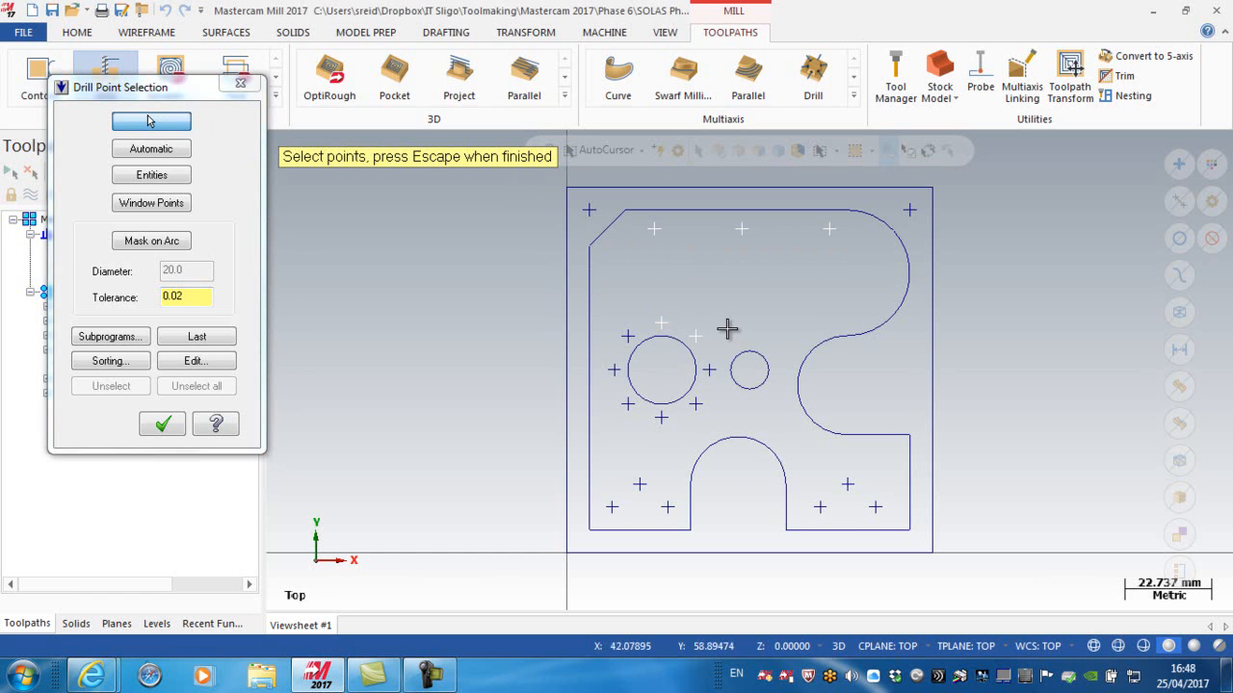
pyautogui.click(696, 337)
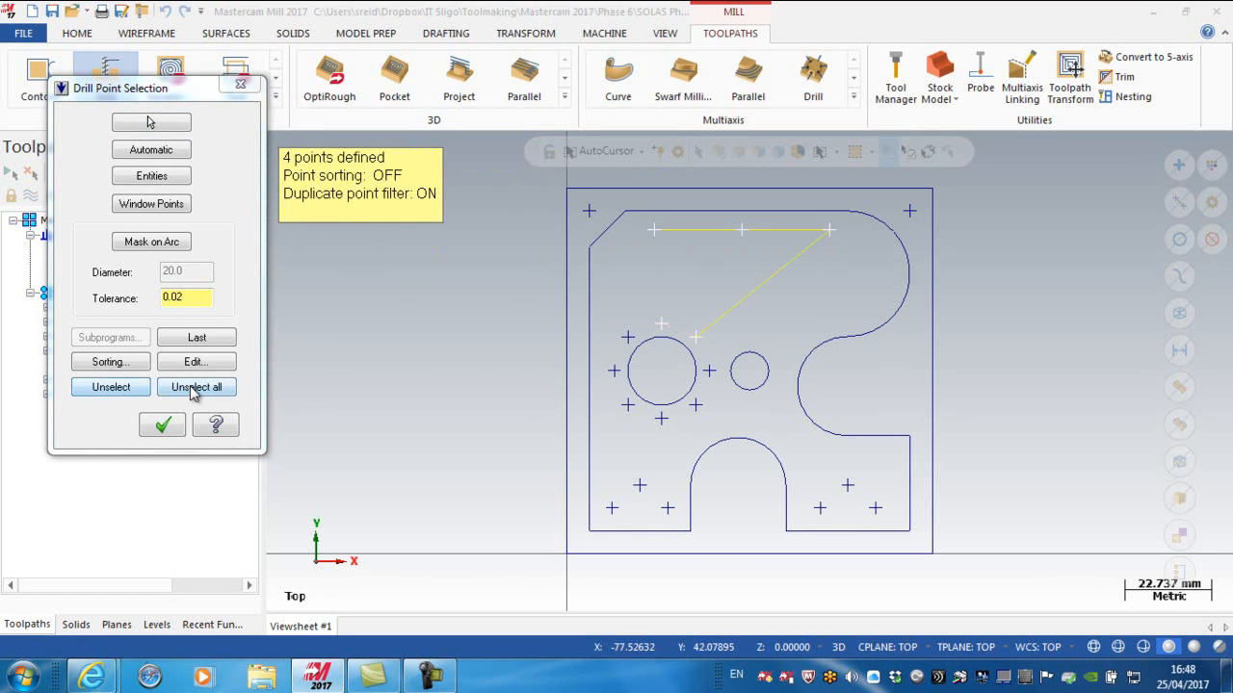
pyautogui.click(196, 386)
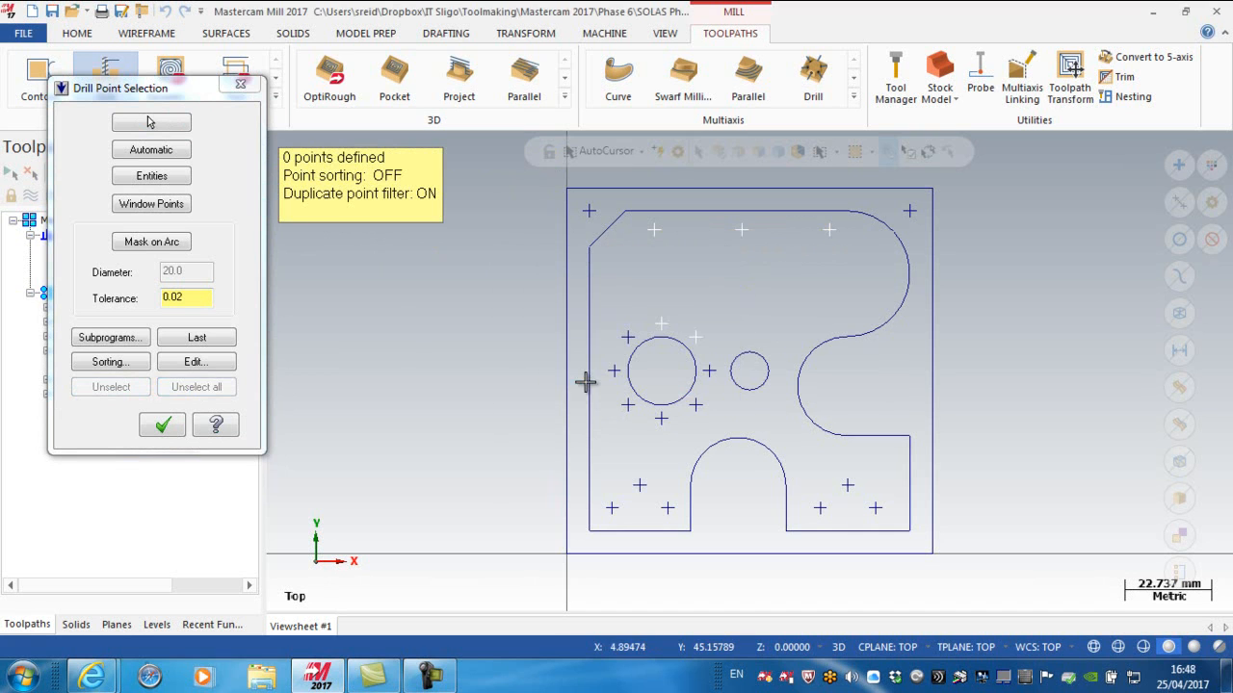
pyautogui.moveTo(382, 329)
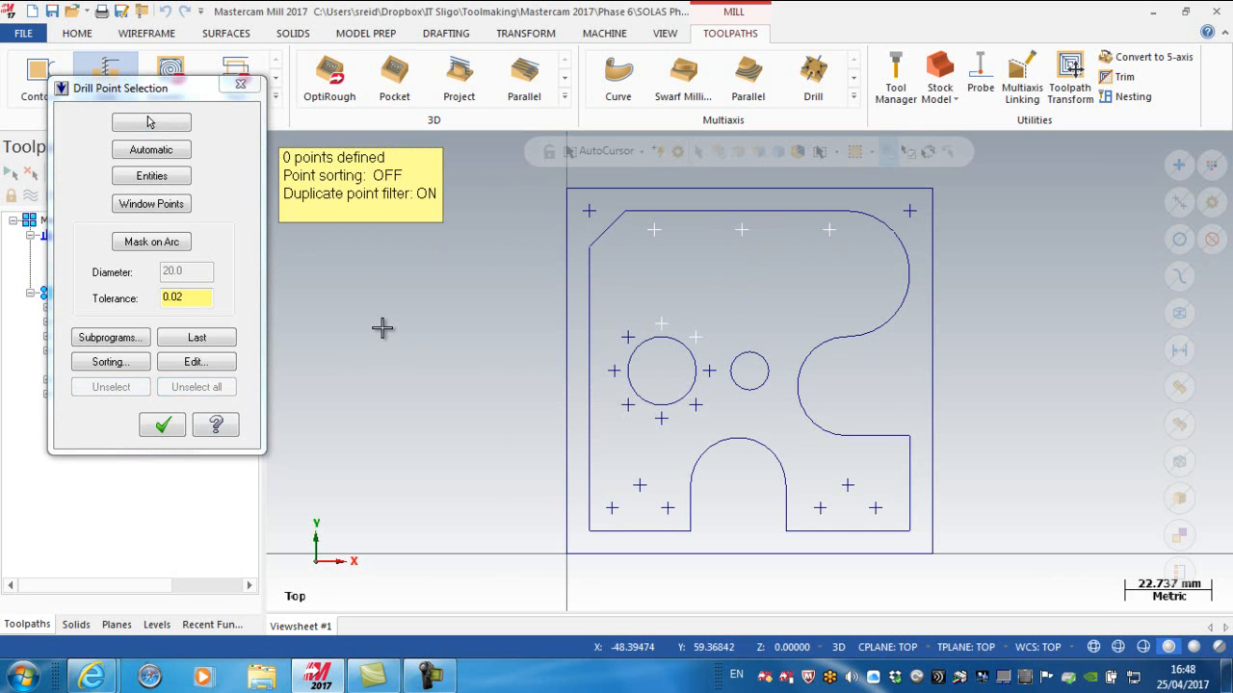
pyautogui.moveTo(376, 330)
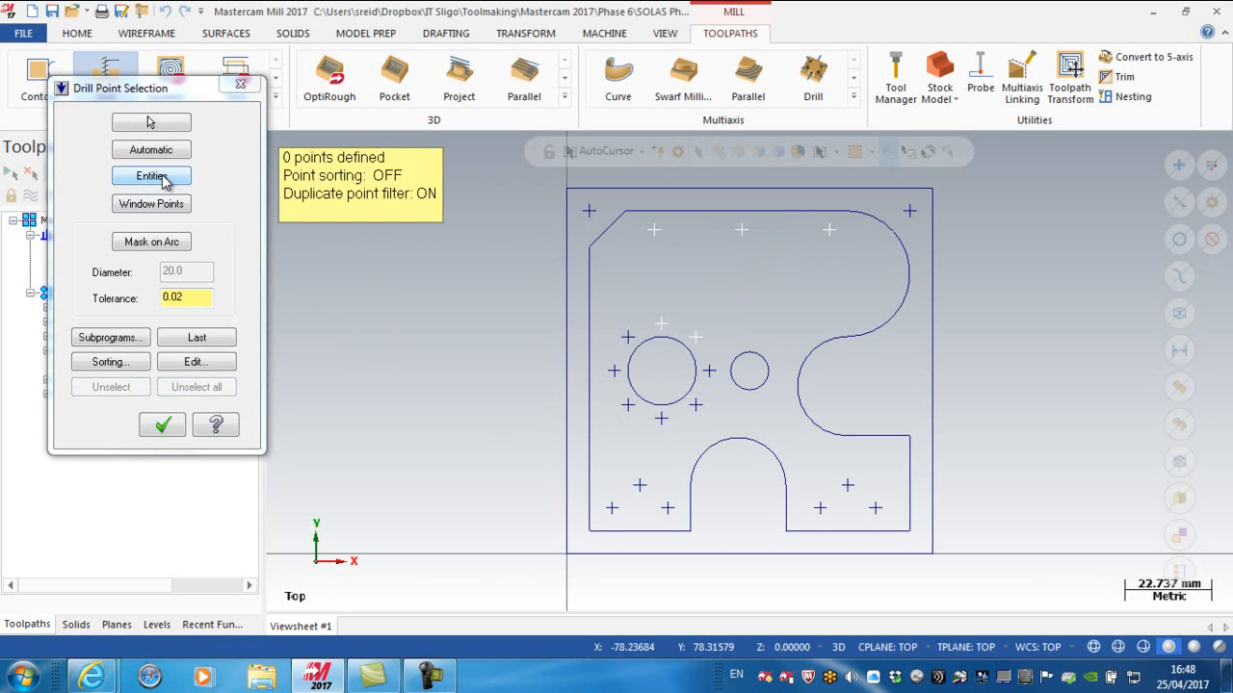
# Step: Pick the plate's hole points as drill entities and end the point selection
pyautogui.click(151, 177)
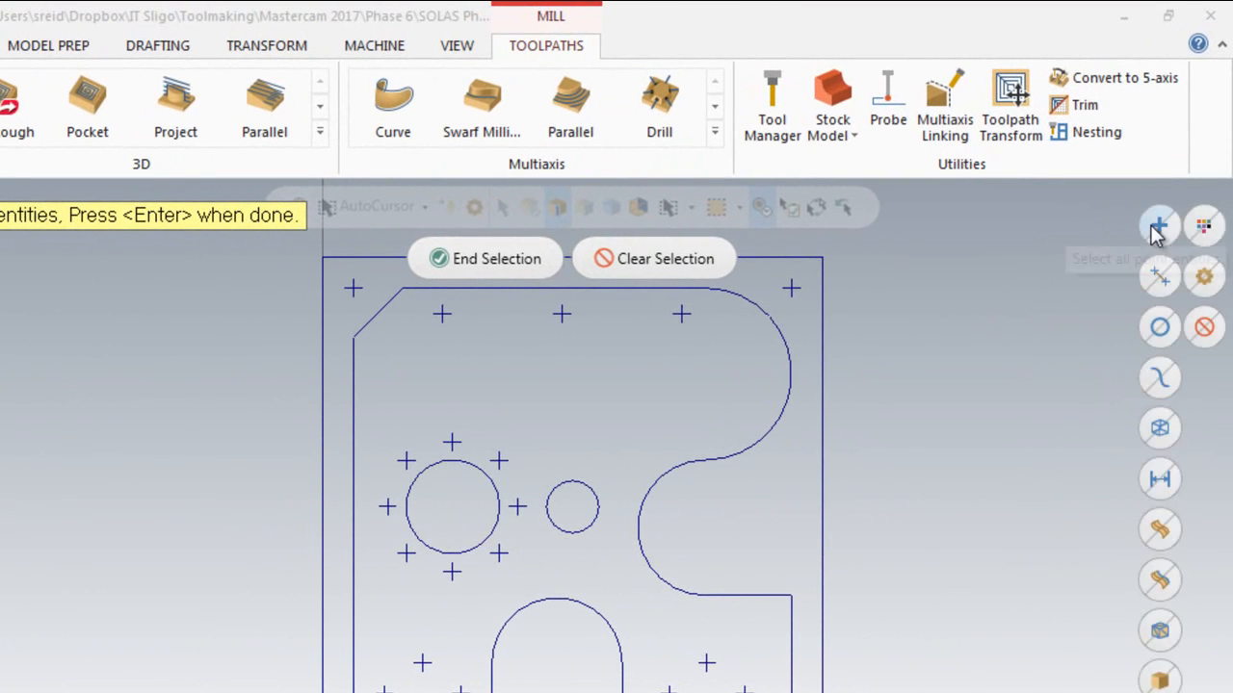
pyautogui.moveTo(1160, 226)
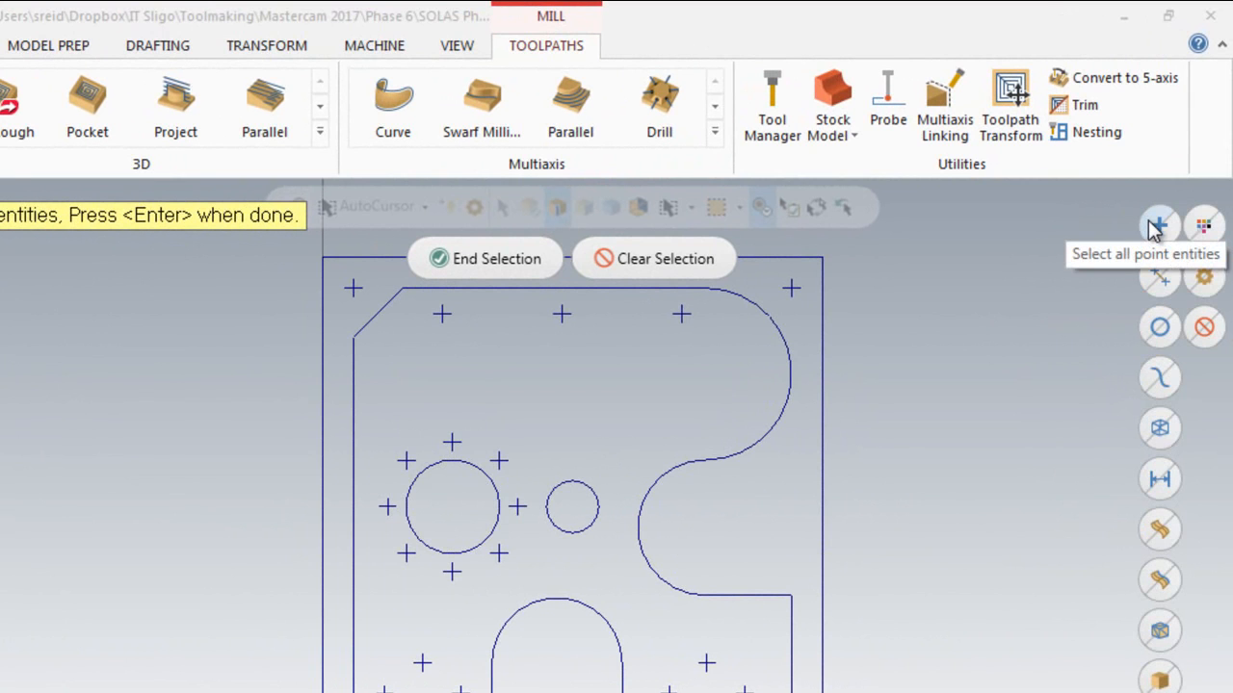
pyautogui.moveTo(1204, 226)
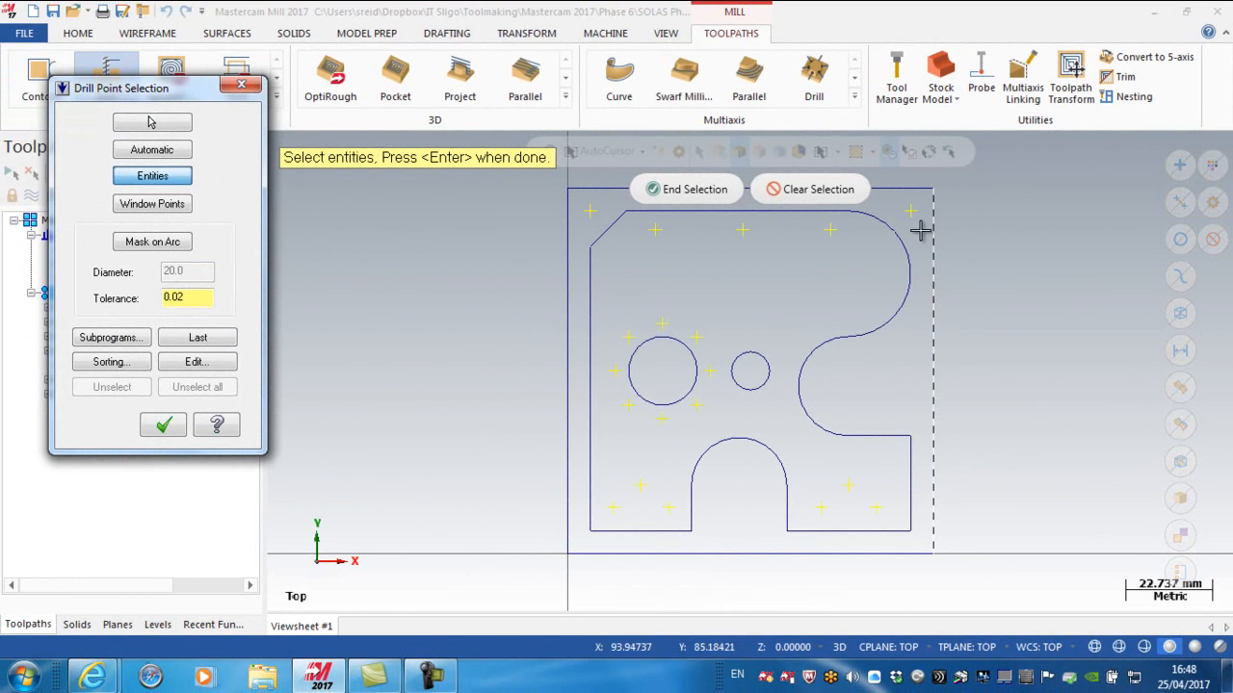
pyautogui.moveTo(472, 468)
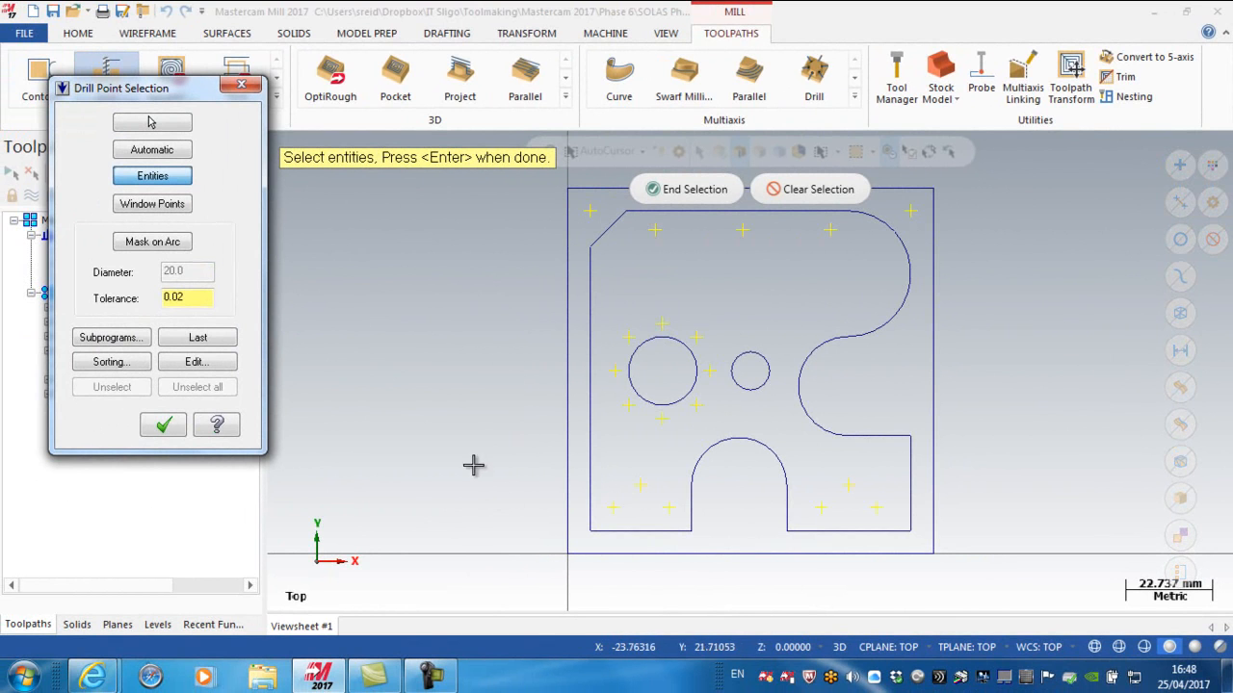
pyautogui.moveTo(470, 448)
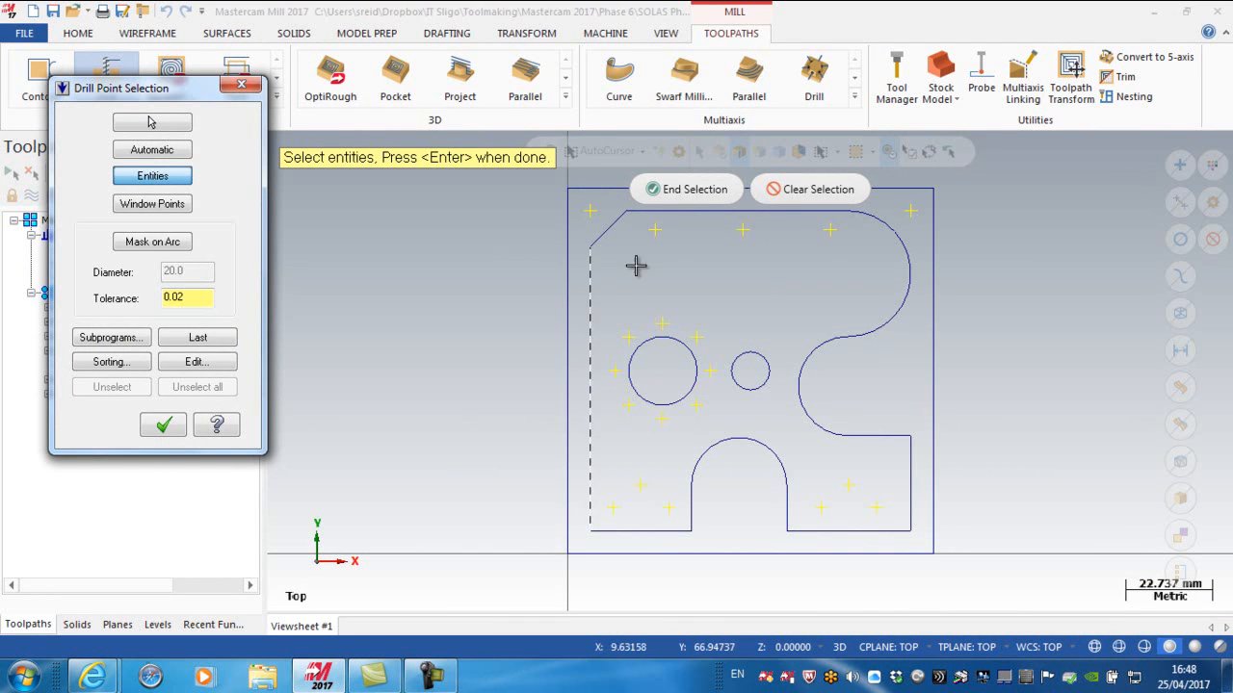
pyautogui.click(810, 189)
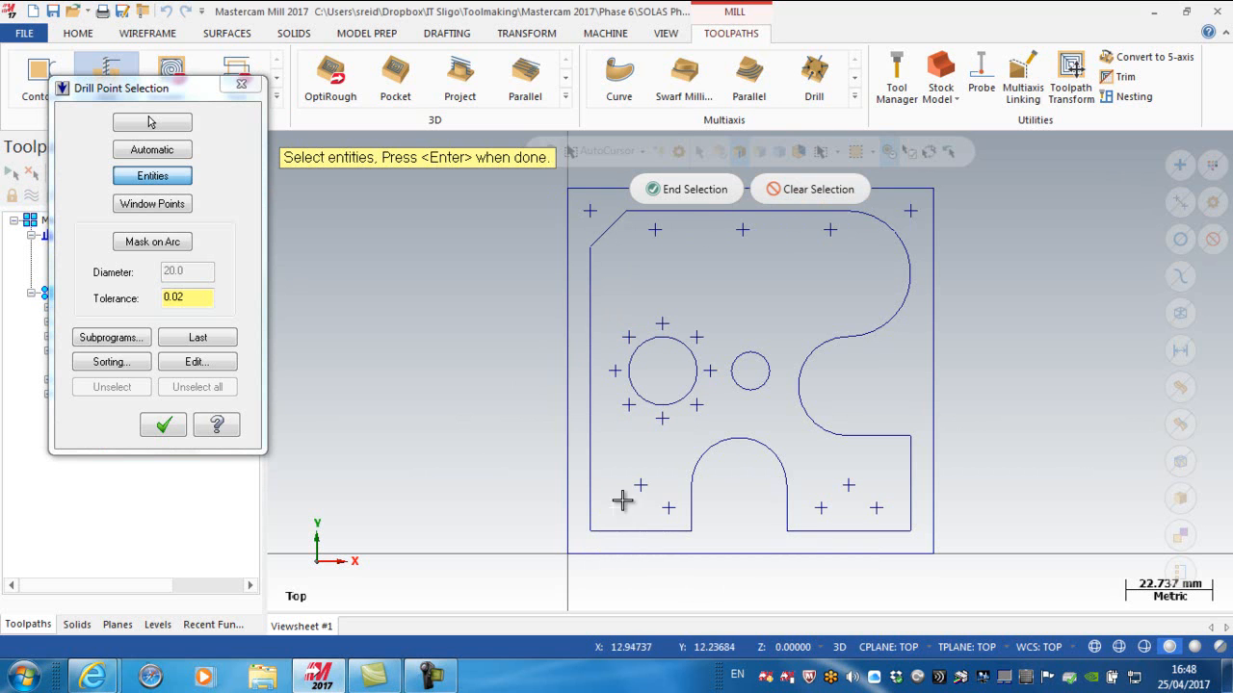
pyautogui.moveTo(631, 494)
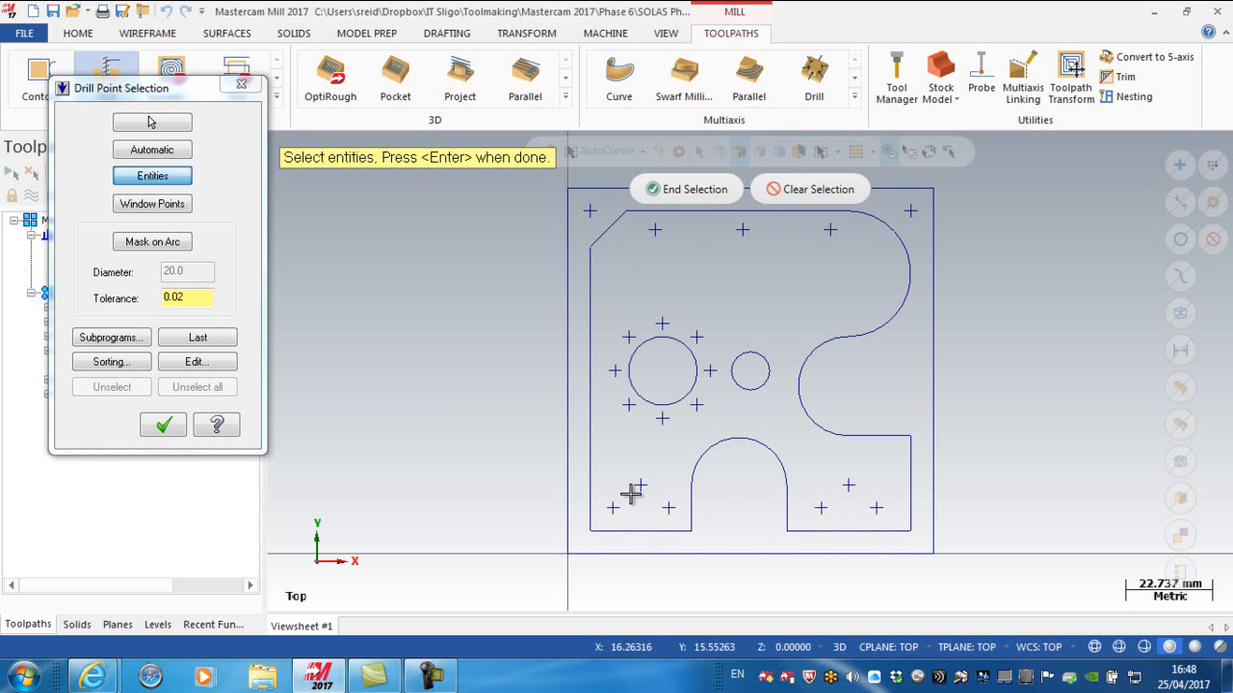
pyautogui.moveTo(857, 487)
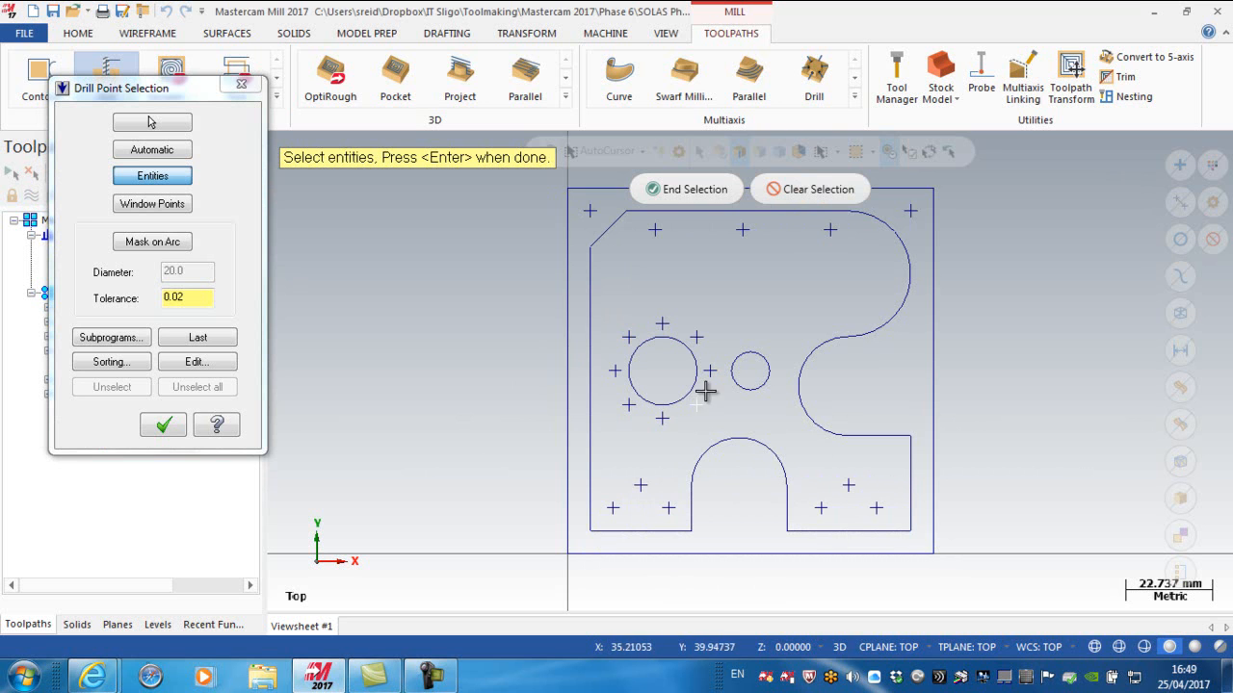
pyautogui.moveTo(662, 258)
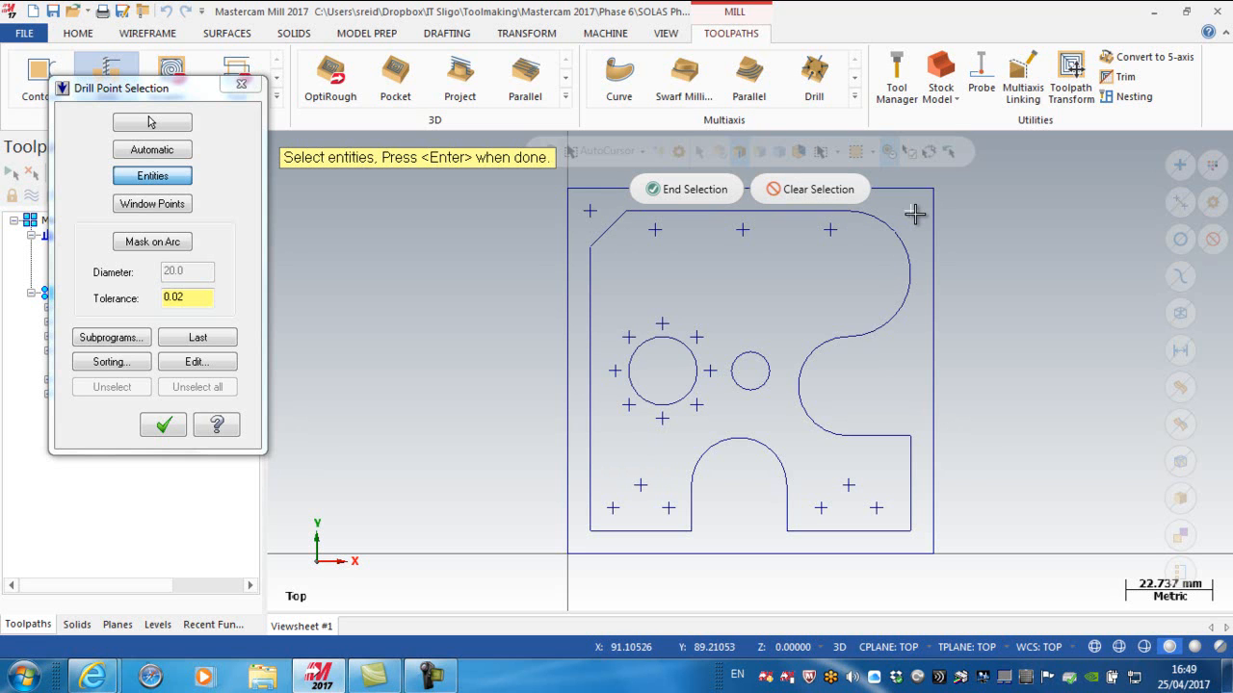
pyautogui.moveTo(369, 366)
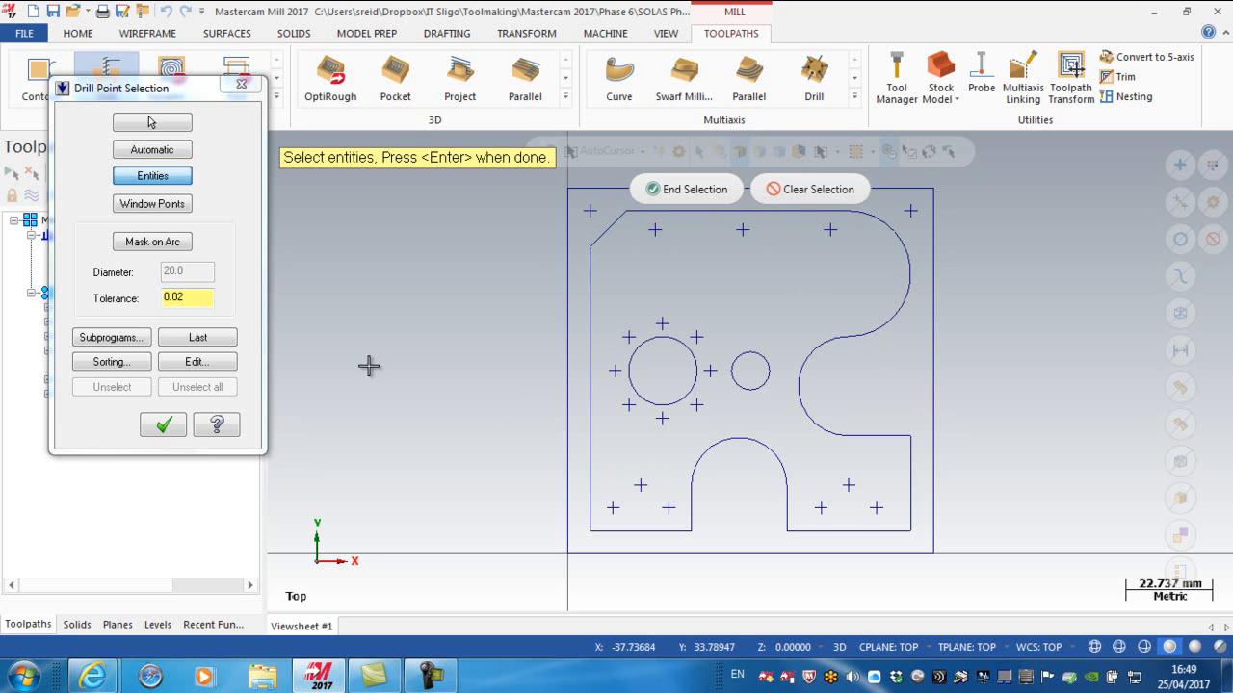
pyautogui.click(163, 425)
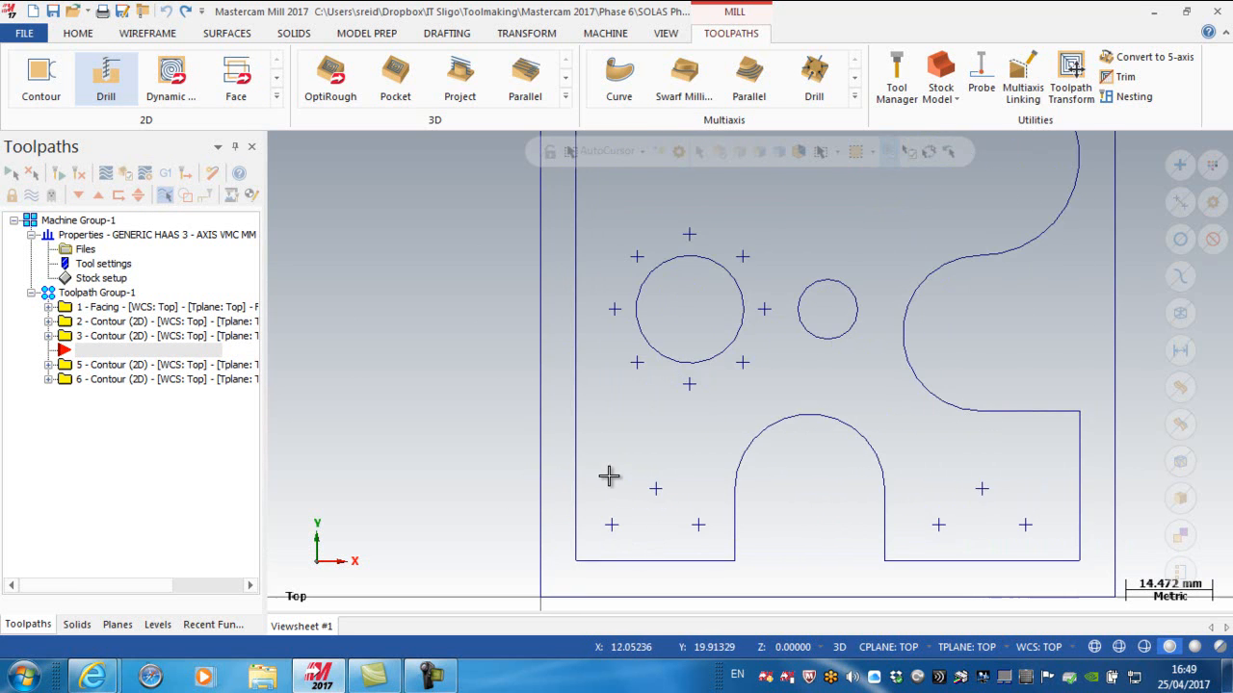
pyautogui.moveTo(597, 471)
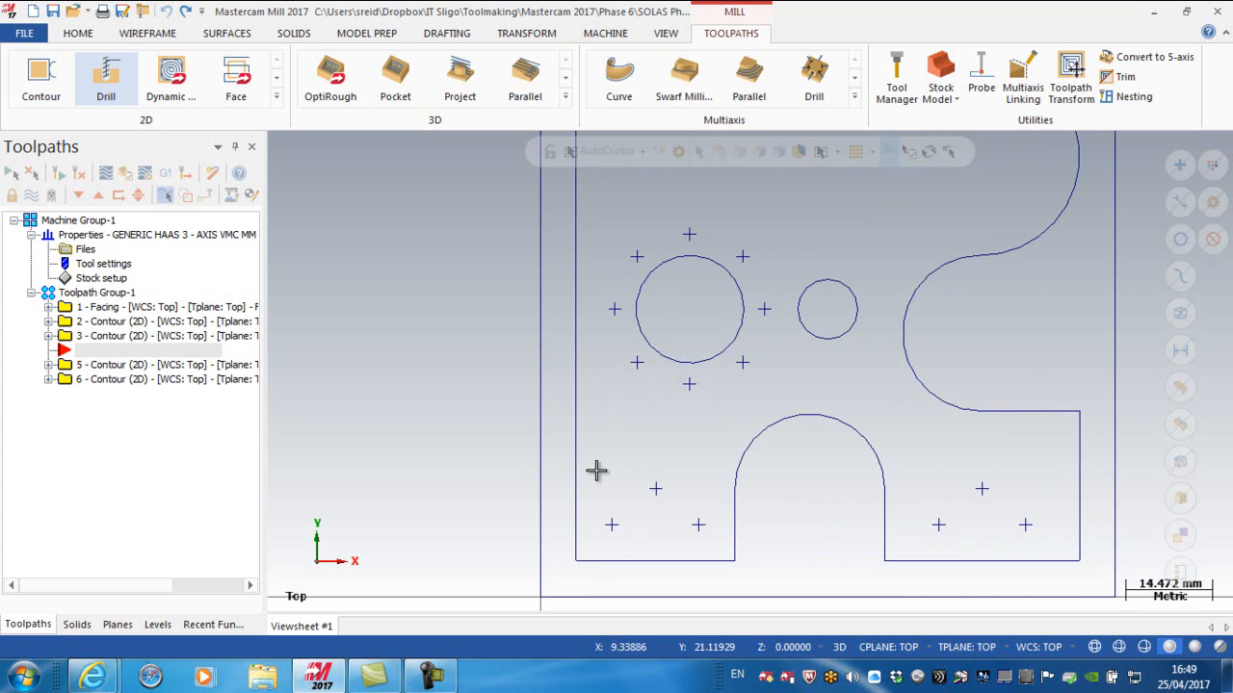
pyautogui.moveTo(596, 469)
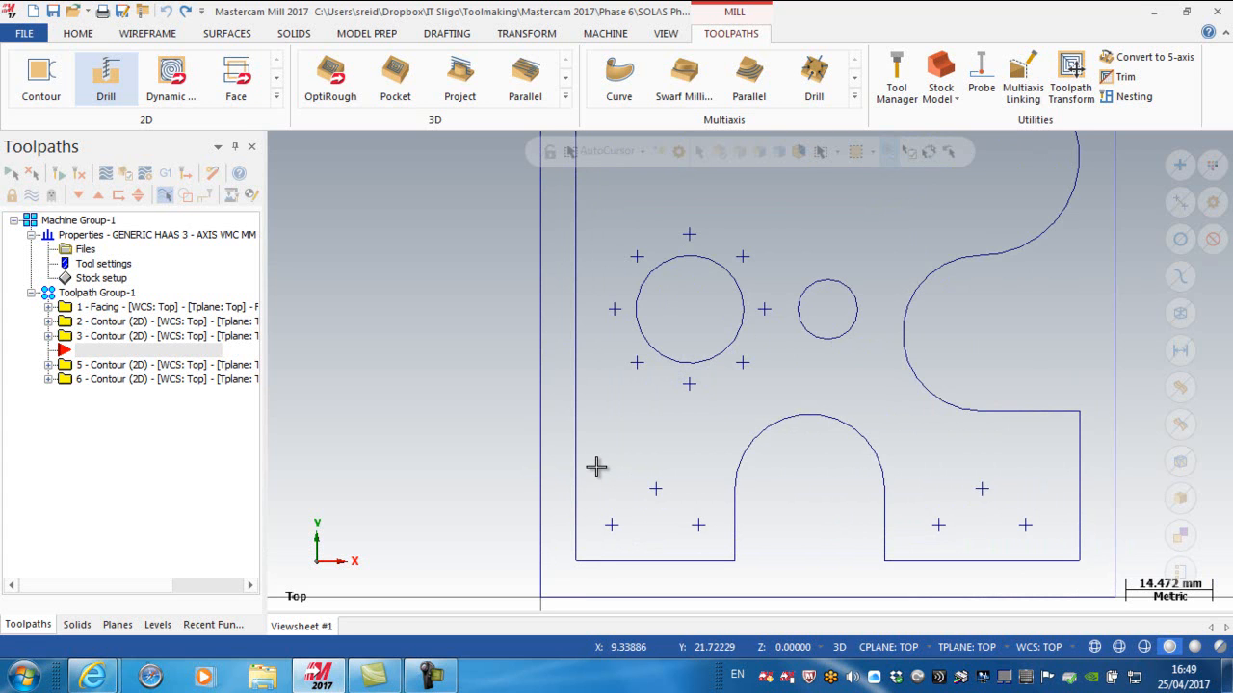
pyautogui.moveTo(597, 467); pyautogui.dragTo(713, 544)
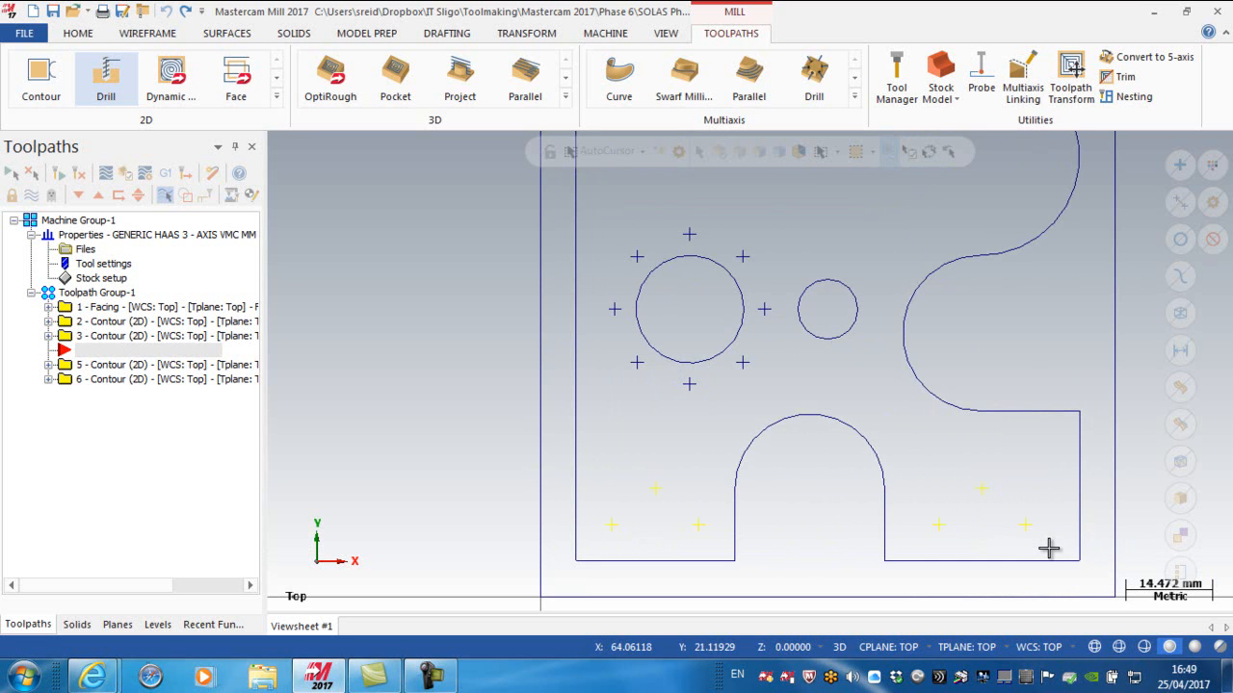
pyautogui.moveTo(970, 466)
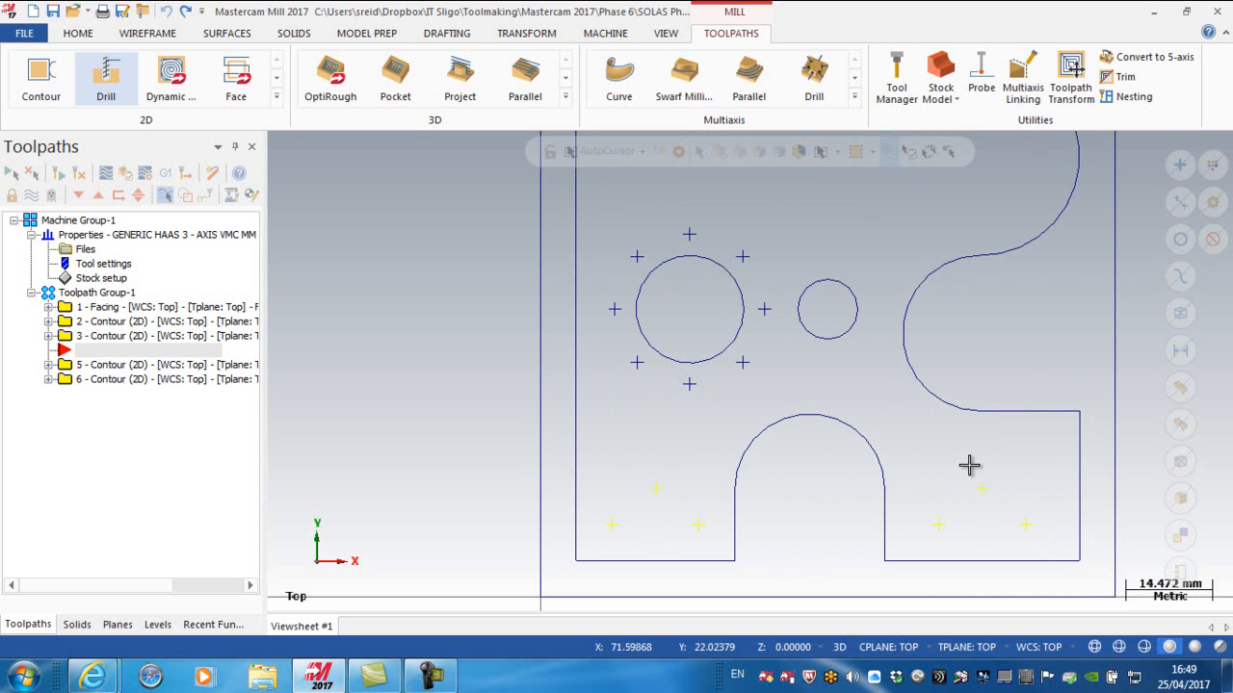
pyautogui.rightClick(968, 466)
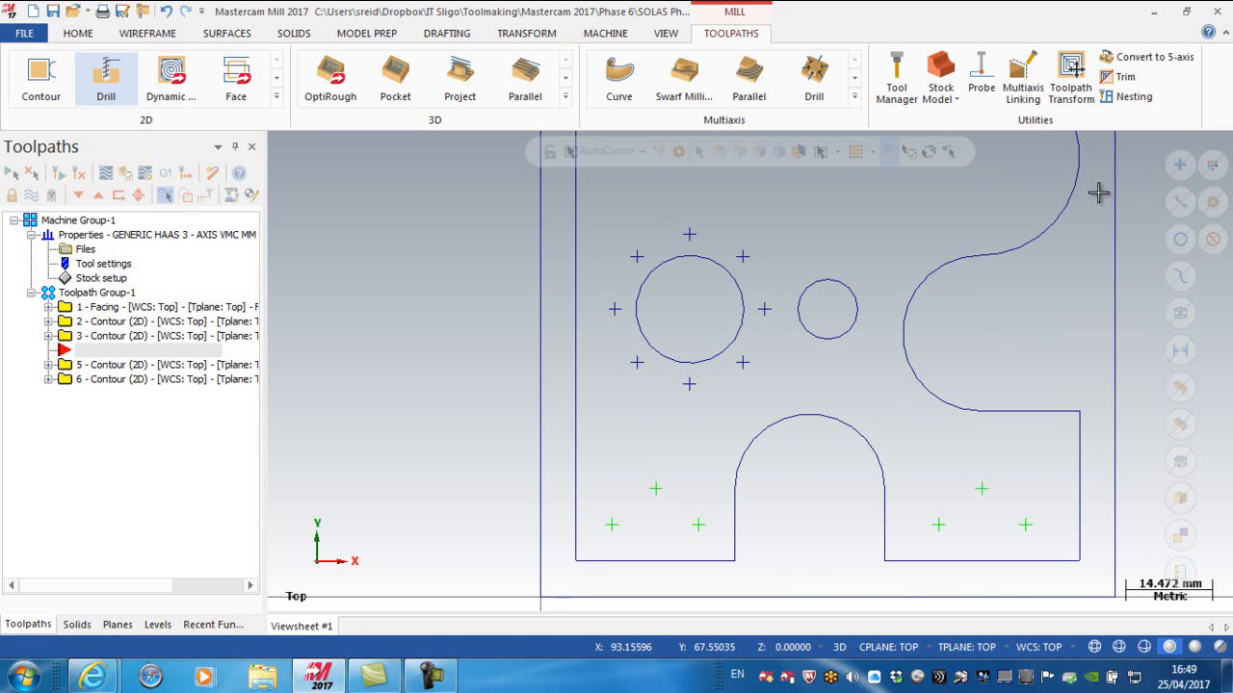
pyautogui.moveTo(812, 370)
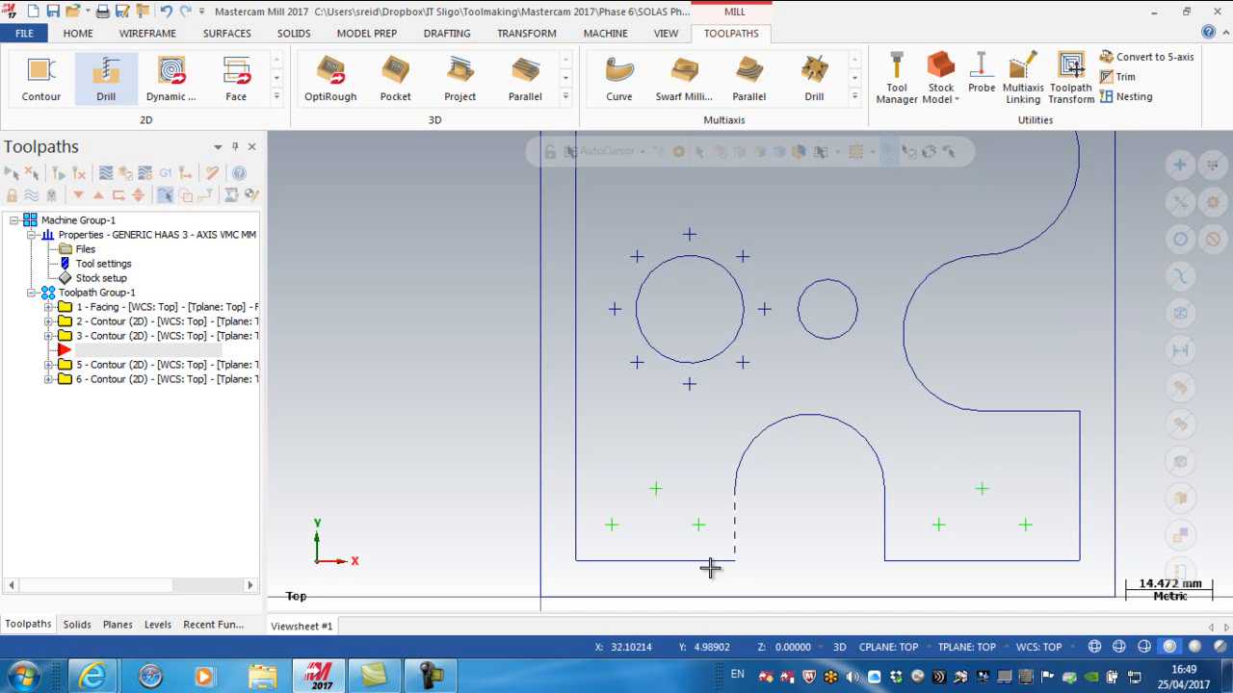
pyautogui.moveTo(933, 479)
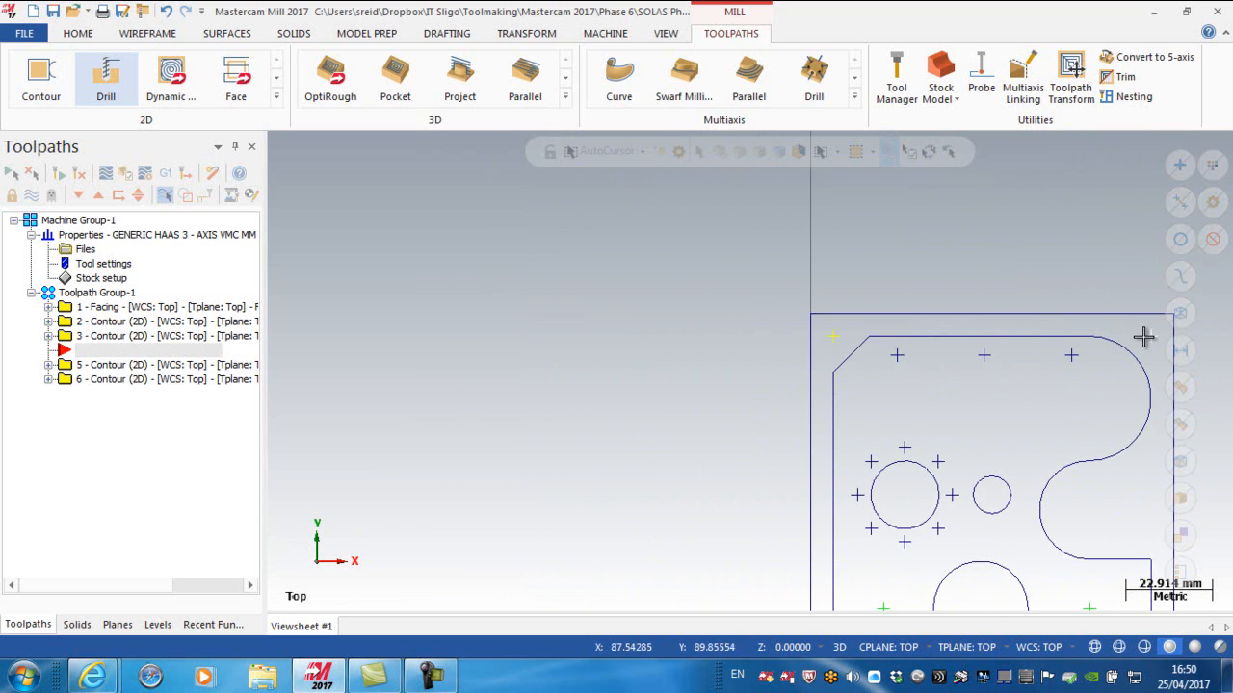
pyautogui.moveTo(1098, 267)
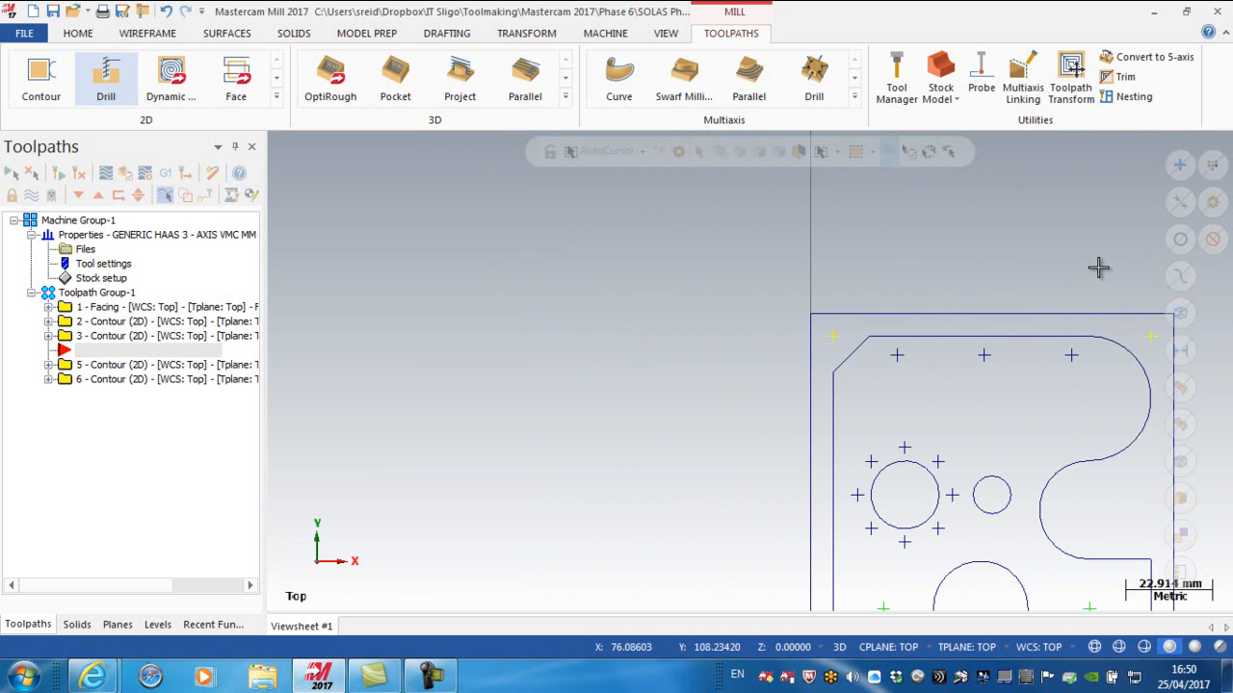
# Step: Colour the two top corner points red, then Unzoom 80% and Fit the plate
pyautogui.click(1165, 216)
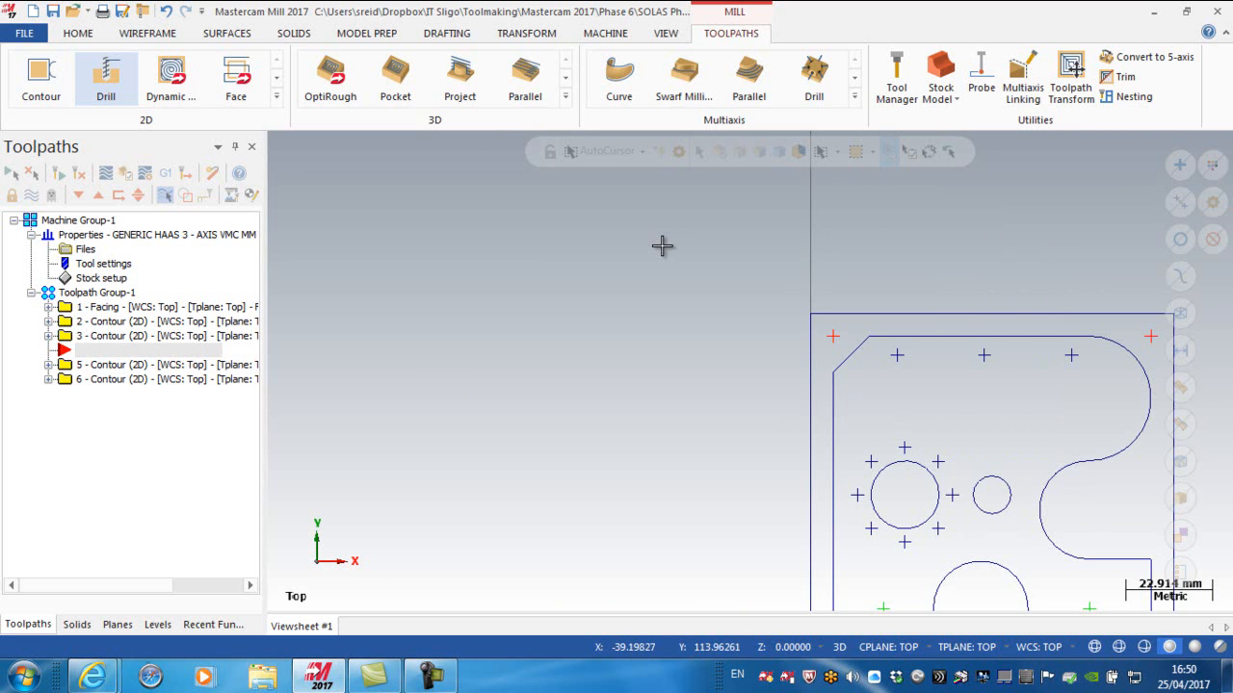
pyautogui.rightClick(663, 246)
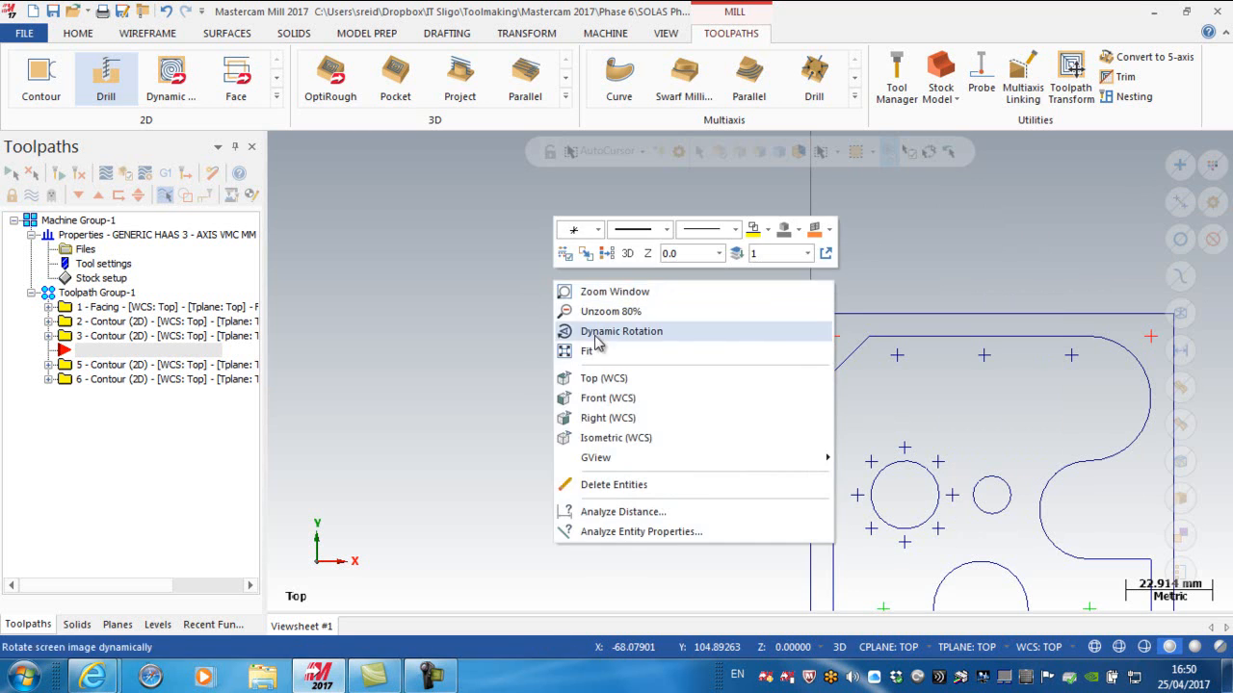
pyautogui.click(611, 312)
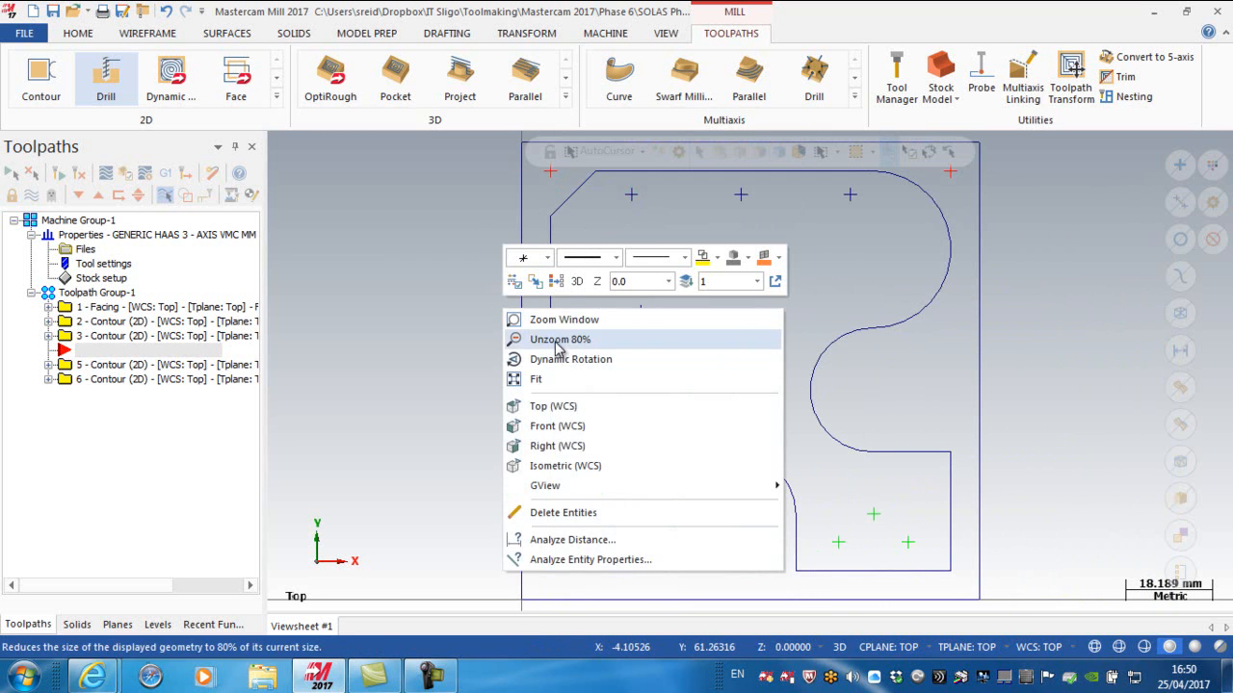
pyautogui.click(559, 339)
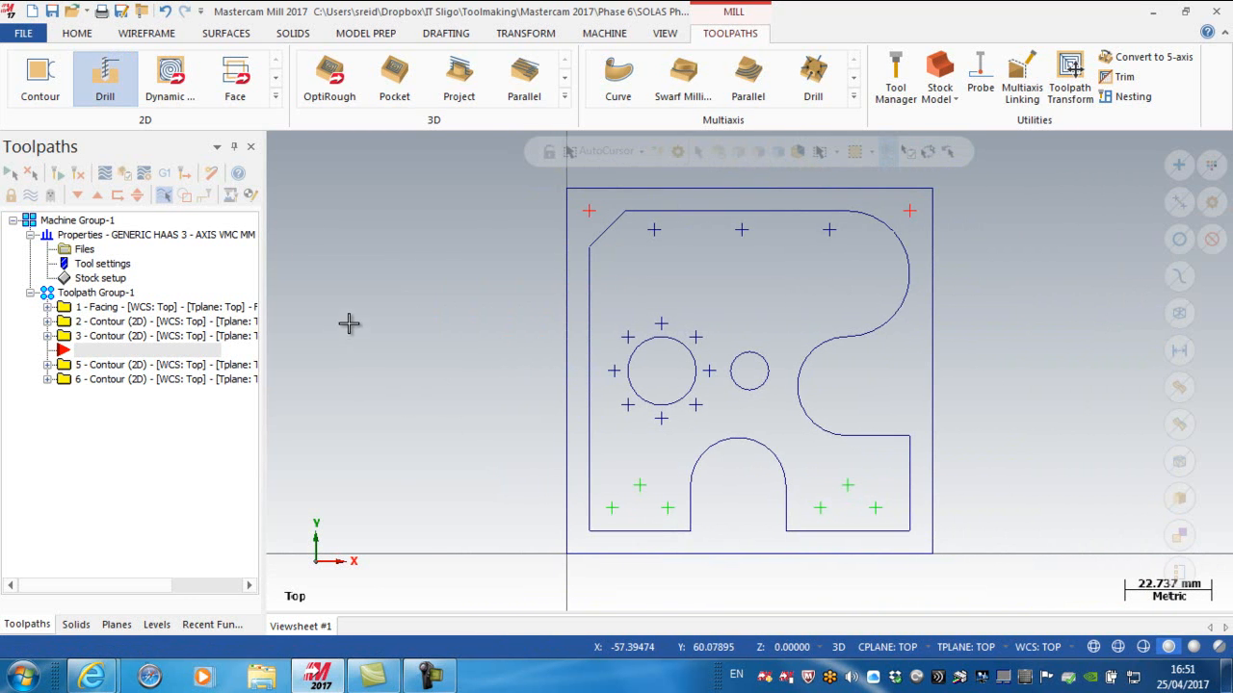
pyautogui.moveTo(105, 79)
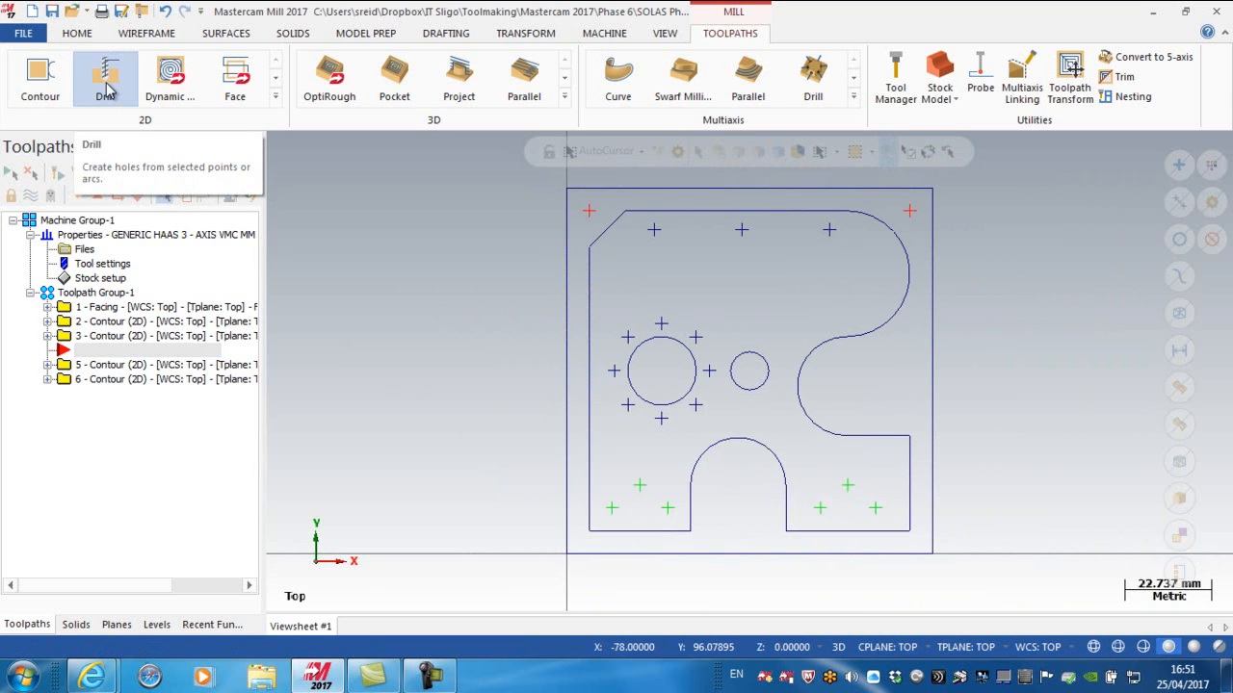
# Step: Start another Drill toolpath and pick its points as individual entities
pyautogui.click(106, 77)
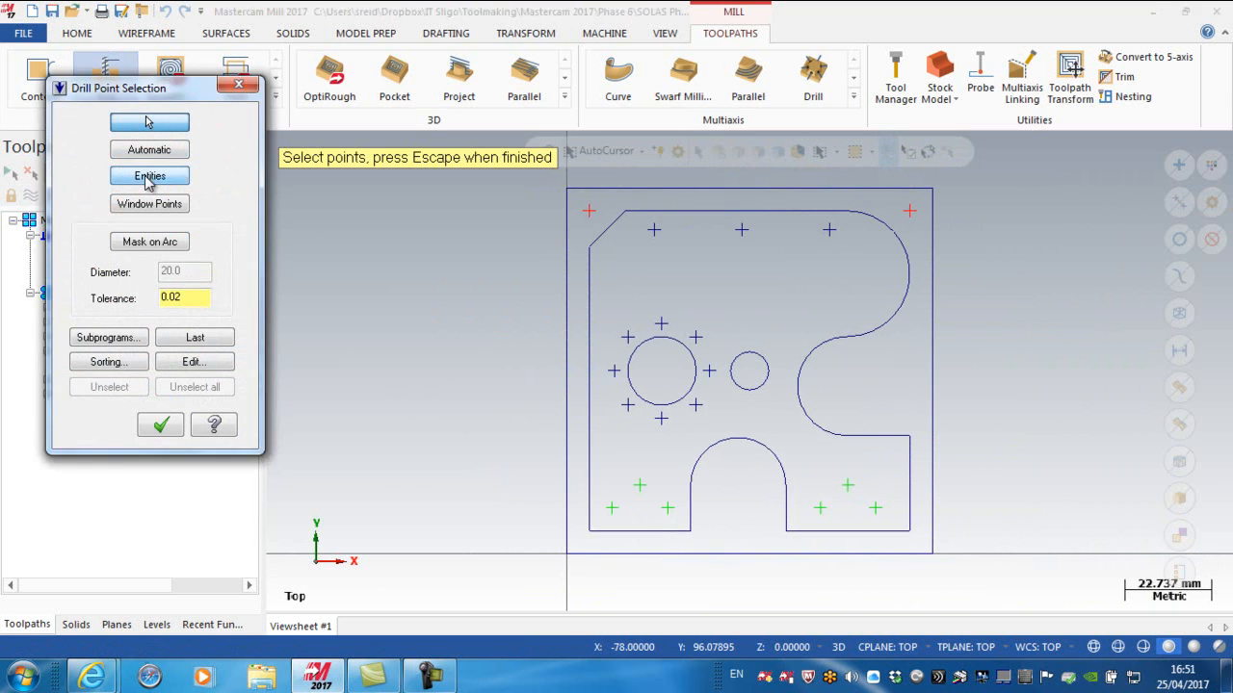
pyautogui.click(149, 177)
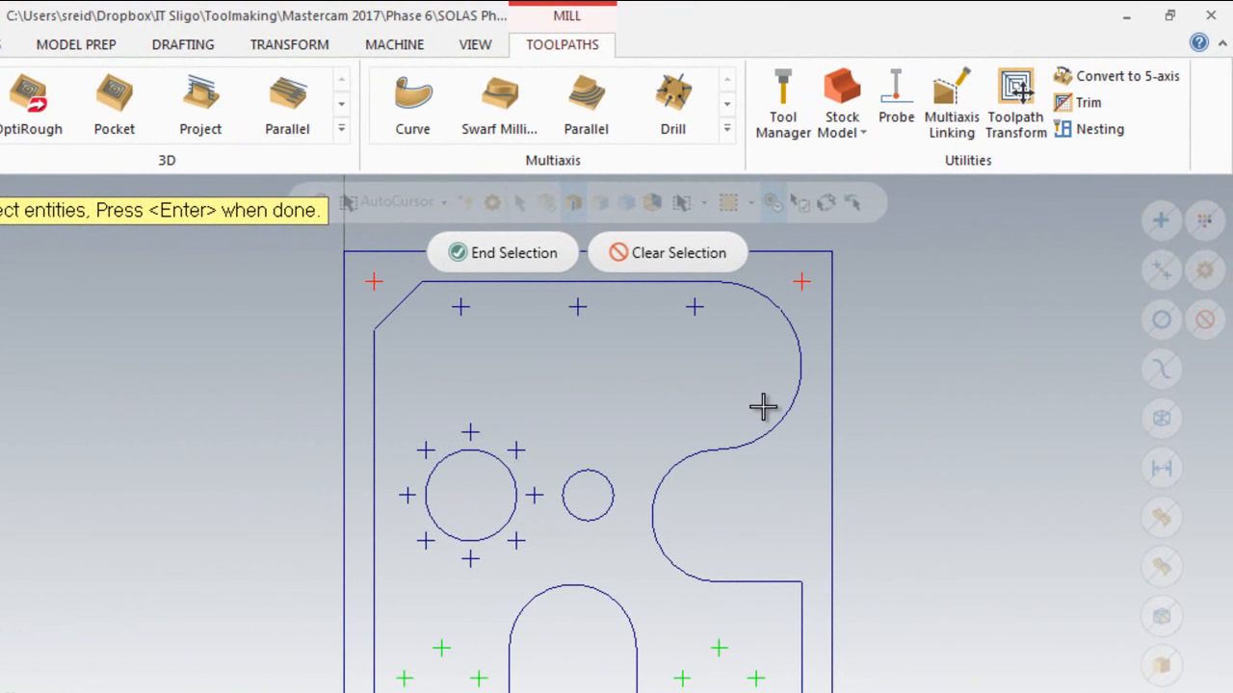
pyautogui.moveTo(1161, 221)
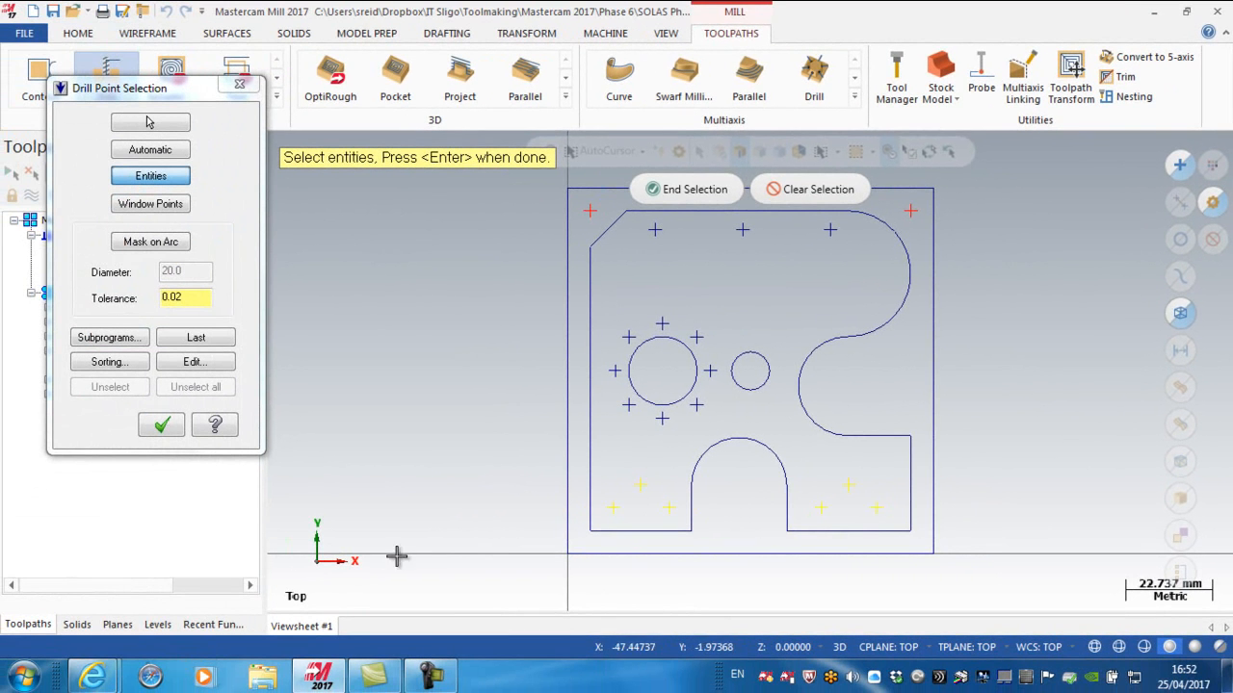
pyautogui.moveTo(688, 466)
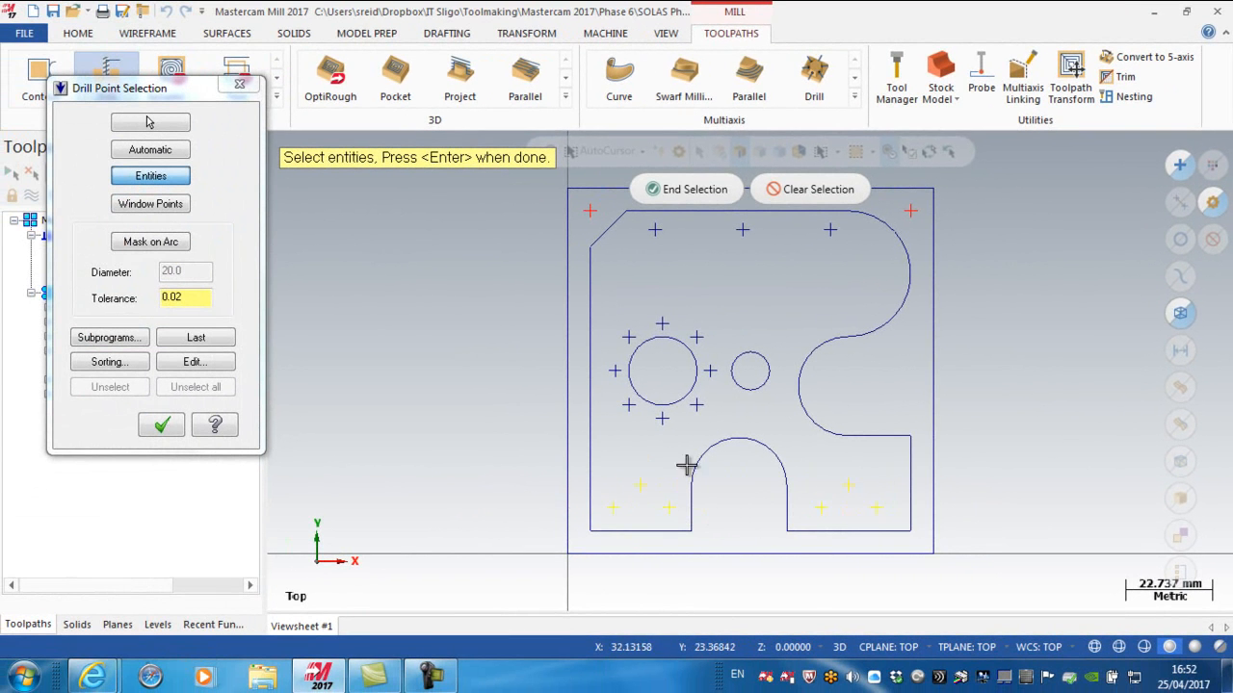
pyautogui.moveTo(562, 446)
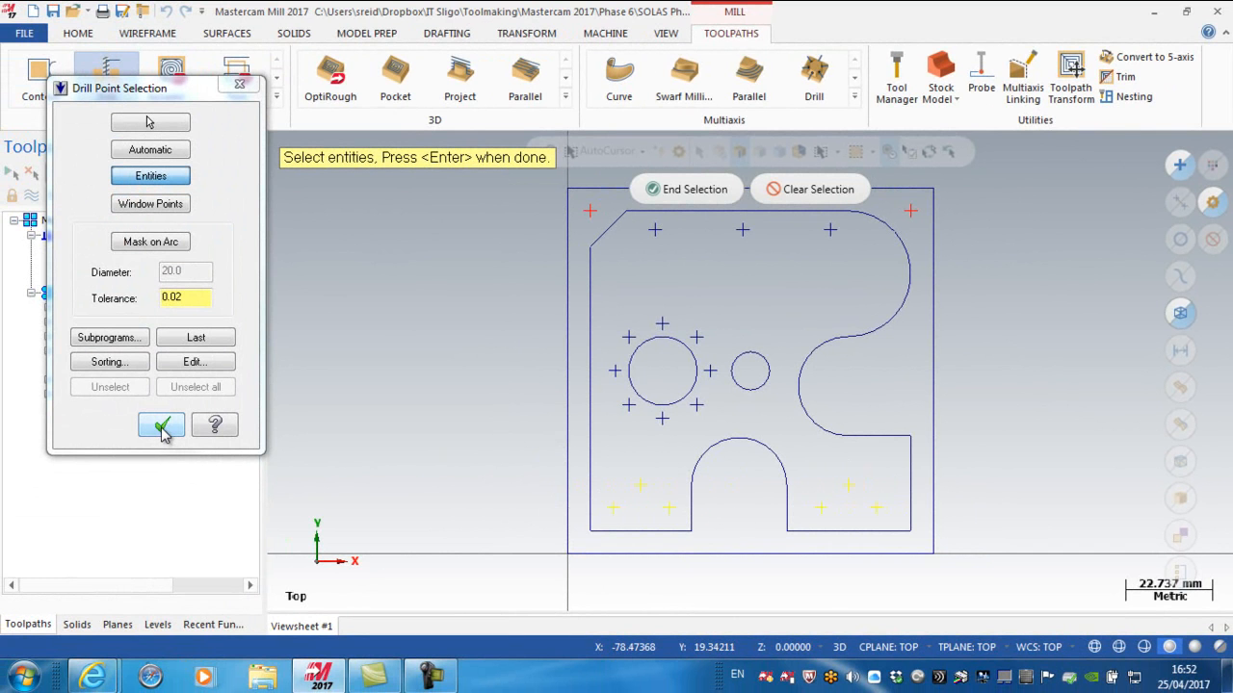
# Step: Confirm the six bottom points and load the 8 mm NC SPOT DRILL - 8 from the library
pyautogui.click(161, 425)
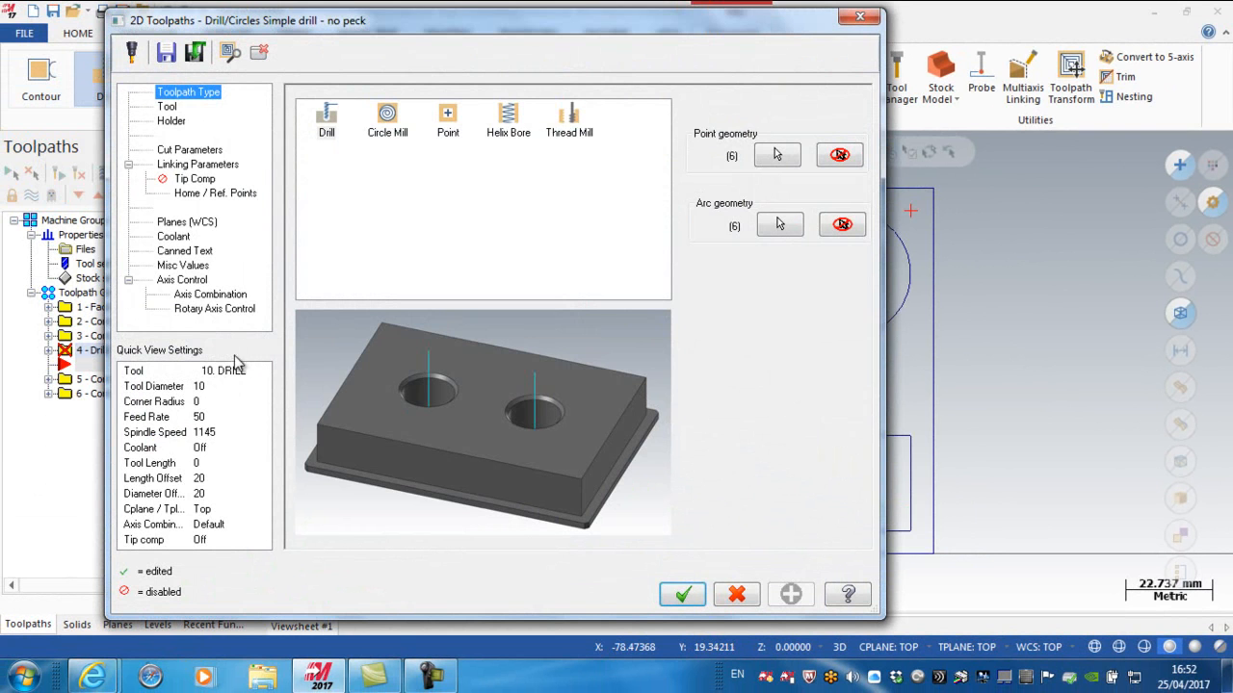
pyautogui.click(167, 106)
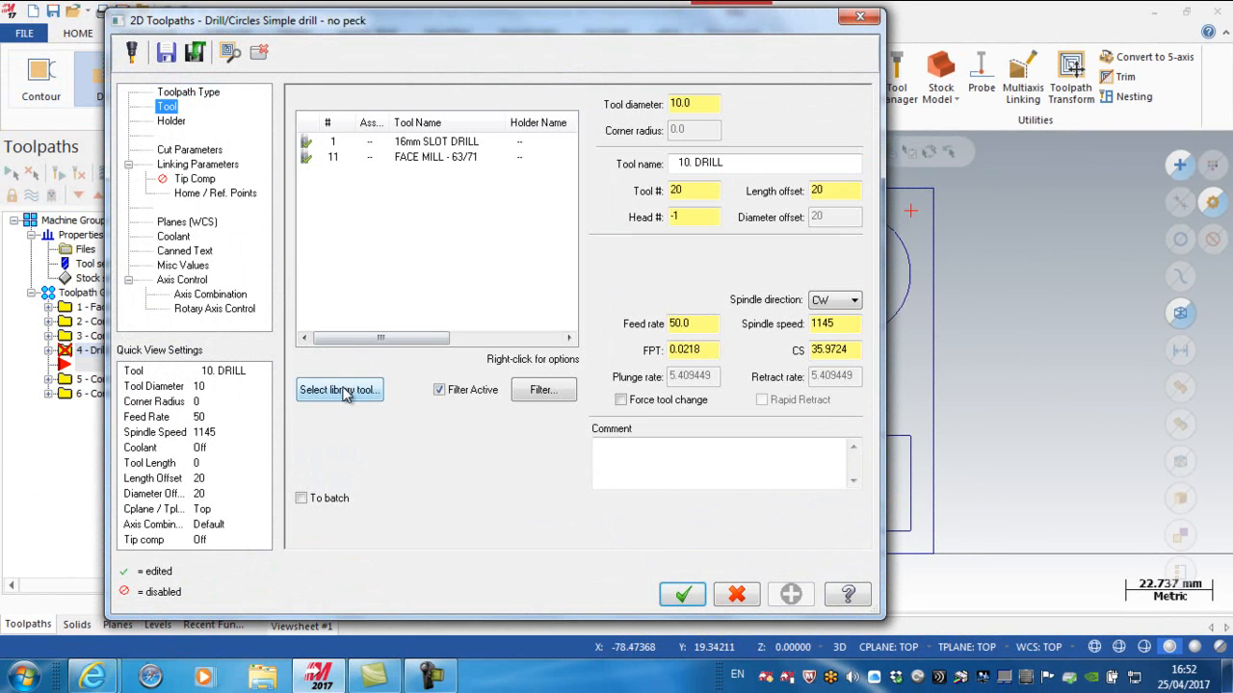
pyautogui.click(338, 390)
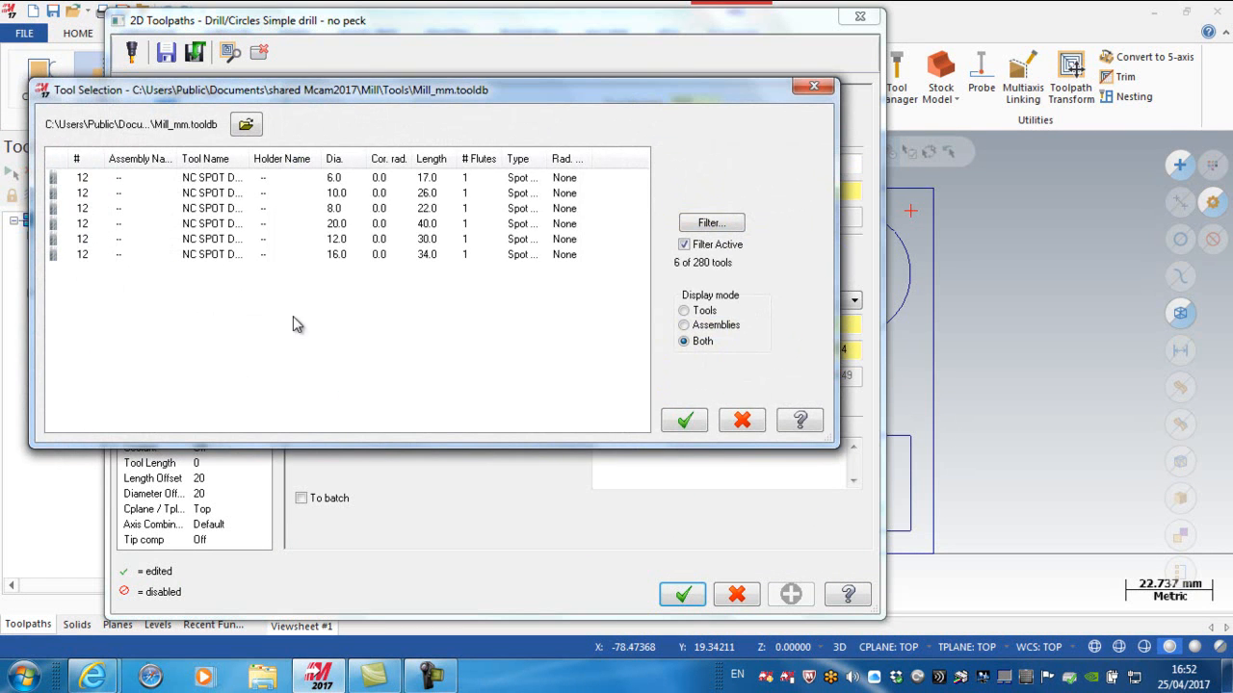
pyautogui.moveTo(303, 305)
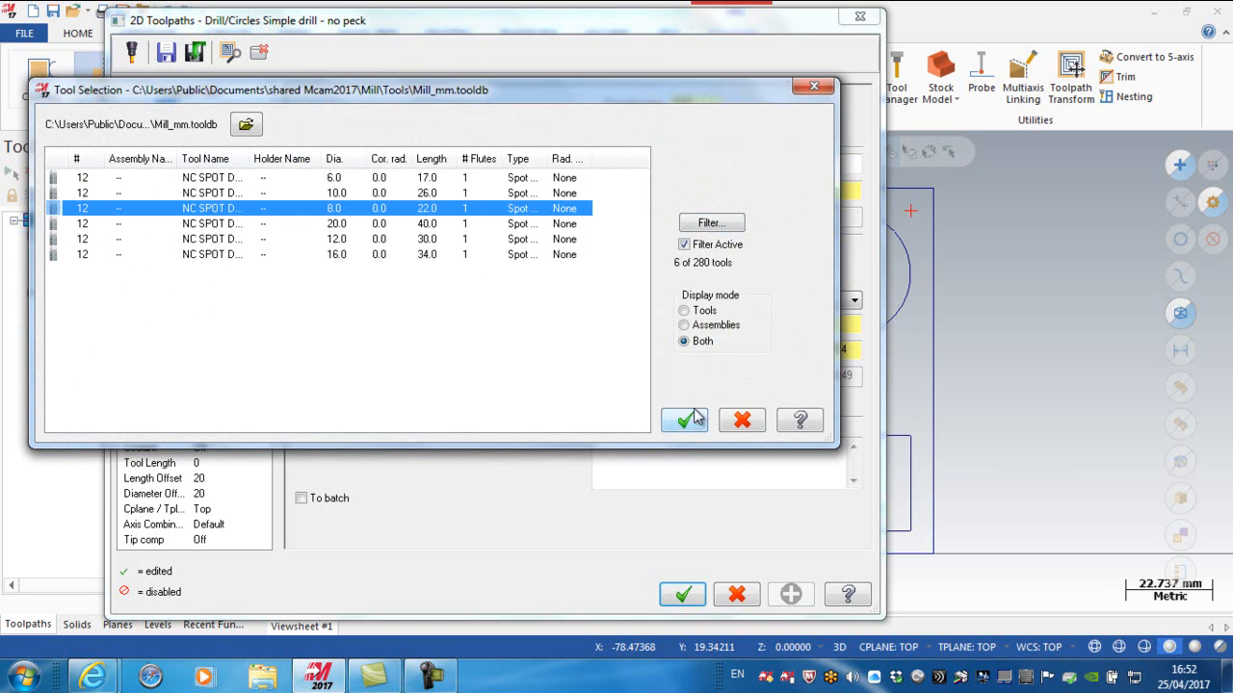
pyautogui.click(683, 420)
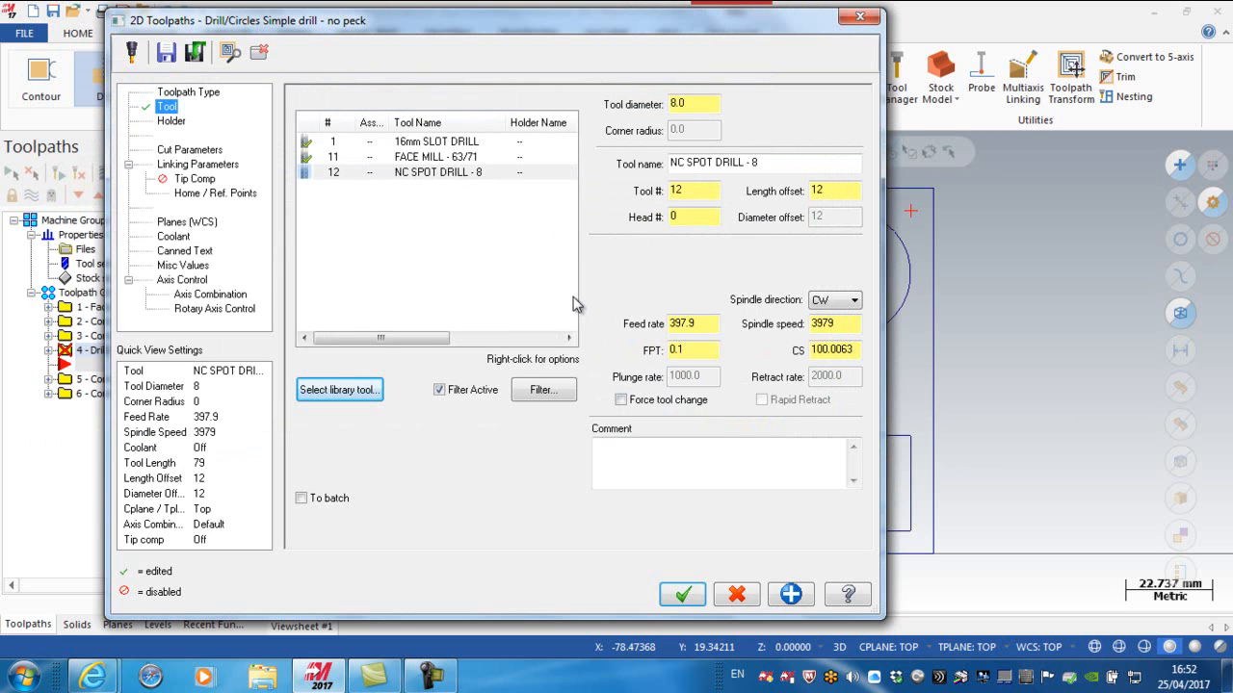
pyautogui.moveTo(527, 285)
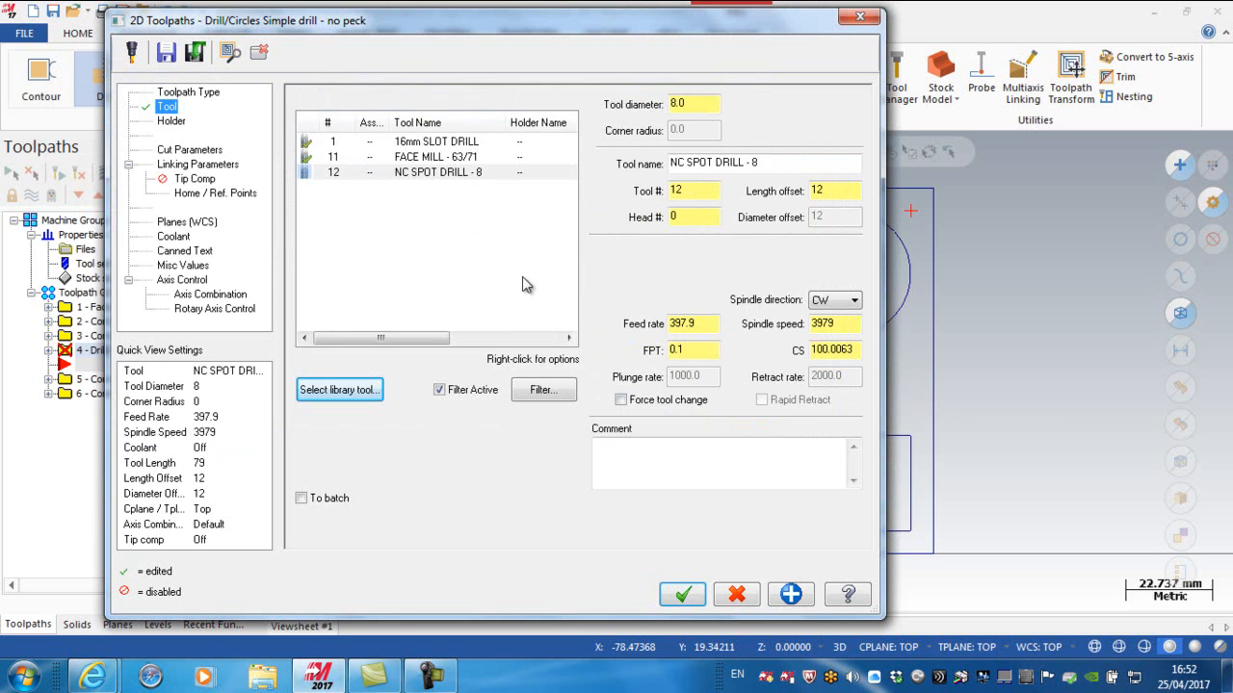
pyautogui.moveTo(419, 176)
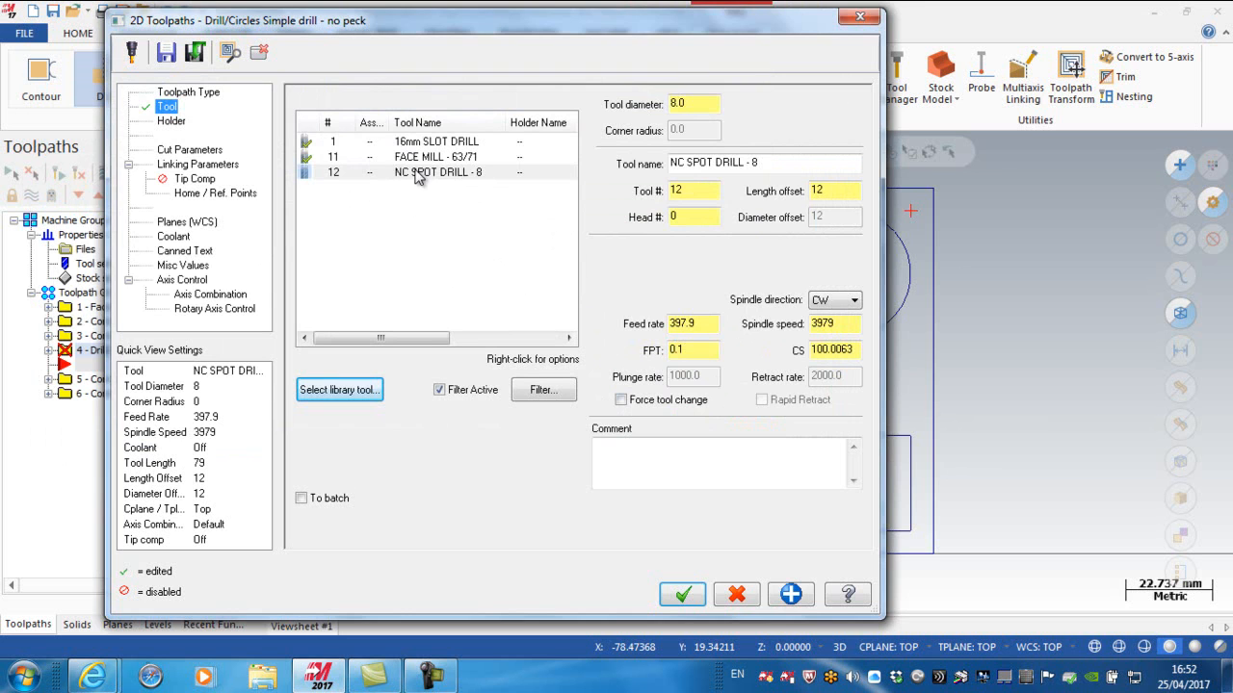
# Step: Renumber the spot drill to tool 19 with cutting speed 55 and 0.06 feed per tooth
pyautogui.doubleClick(438, 171)
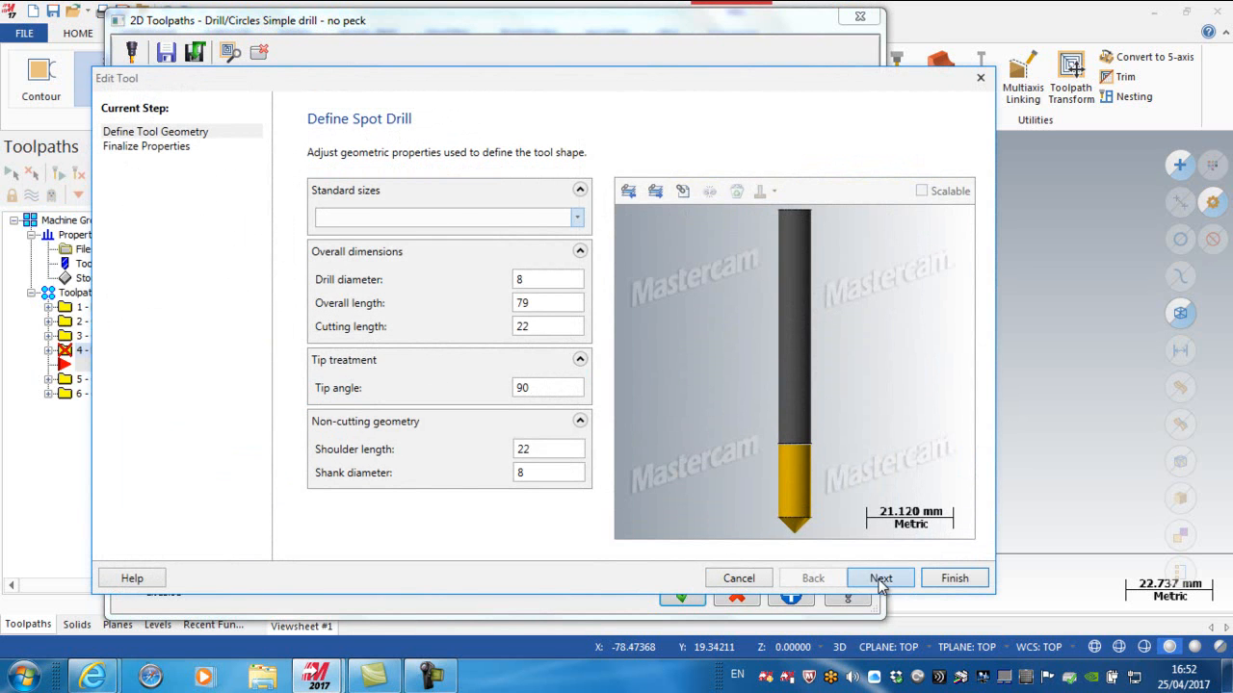
pyautogui.click(879, 577)
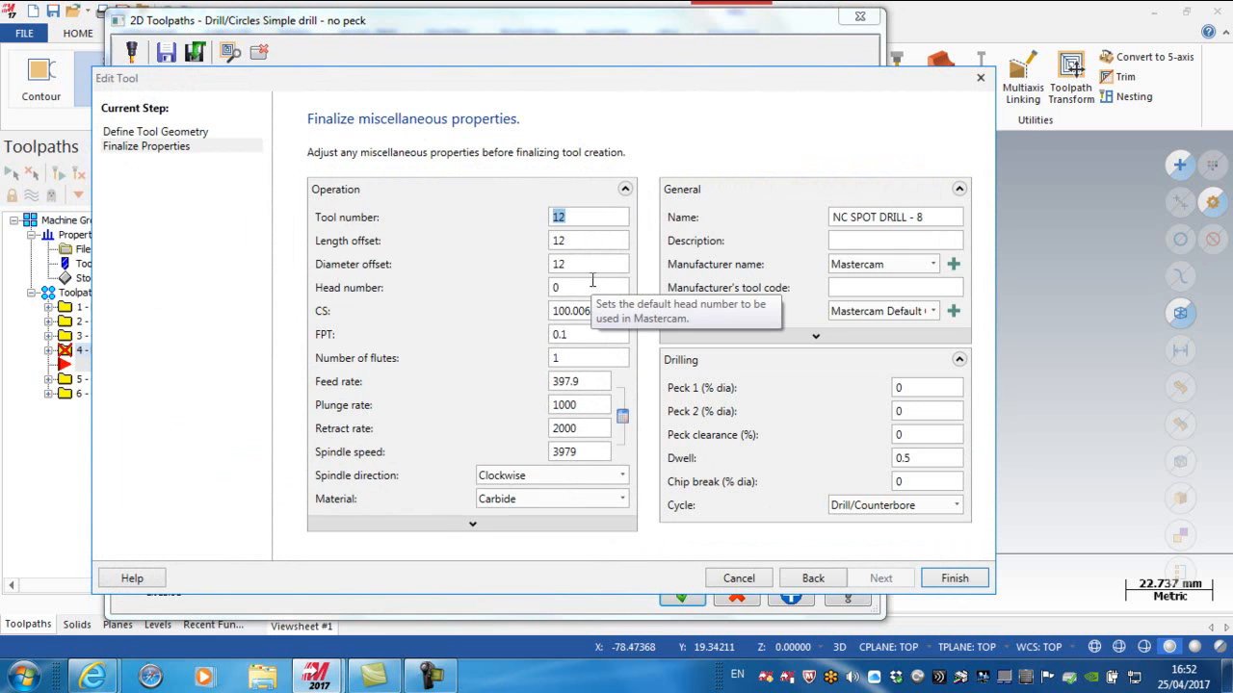
pyautogui.write('19')
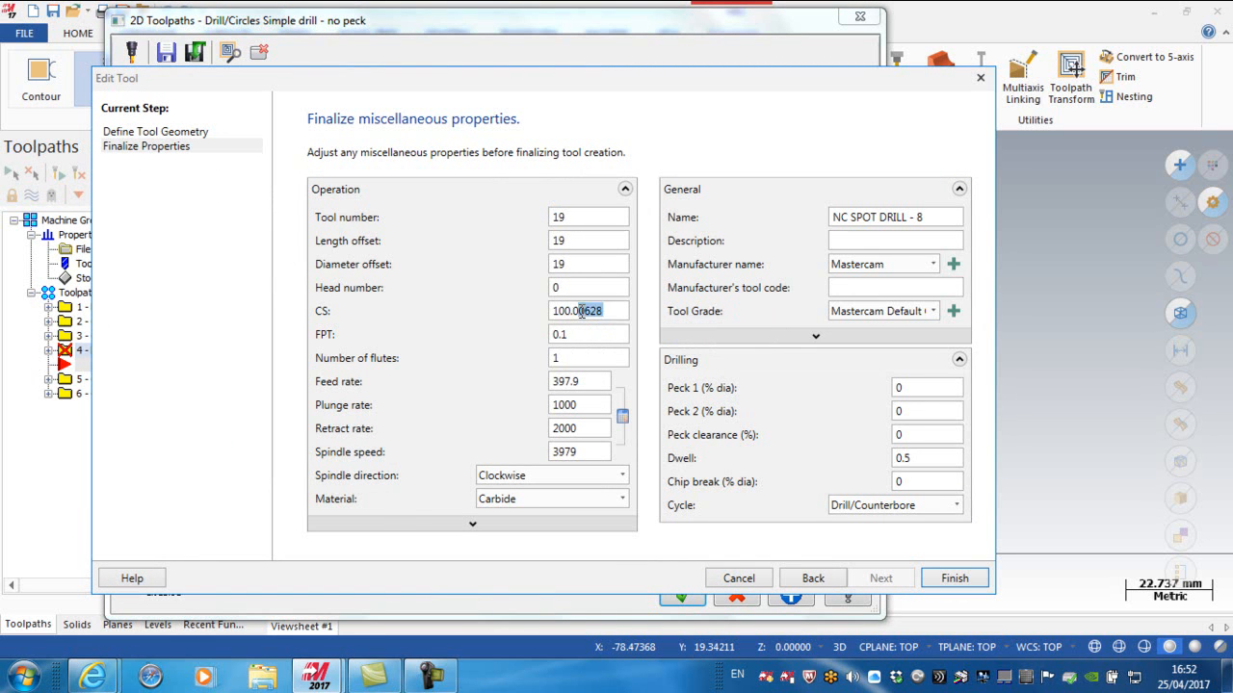
pyautogui.tripleClick(578, 310)
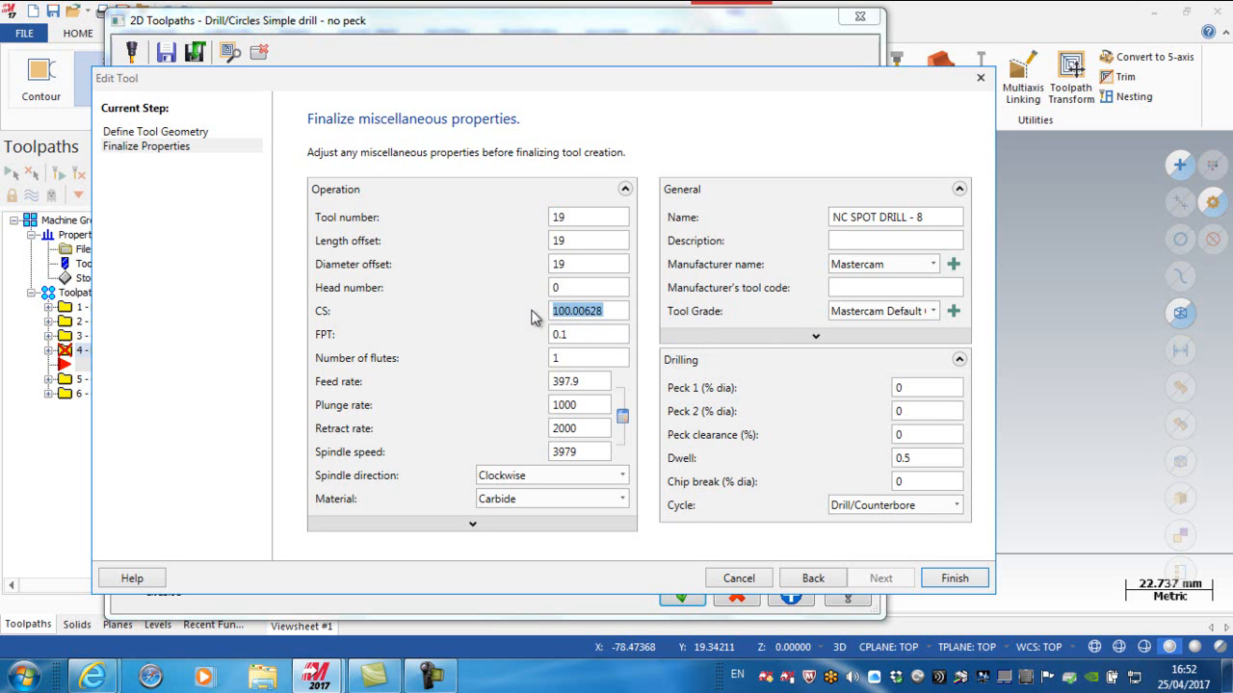
pyautogui.write('55')
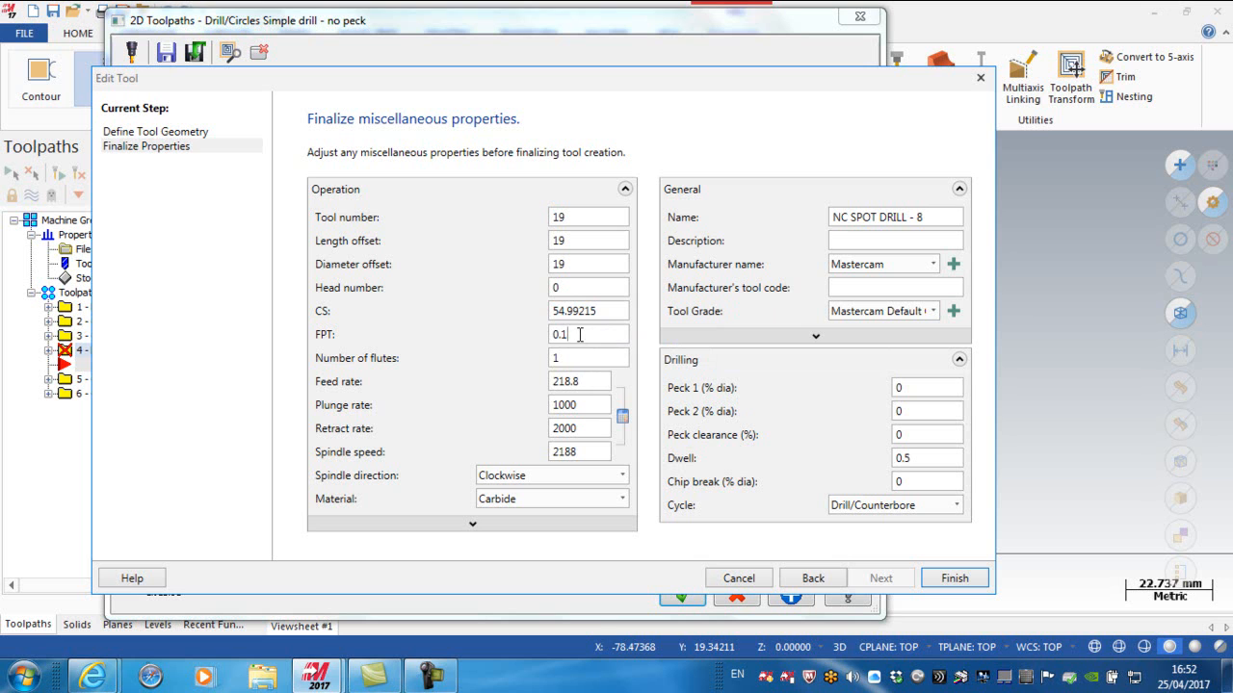
pyautogui.write('.06')
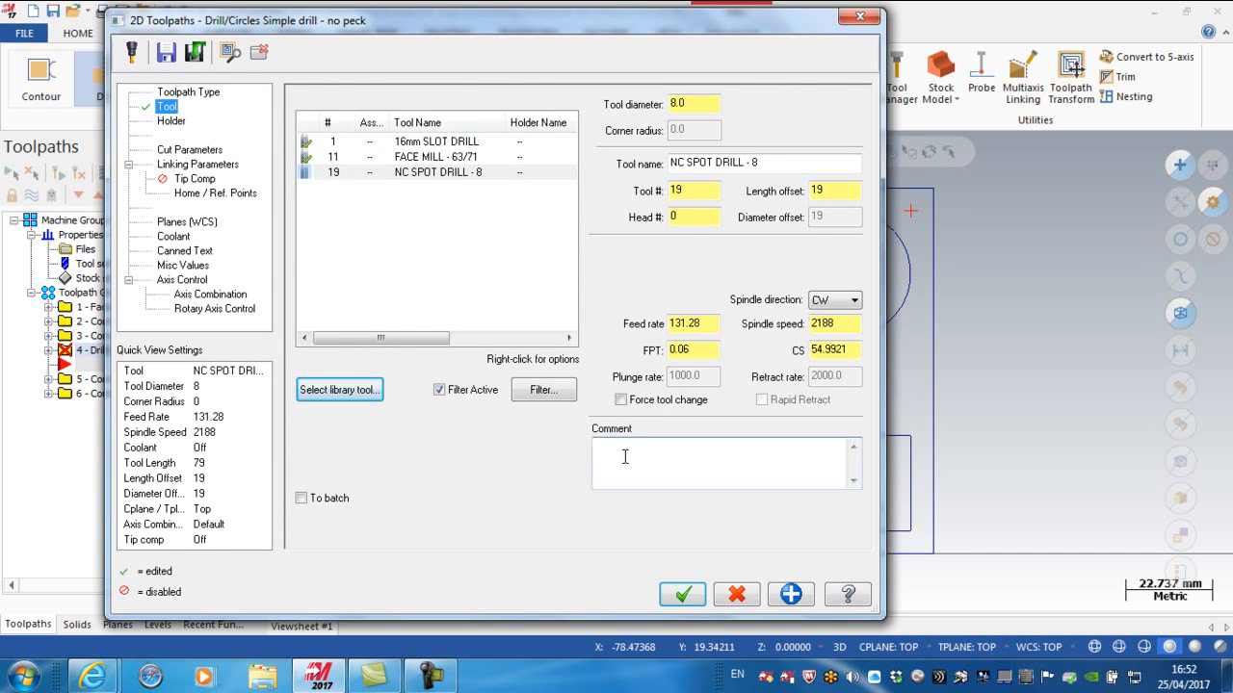
# Step: Enter the operation comment 'Spot M5 Level 0 holes'
pyautogui.write('Spot M5')
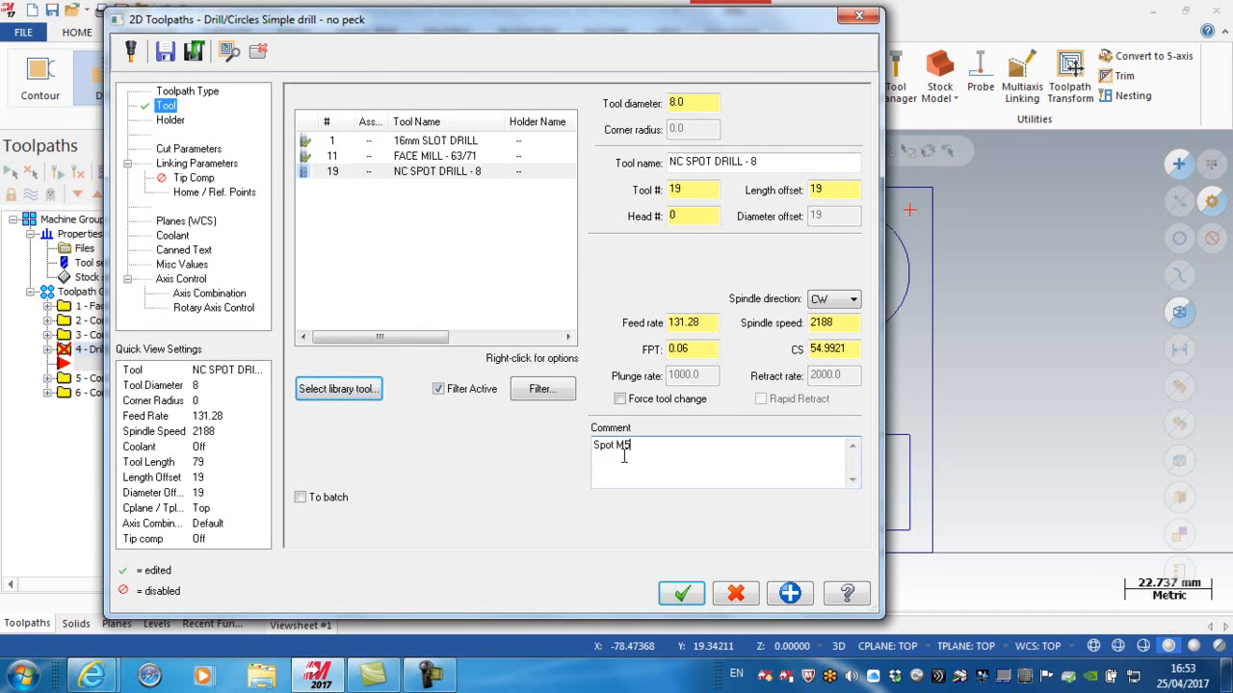
pyautogui.write('Level')
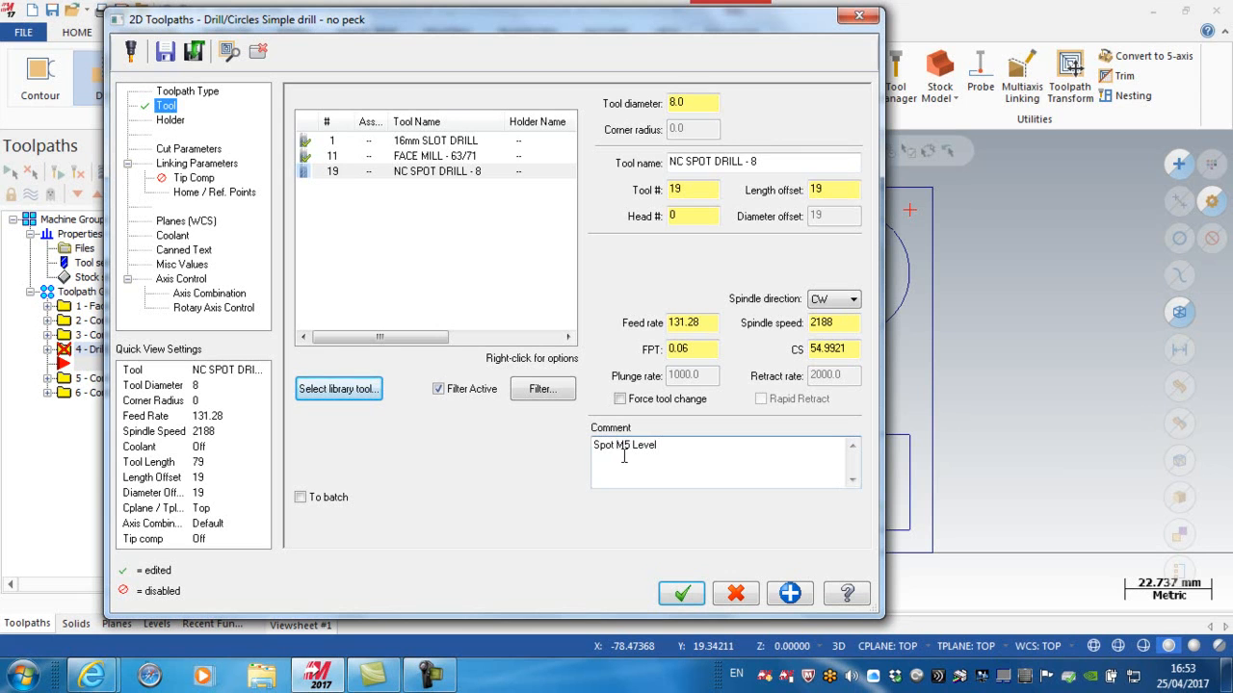
pyautogui.write('0')
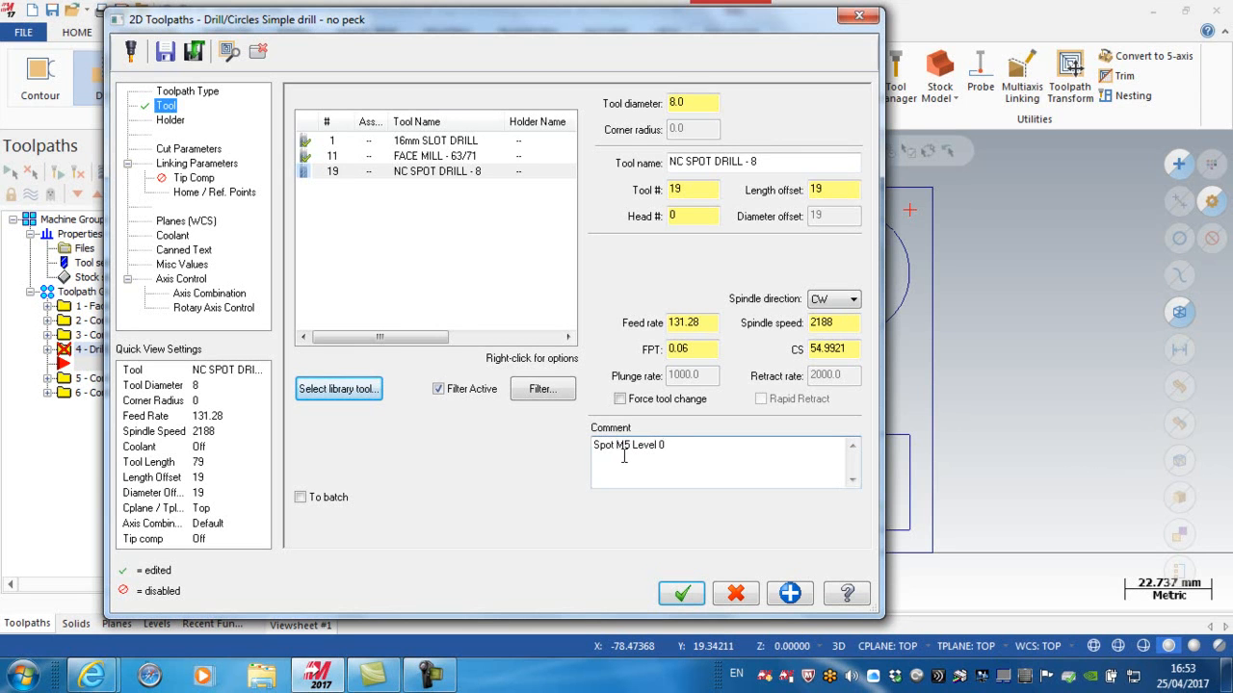
pyautogui.write('holes')
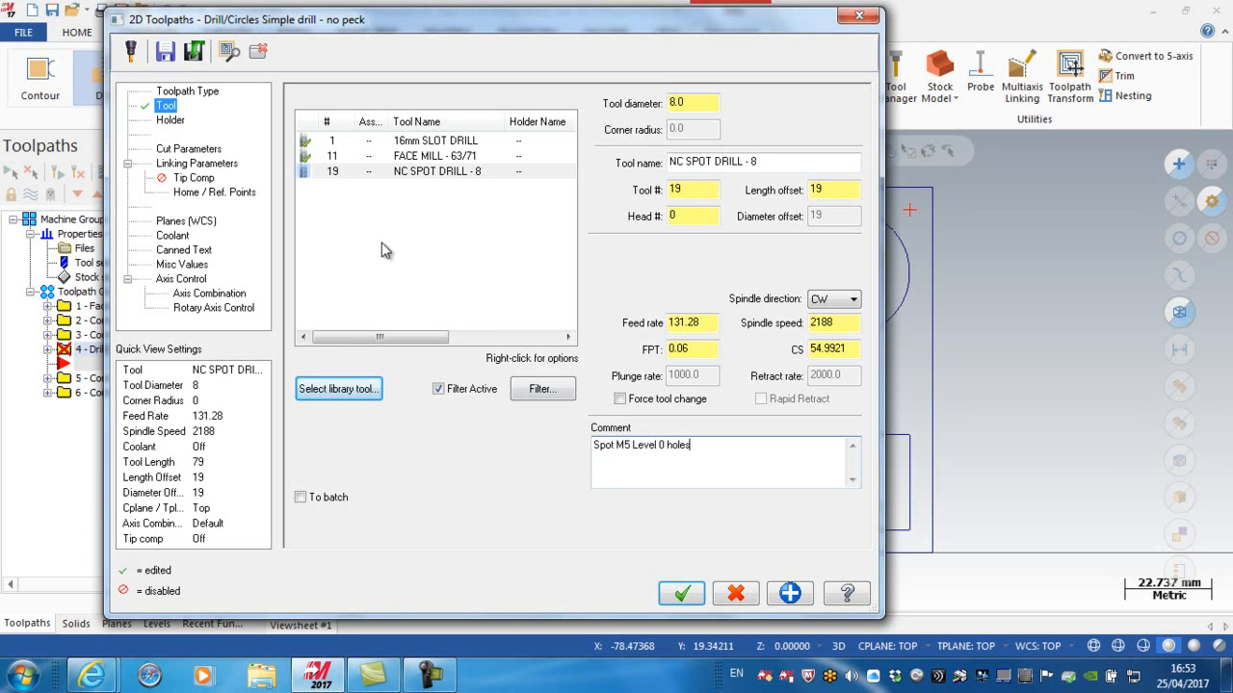
# Step: Compare the Peck Drill and Chip Break cycles, then return to Drill/Counterbore
pyautogui.click(189, 149)
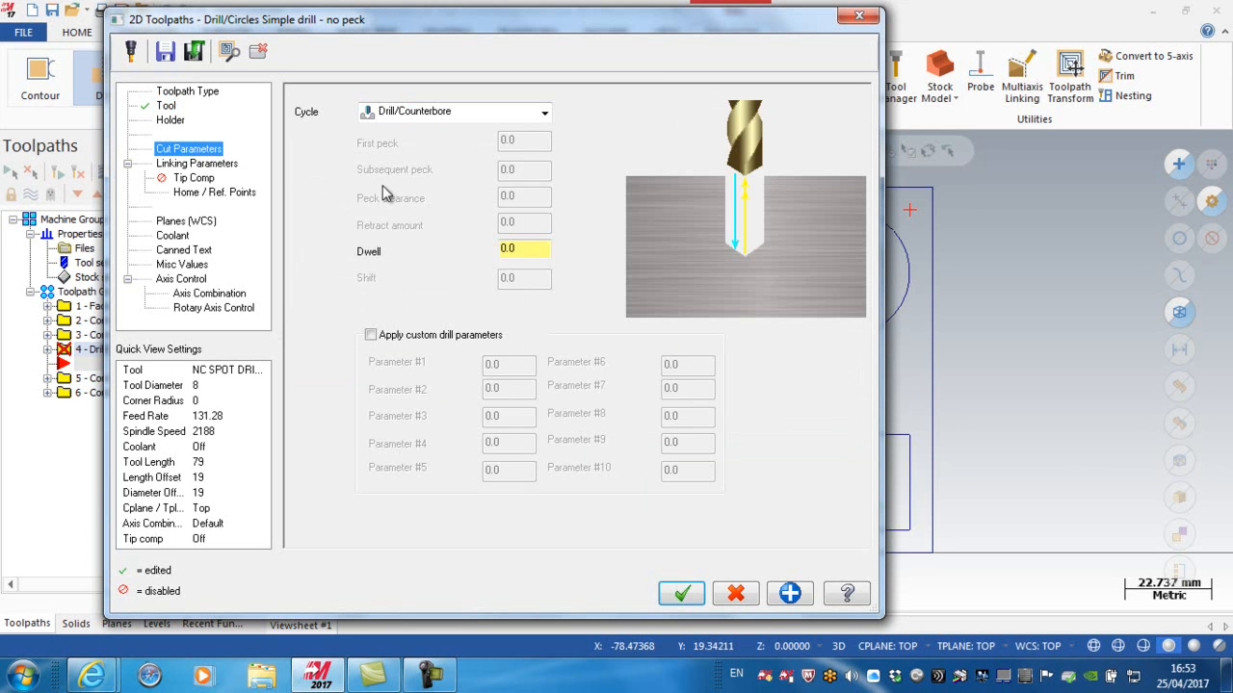
pyautogui.moveTo(446, 132)
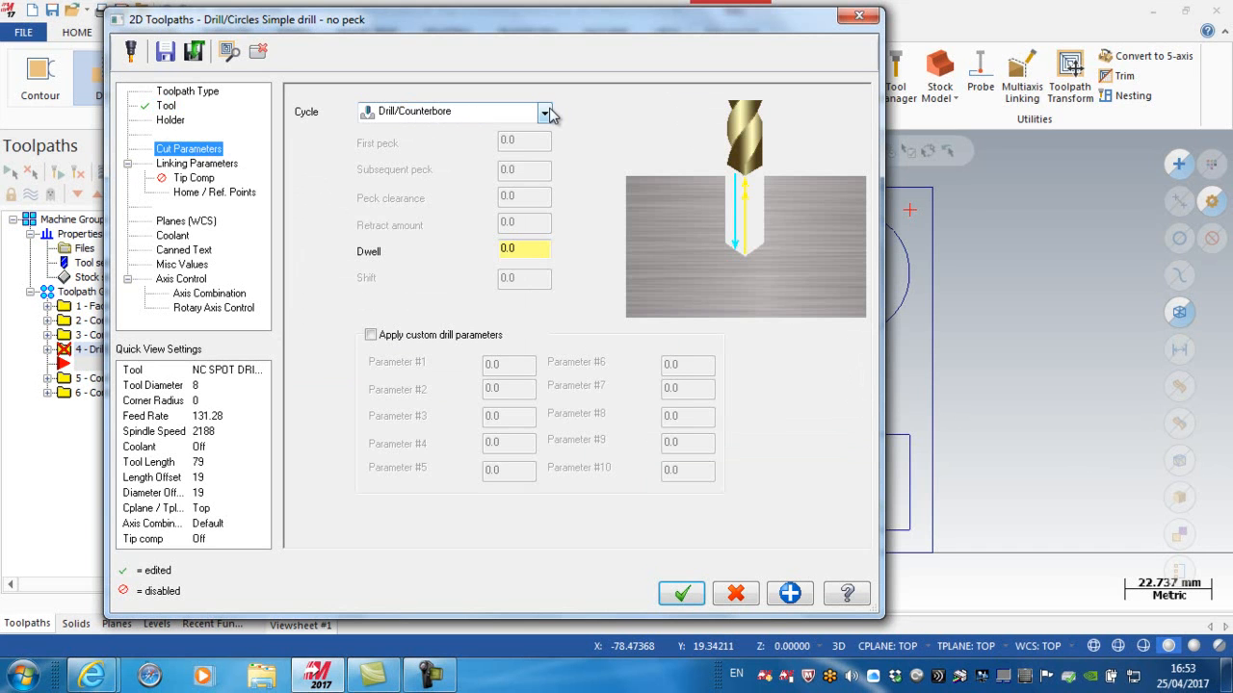
pyautogui.click(545, 112)
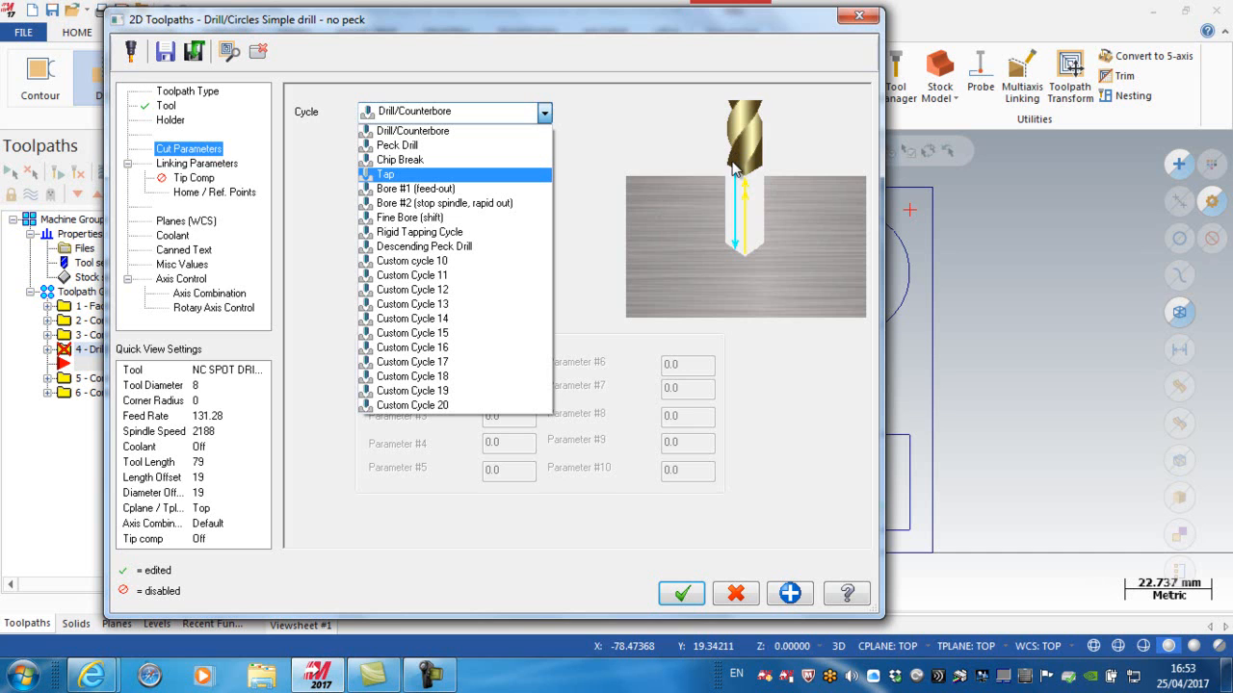
pyautogui.moveTo(746, 248)
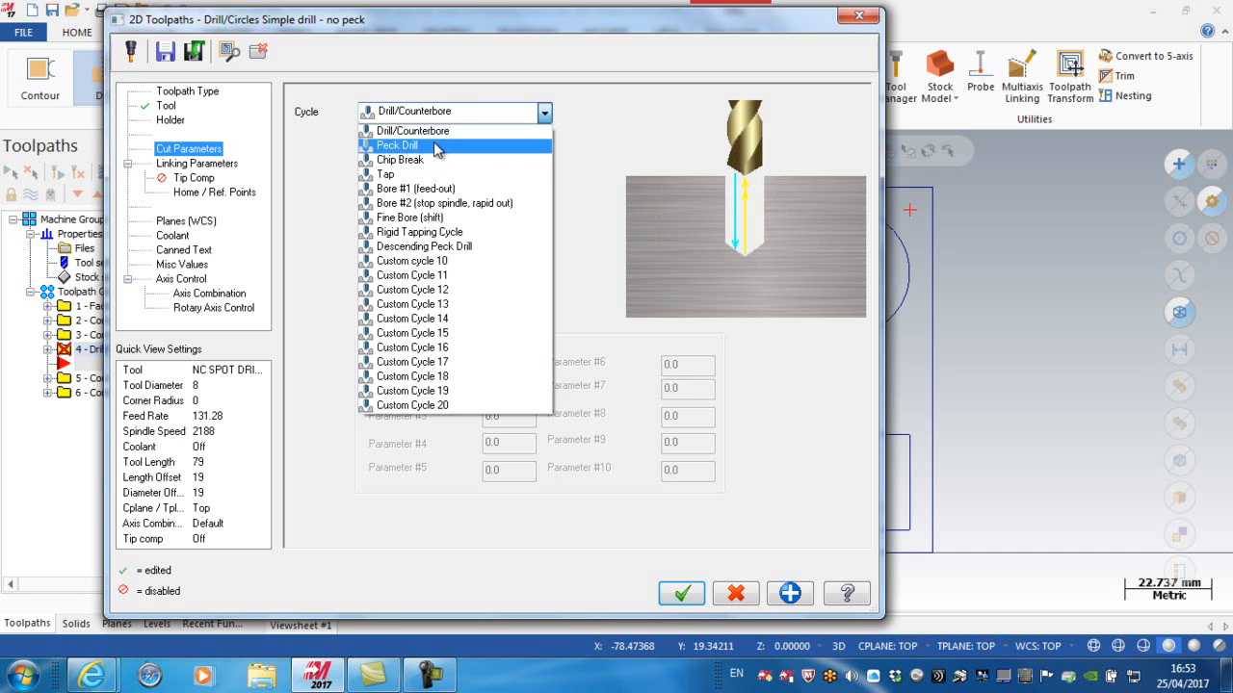
pyautogui.click(397, 145)
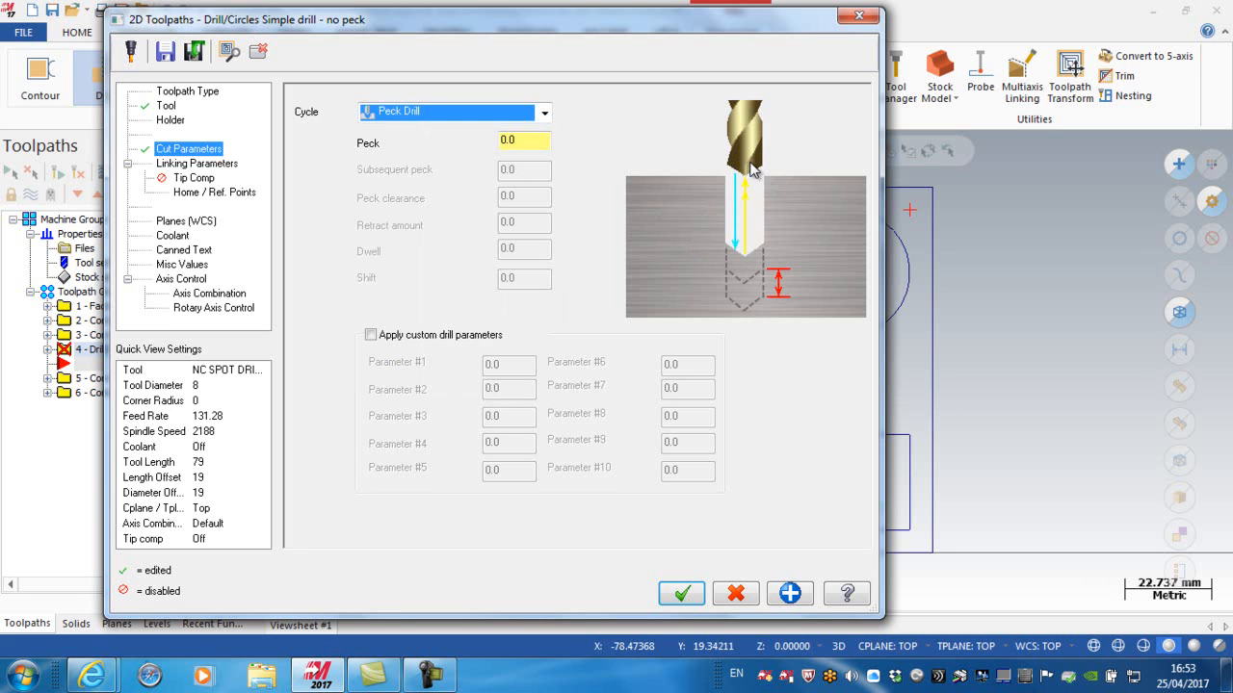
pyautogui.moveTo(722, 287)
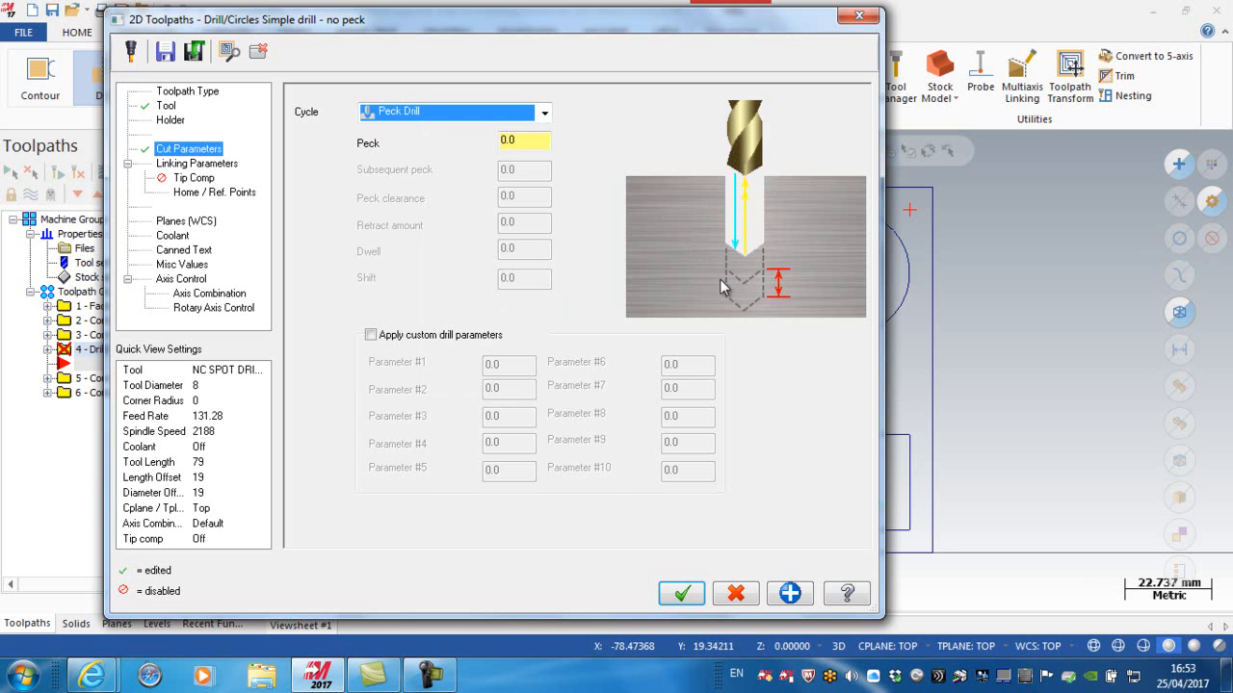
pyautogui.moveTo(462, 118)
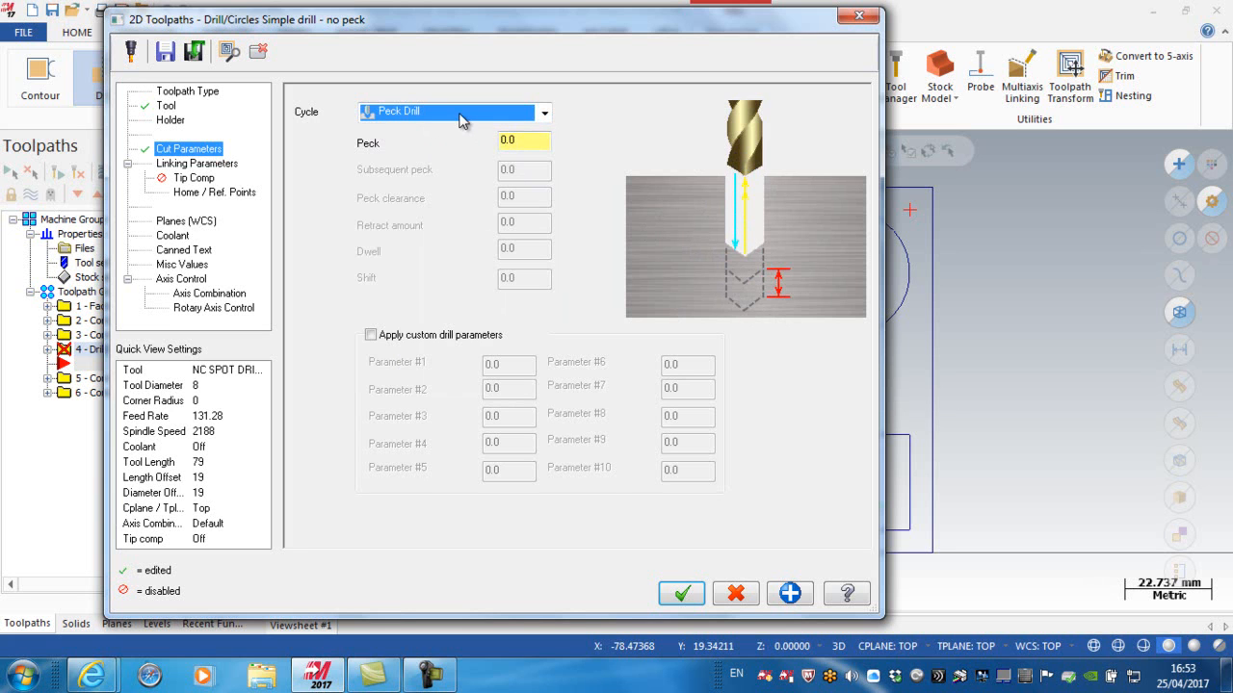
pyautogui.moveTo(747, 181)
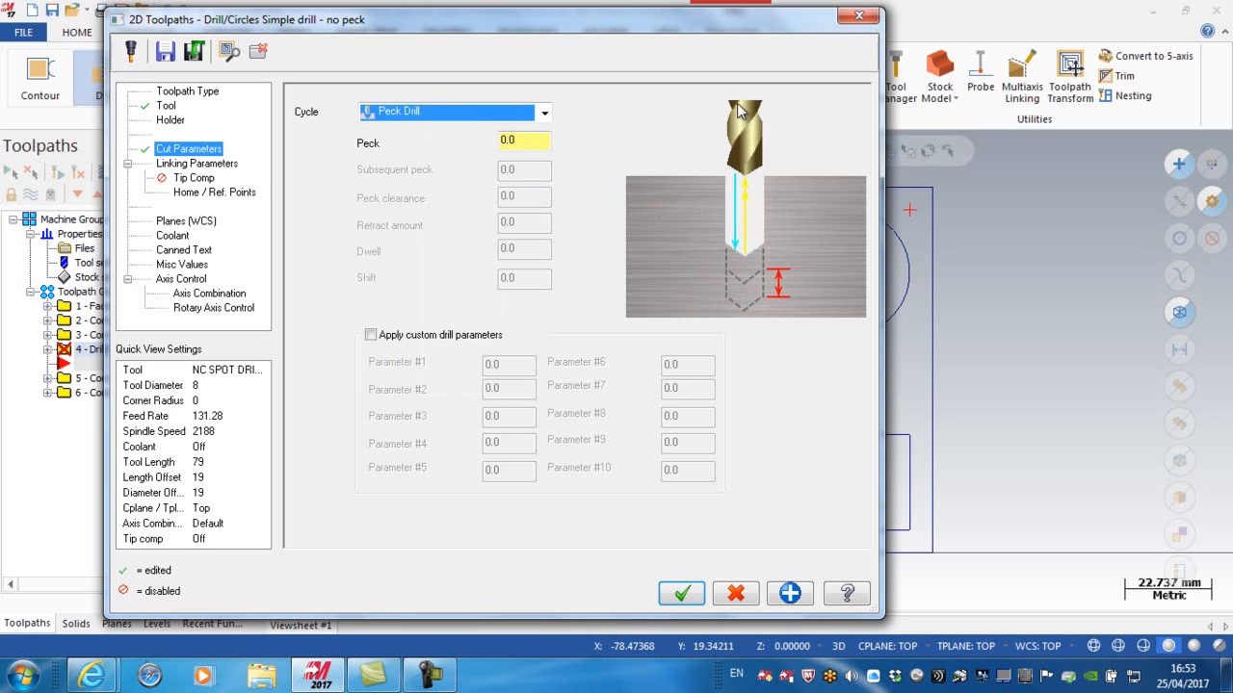
pyautogui.click(543, 112)
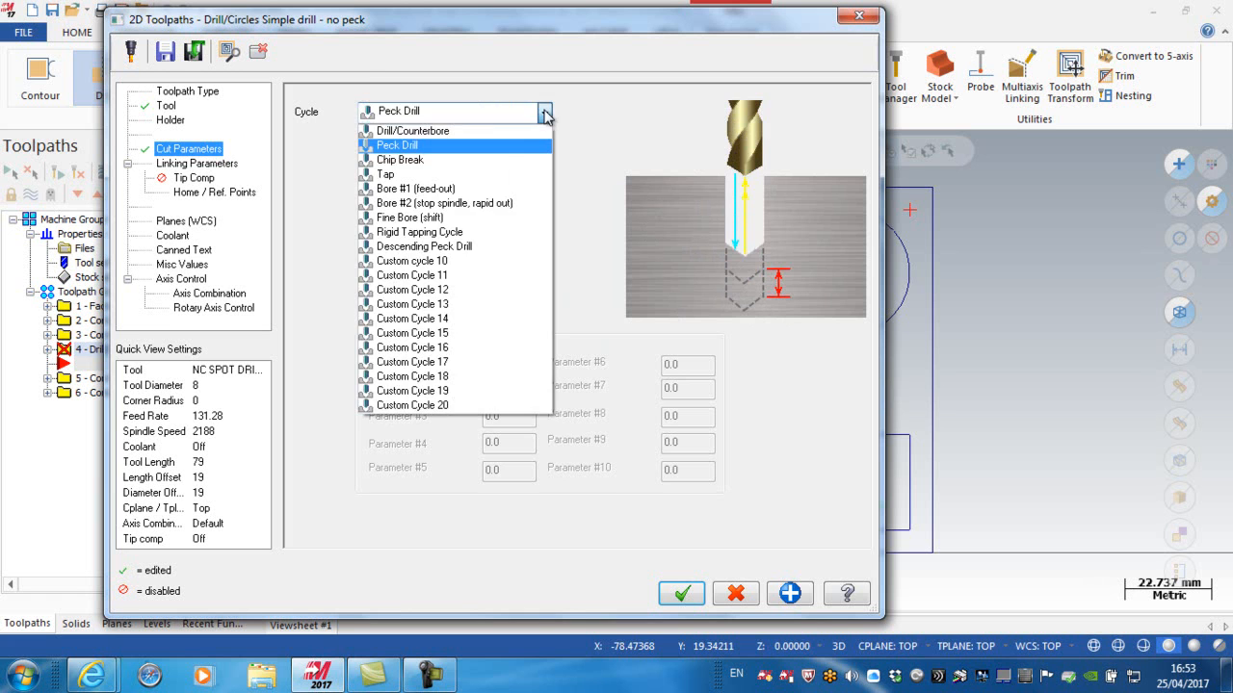
pyautogui.click(399, 160)
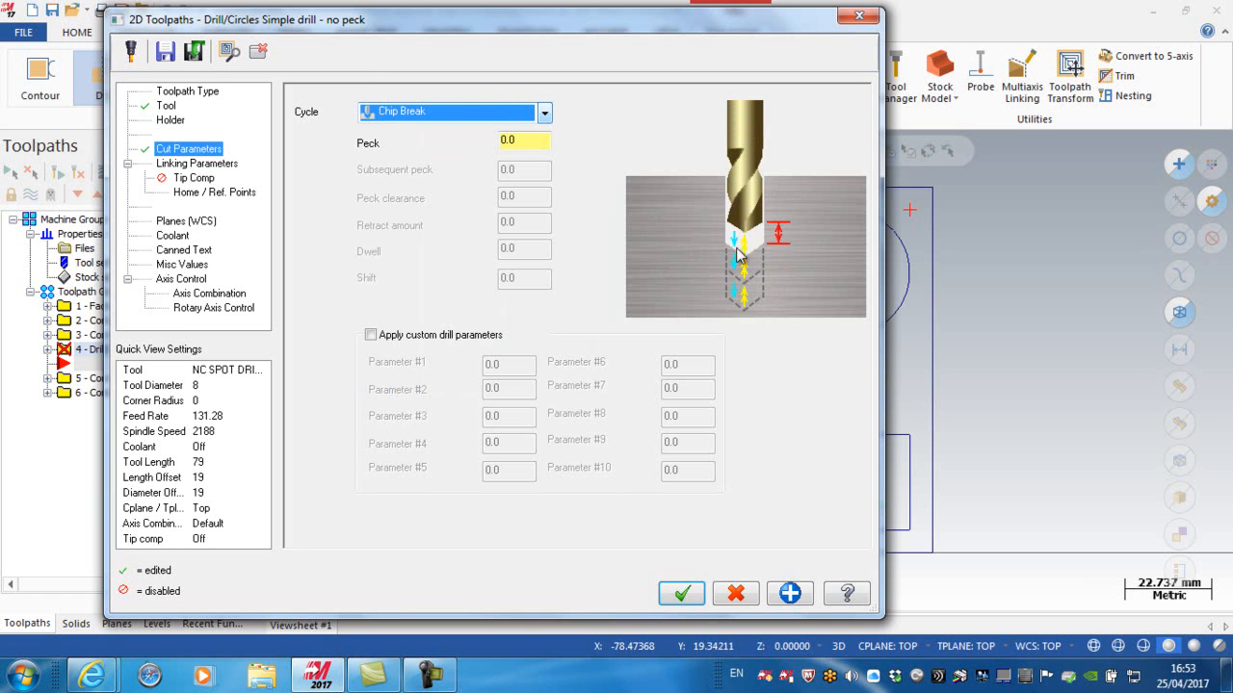
pyautogui.moveTo(749, 224)
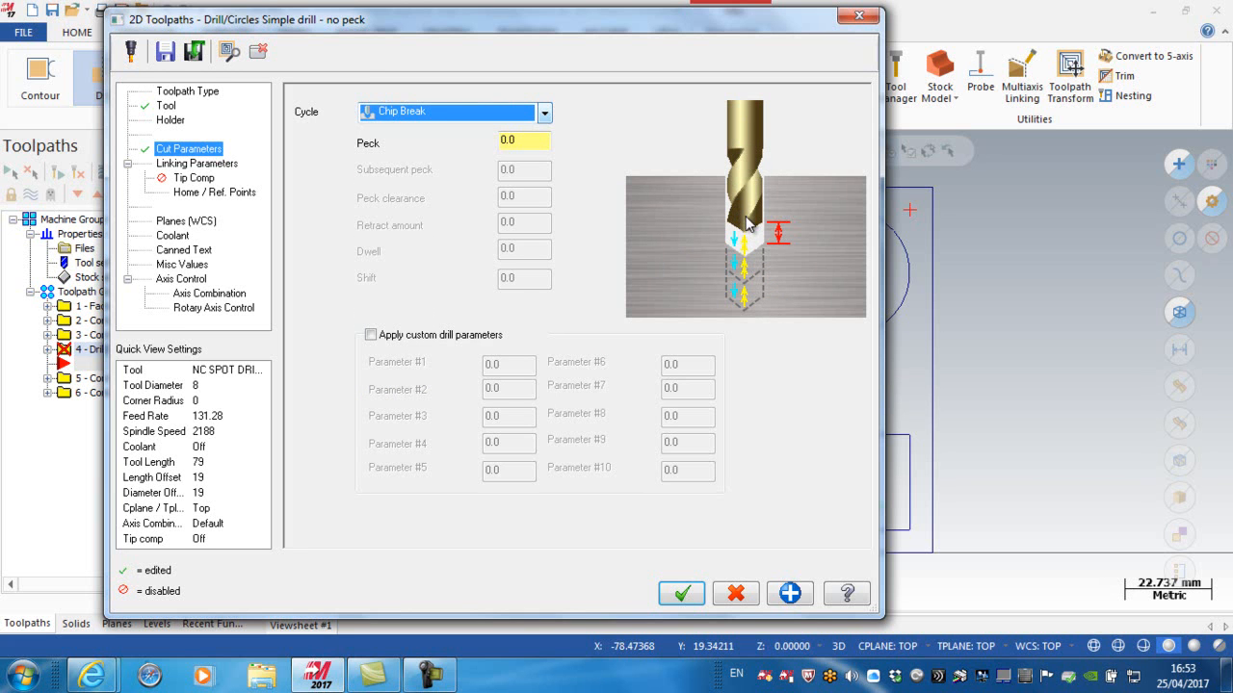
pyautogui.moveTo(566, 142)
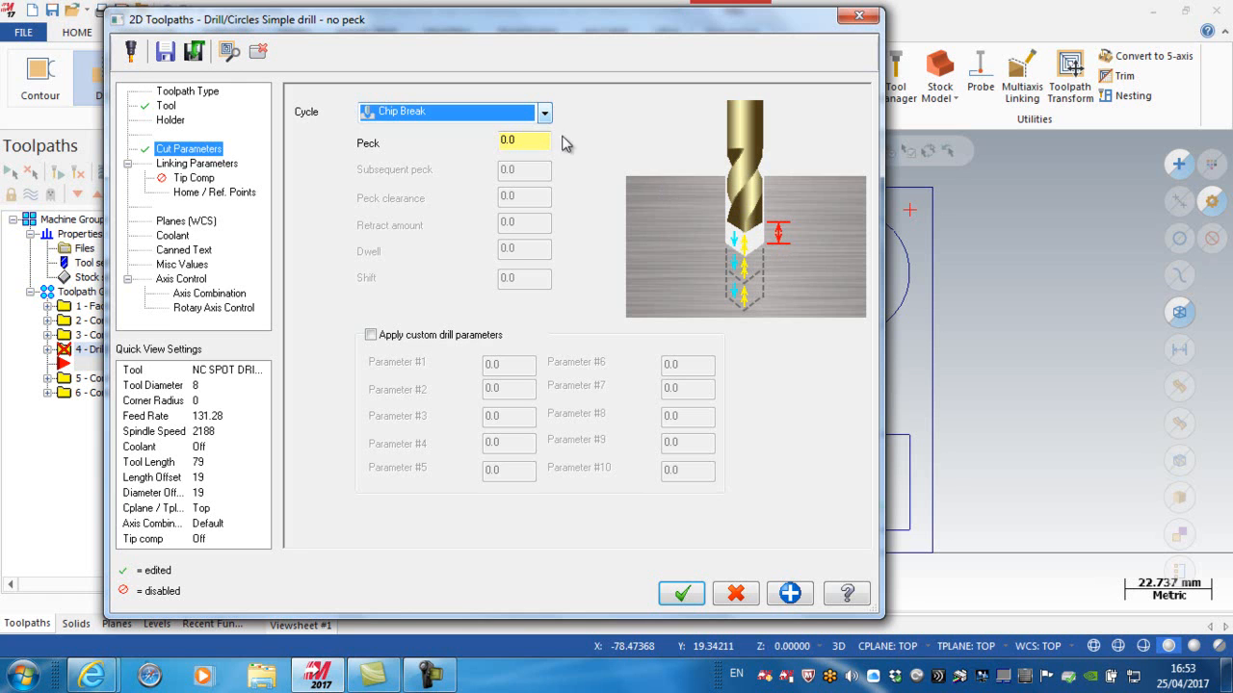
pyautogui.click(544, 112)
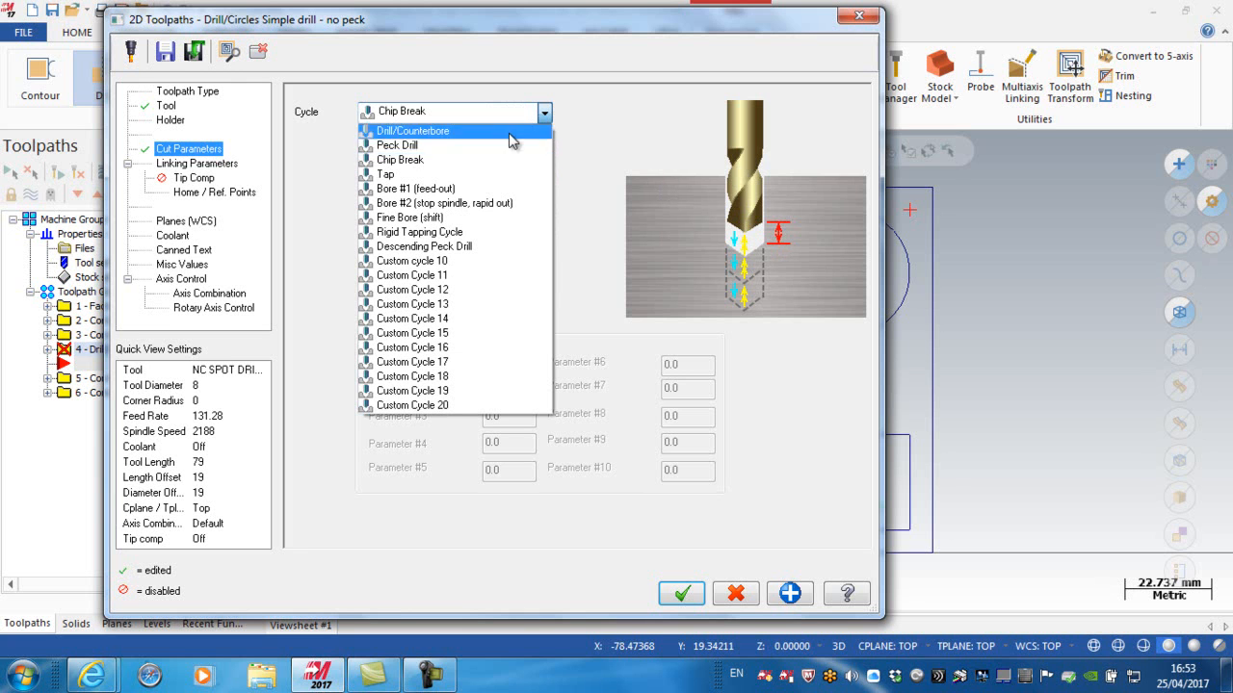
pyautogui.moveTo(415, 176)
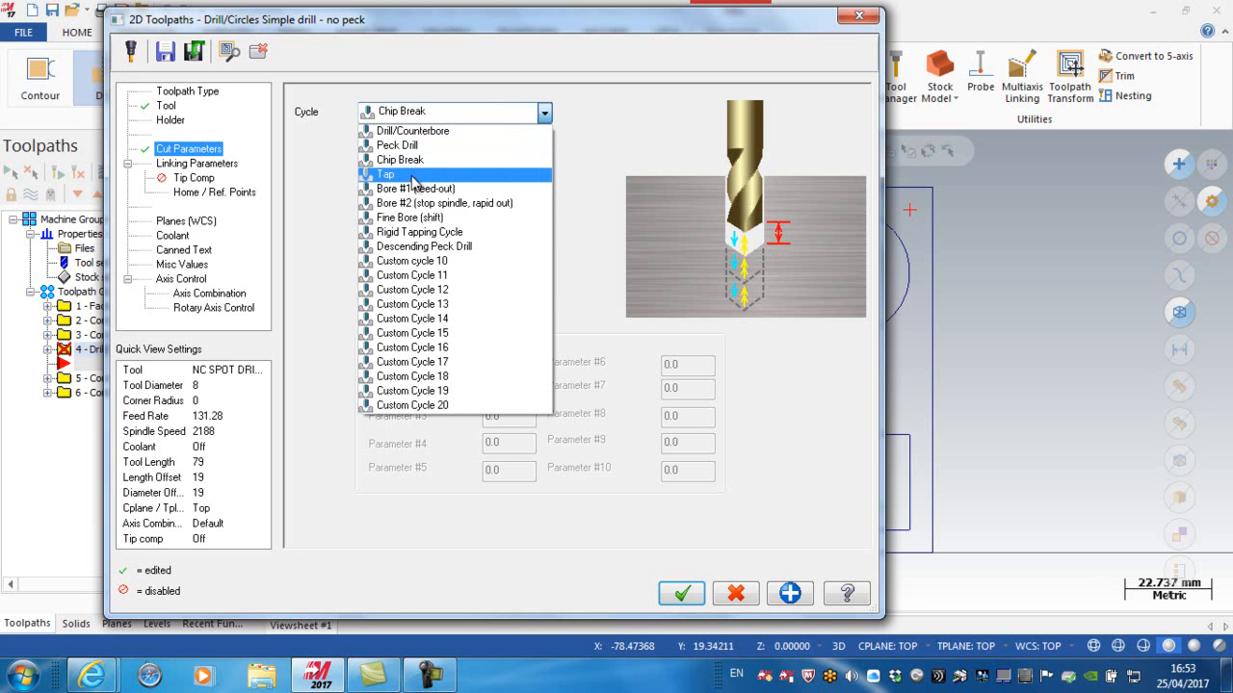
pyautogui.moveTo(399, 178)
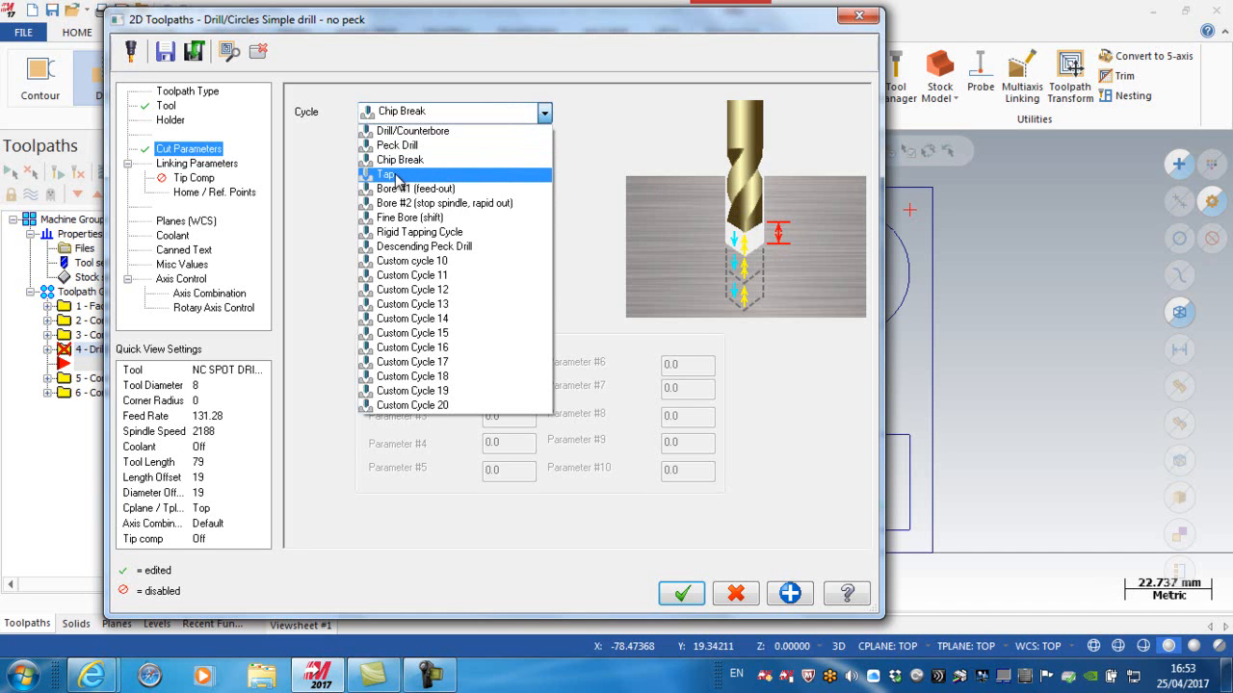
pyautogui.moveTo(414, 160)
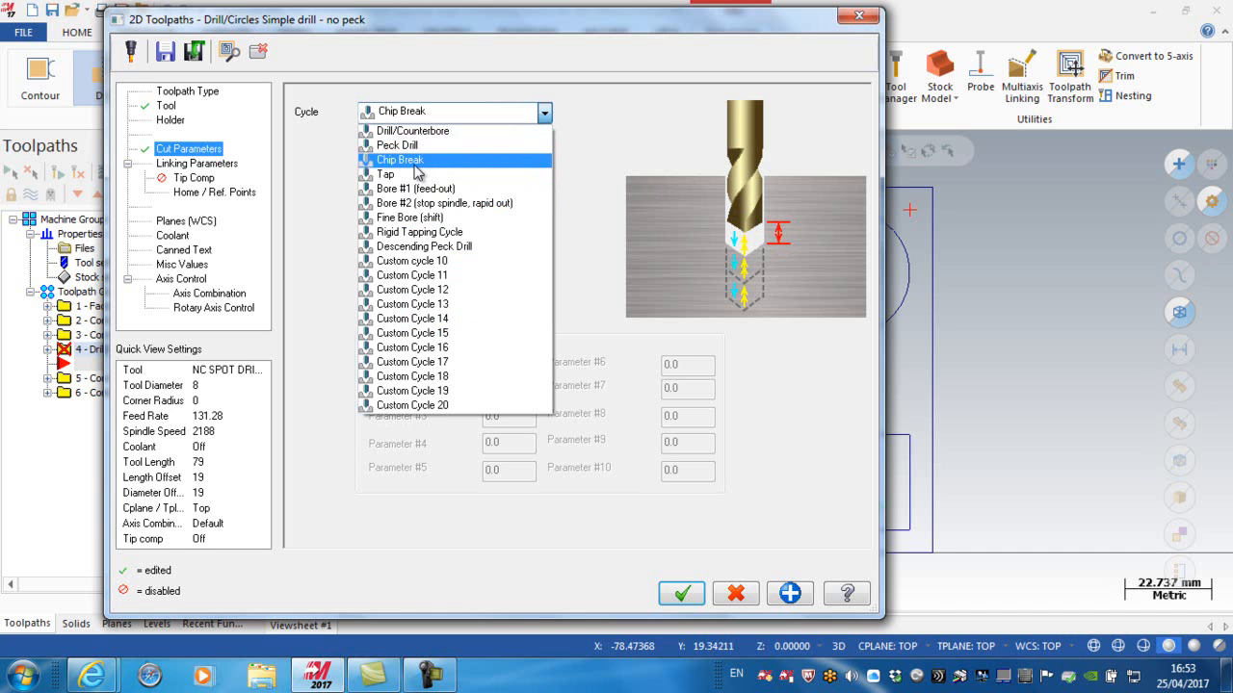
pyautogui.click(412, 130)
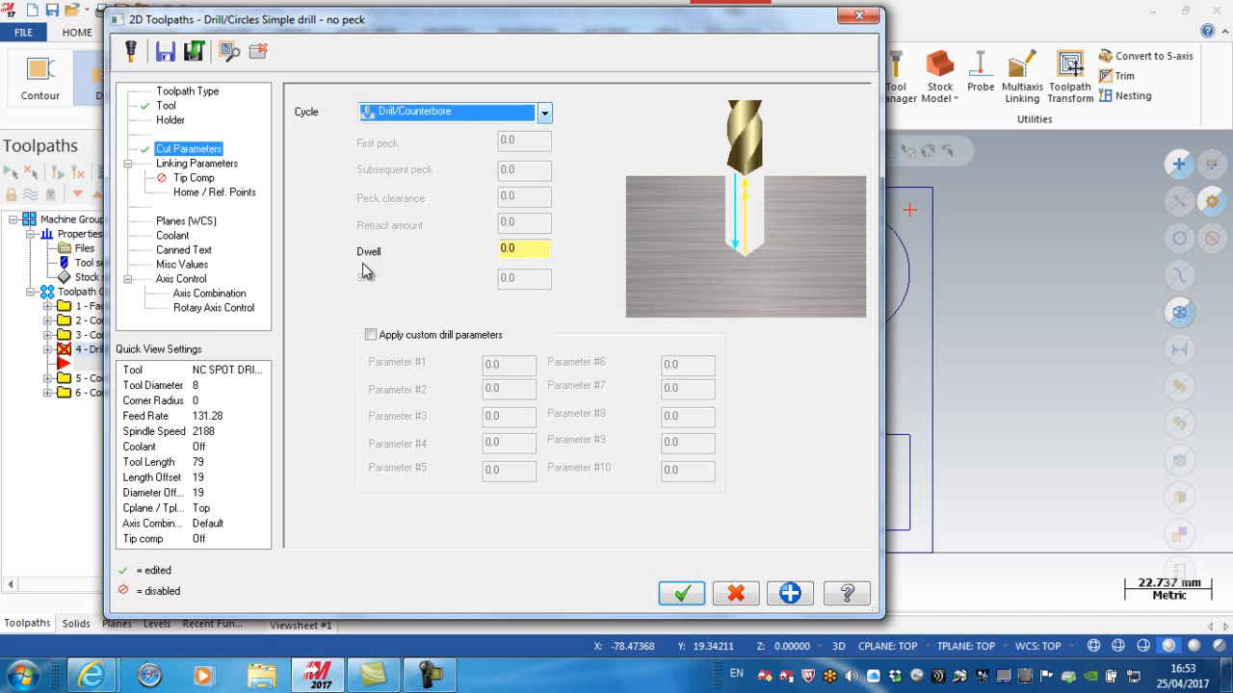
pyautogui.moveTo(301, 181)
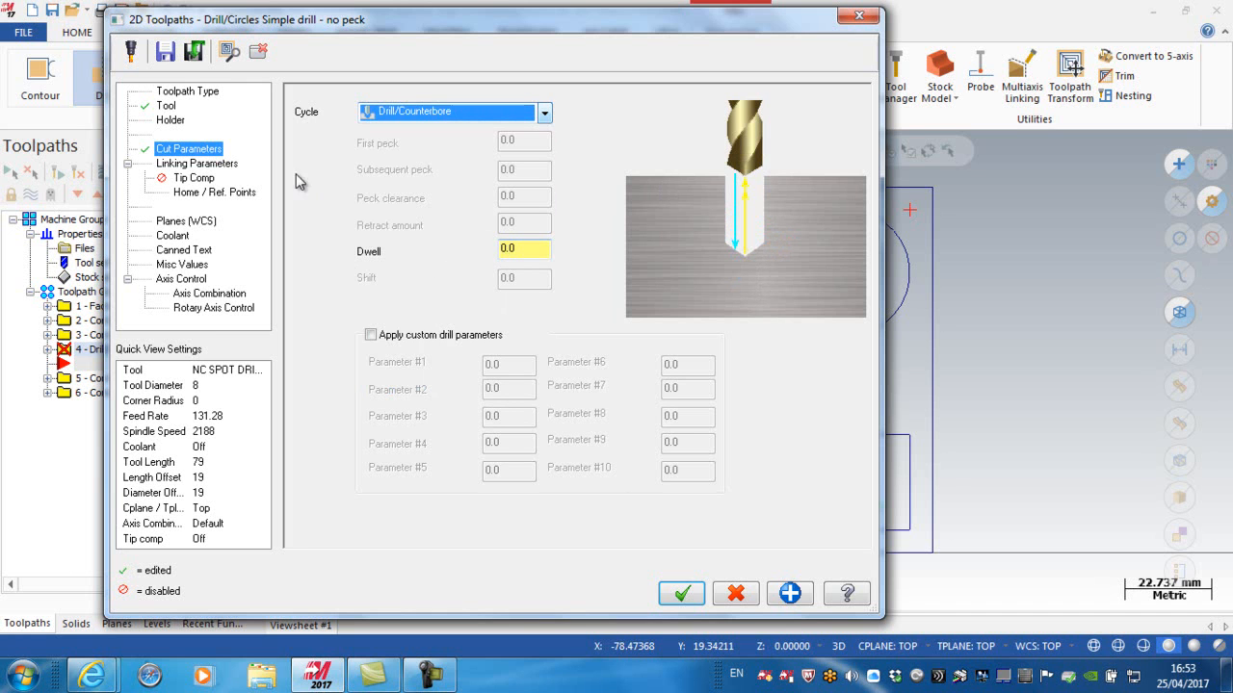
pyautogui.click(196, 162)
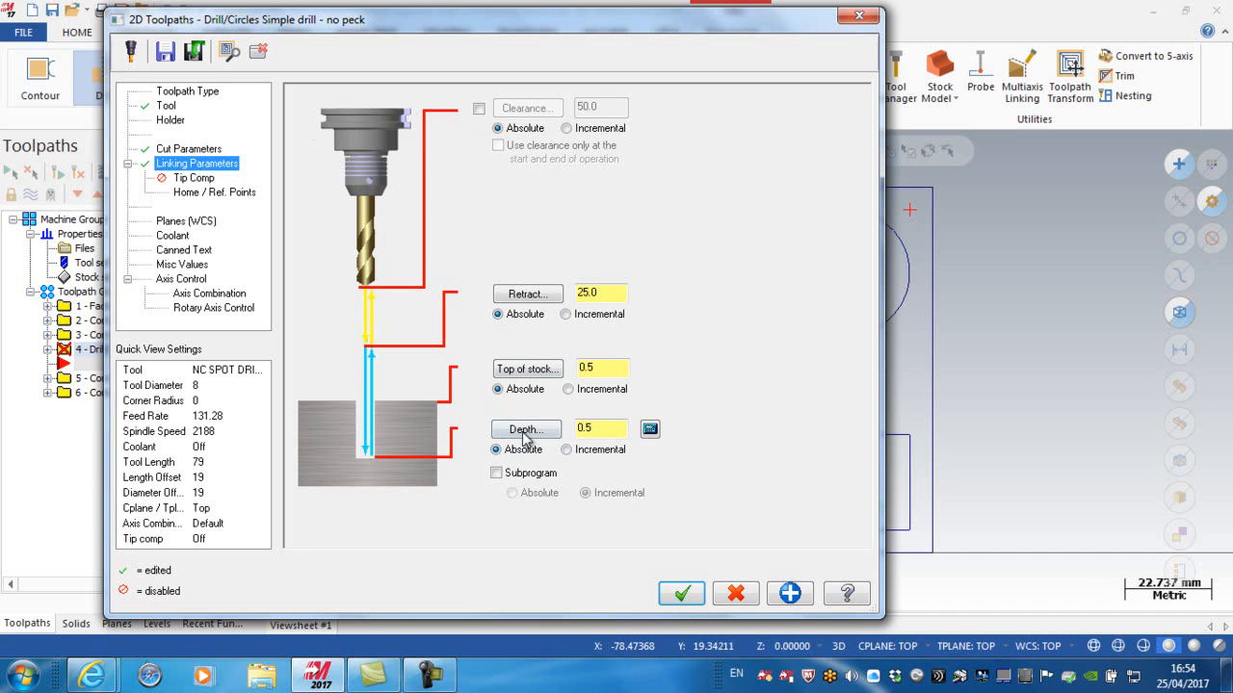
# Step: Set top of stock to 0.0 and retract height to 3
pyautogui.click(600, 368)
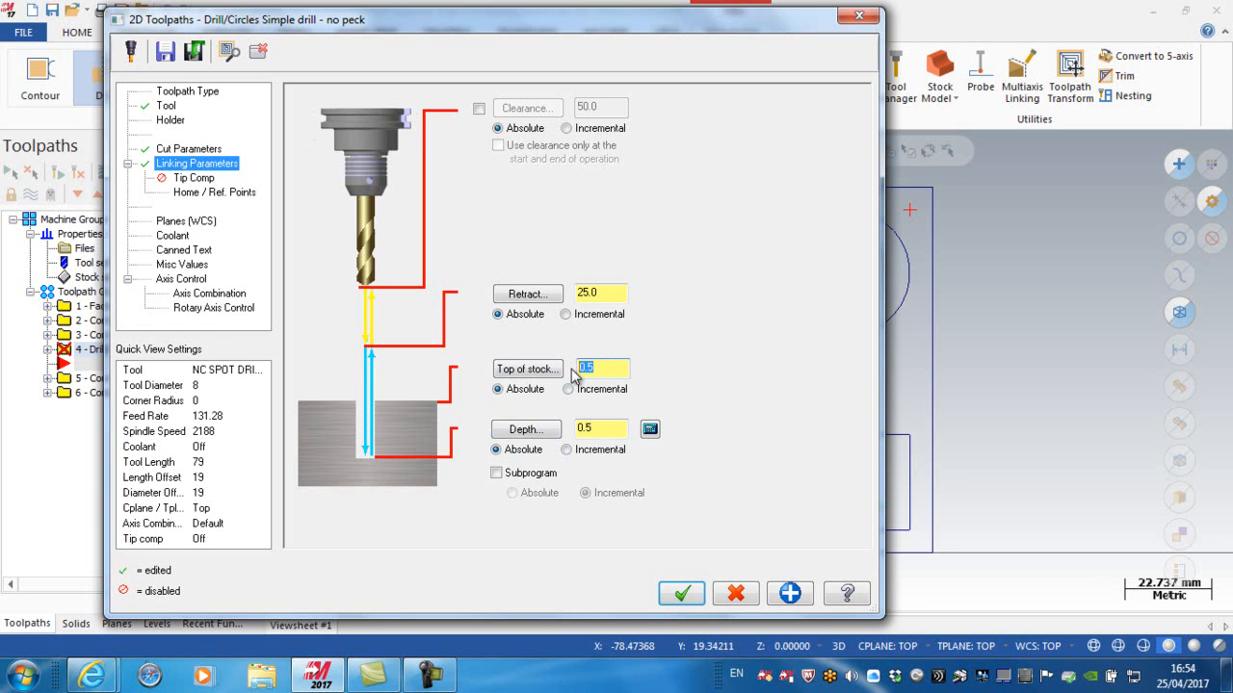
pyautogui.write('0.0')
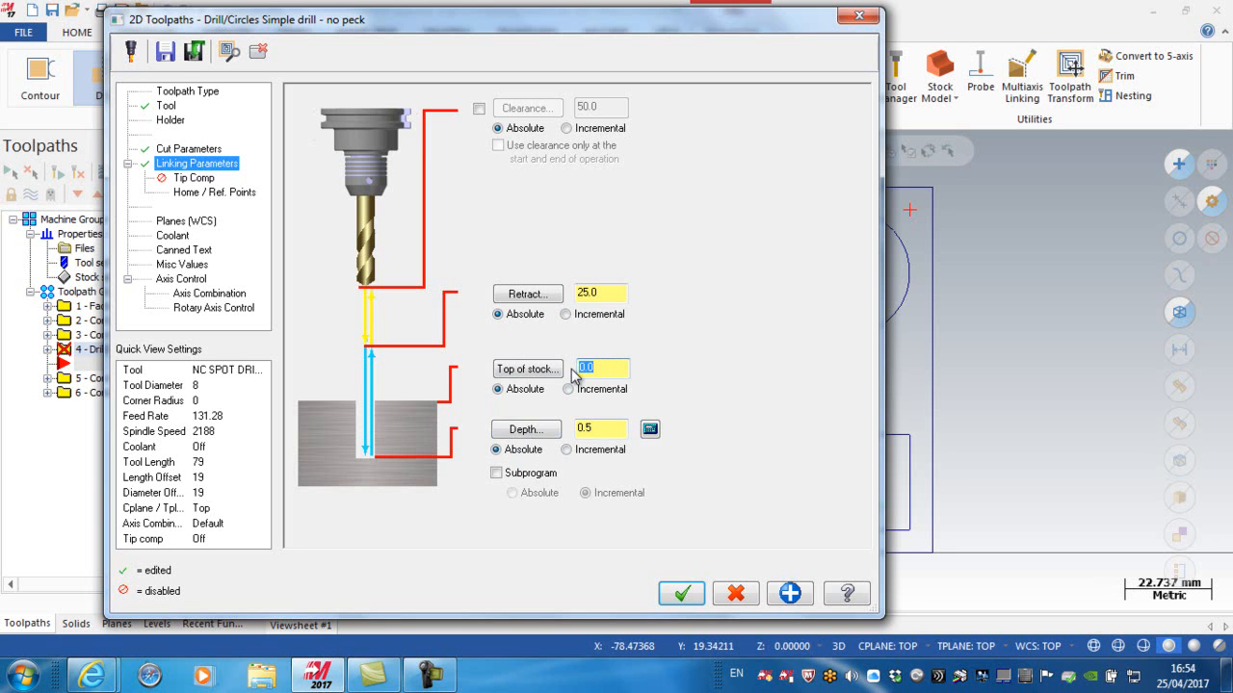
pyautogui.click(599, 293)
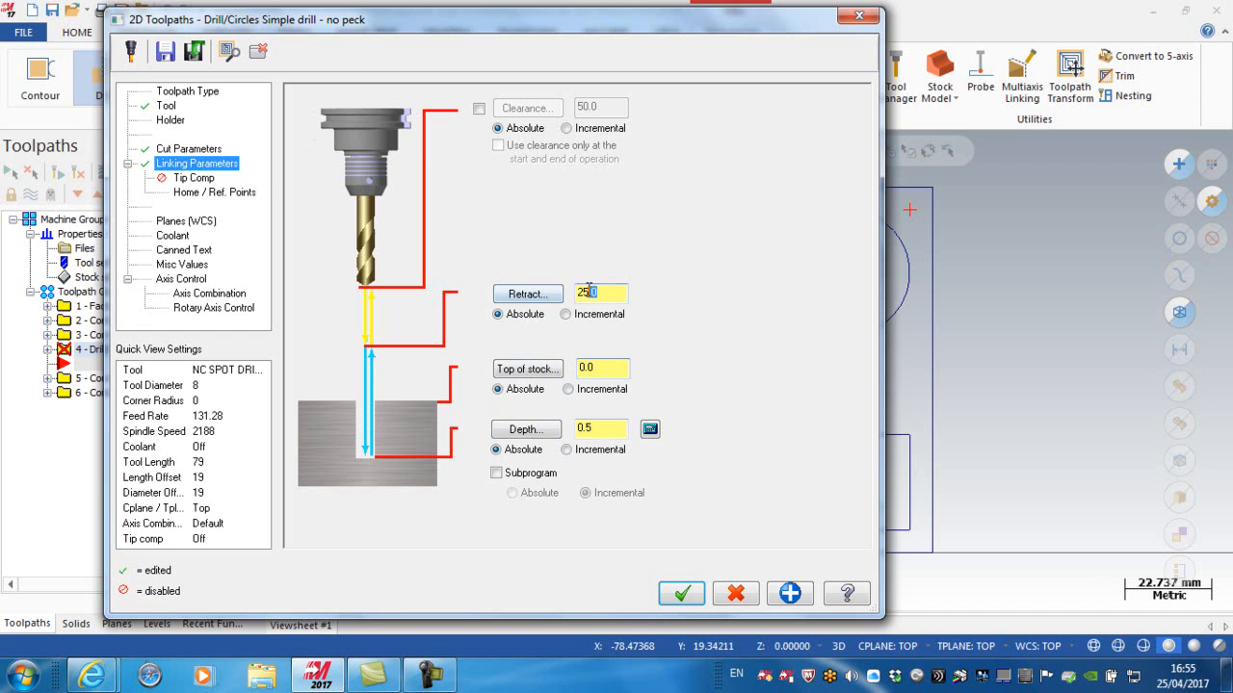
pyautogui.write('3')
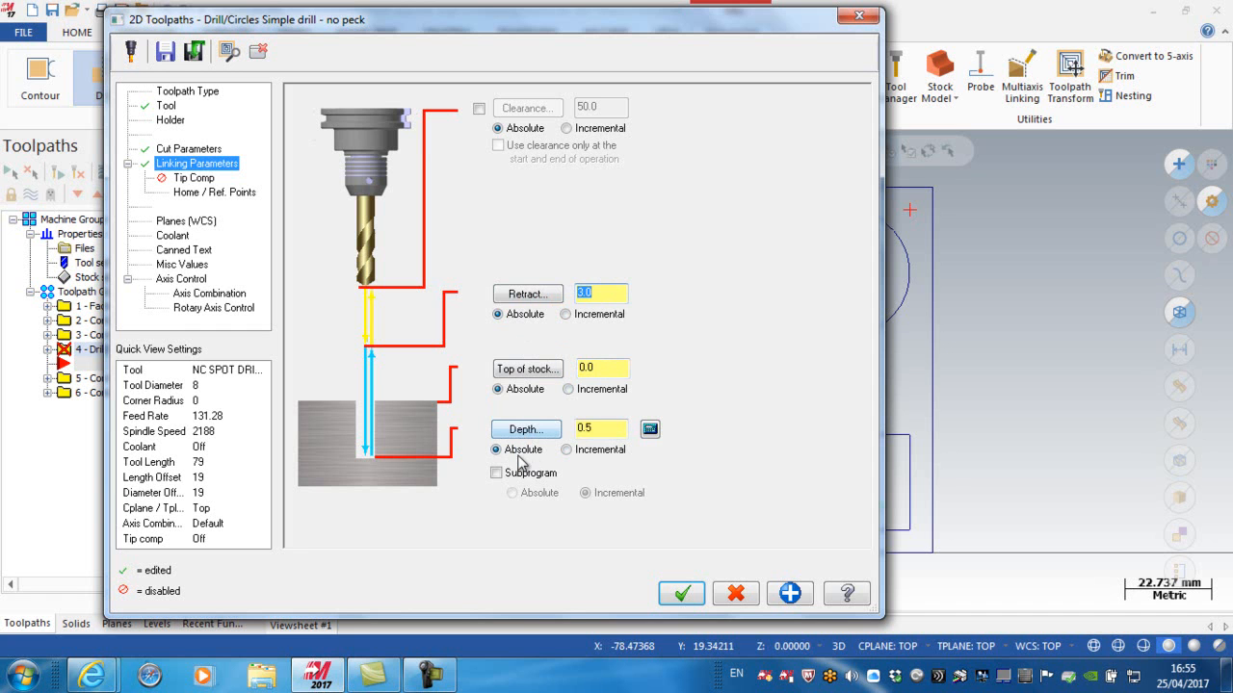
# Step: Calculate depth -2.9 from a 5.8 finish diameter and accept the operation
pyautogui.click(526, 429)
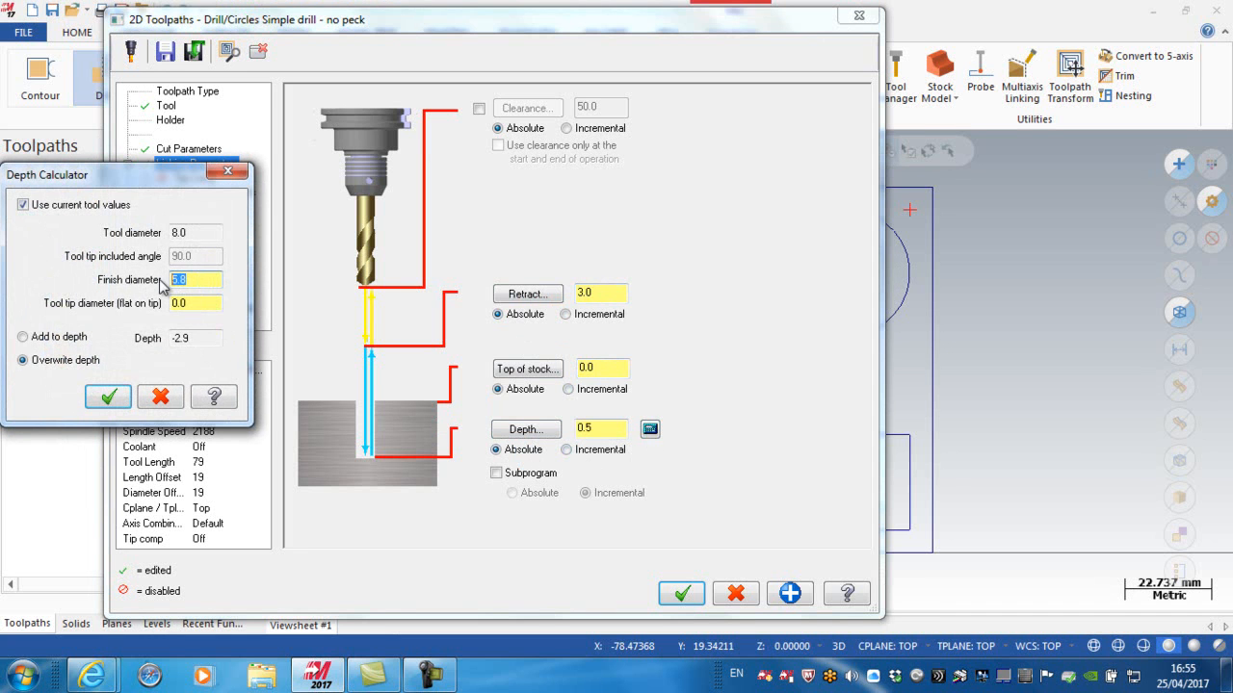
pyautogui.write('5.8')
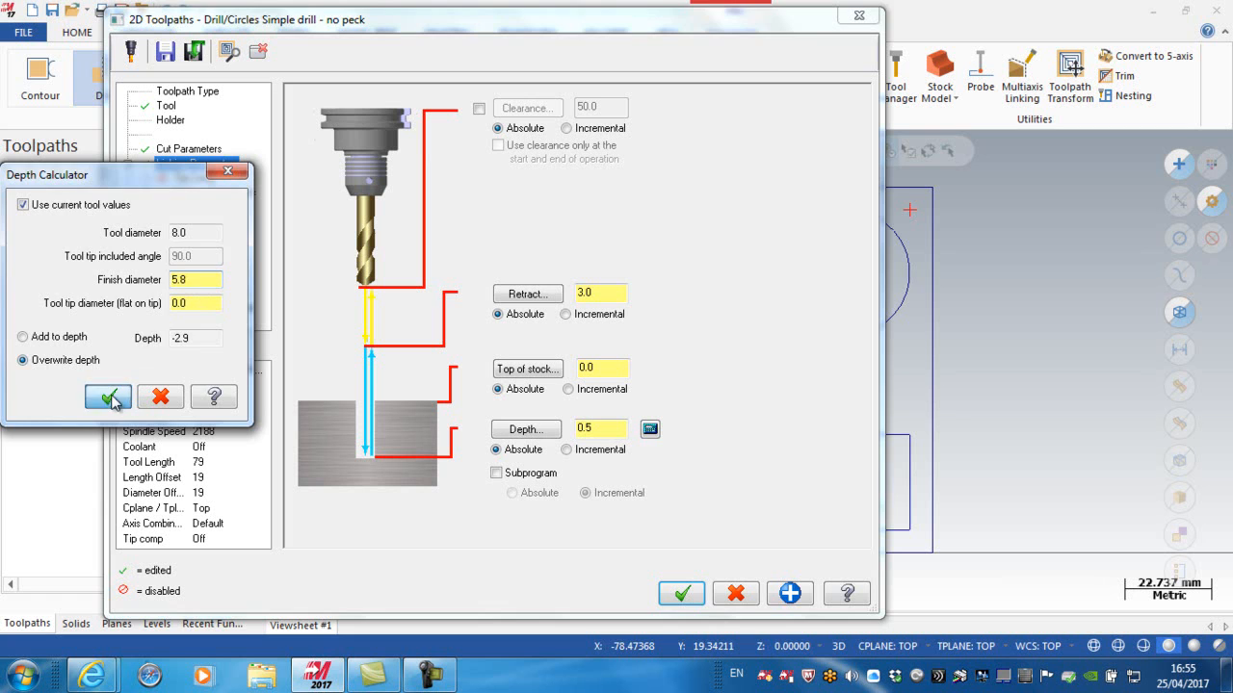
pyautogui.click(108, 397)
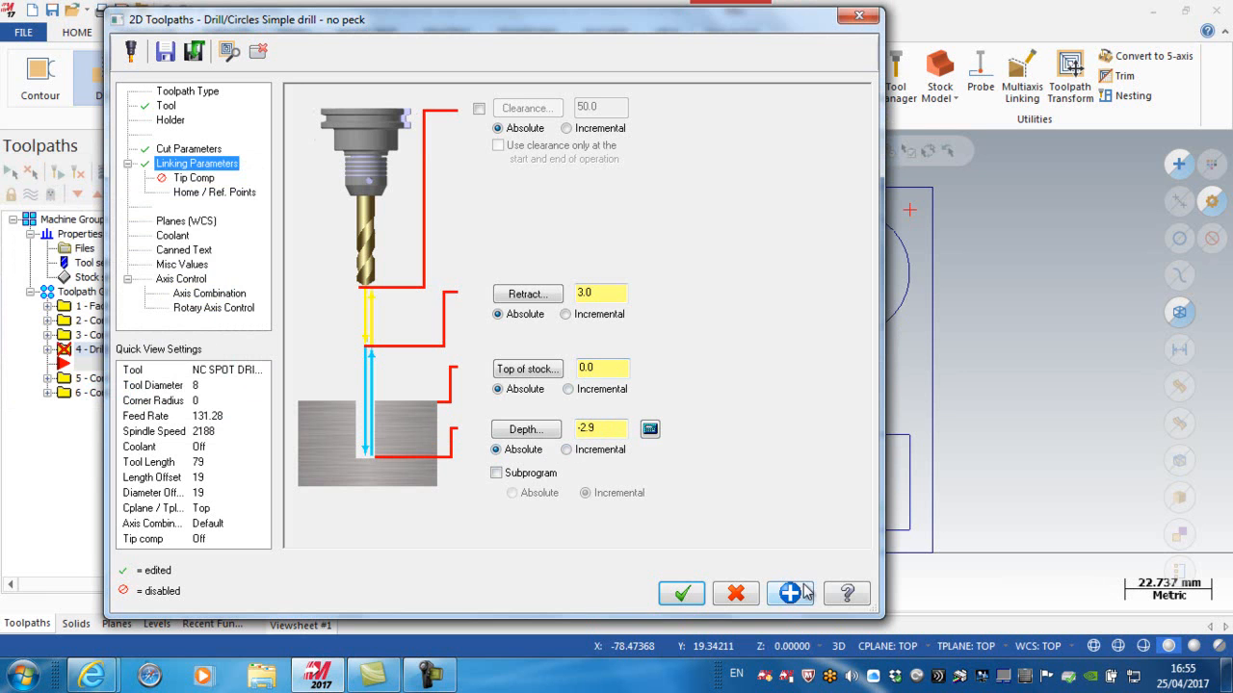
pyautogui.click(681, 593)
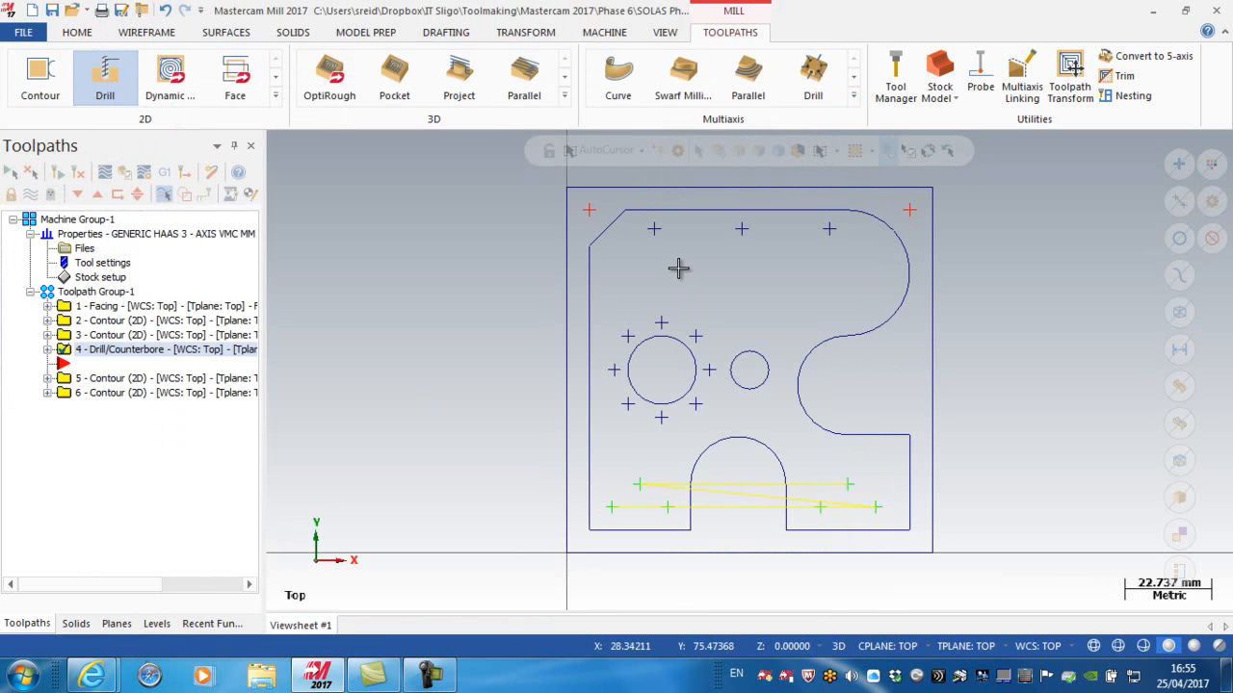
pyautogui.moveTo(706, 334)
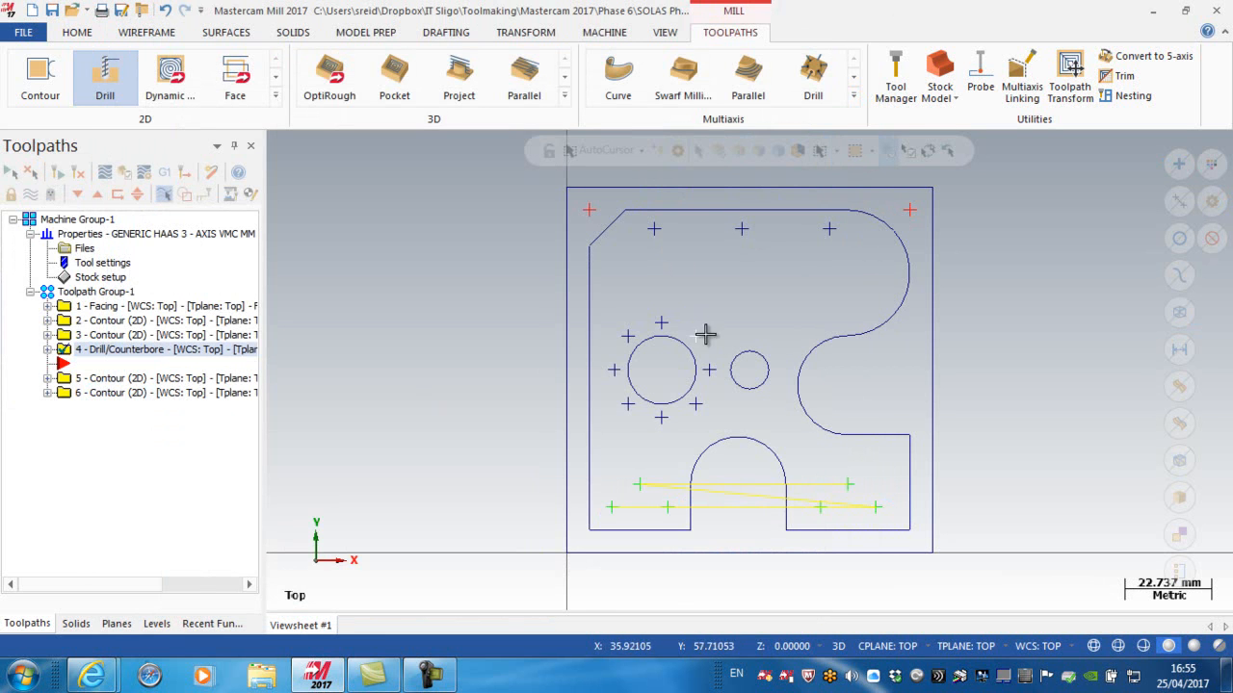
pyautogui.moveTo(469, 317)
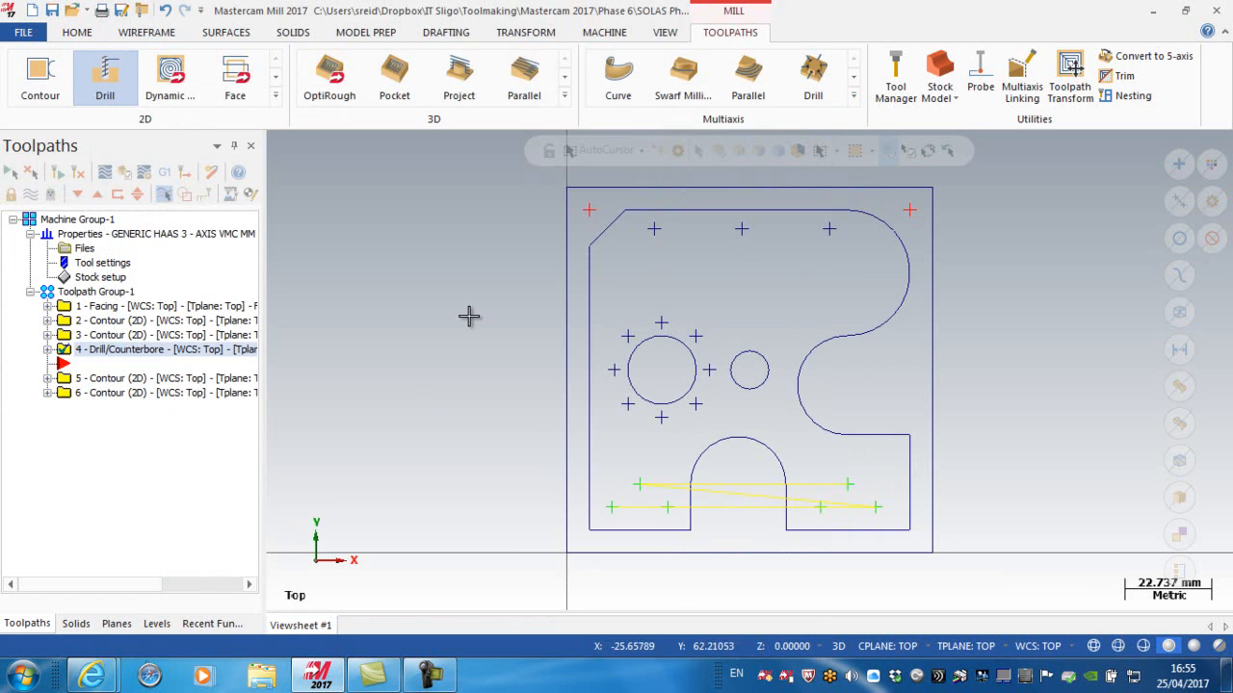
pyautogui.moveTo(456, 320)
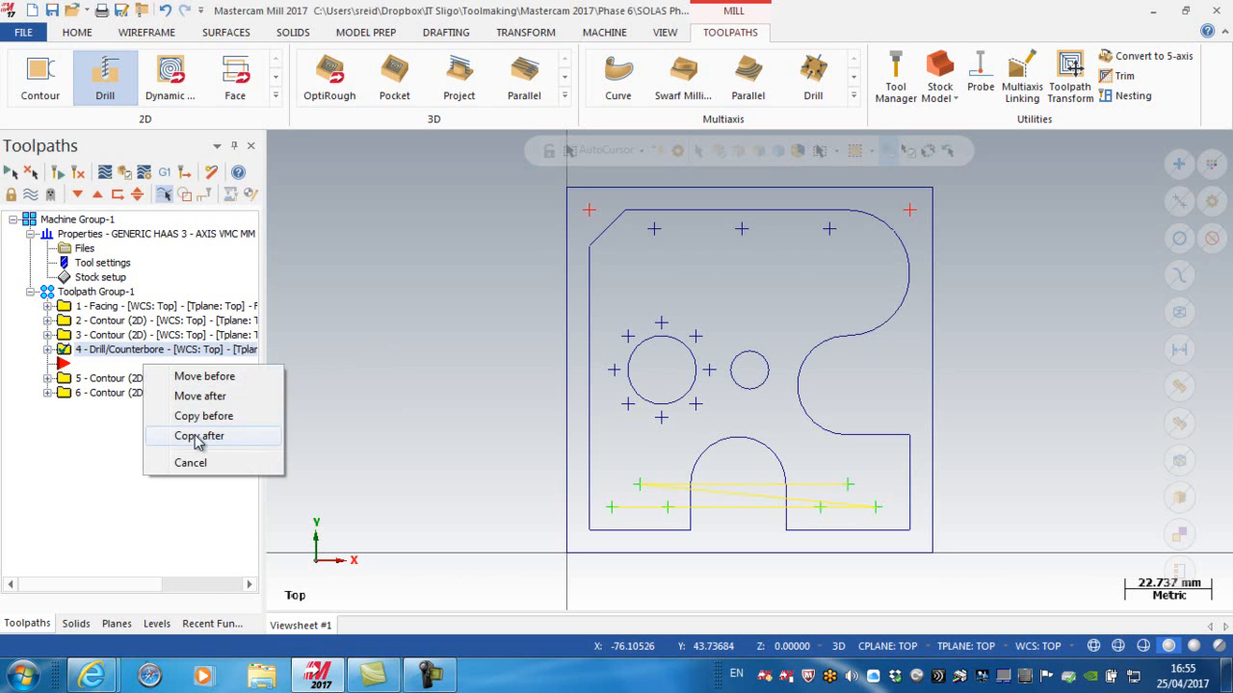
# Step: Copy Drill/Counterbore operation 4 to a new operation 5 right after it
pyautogui.click(199, 436)
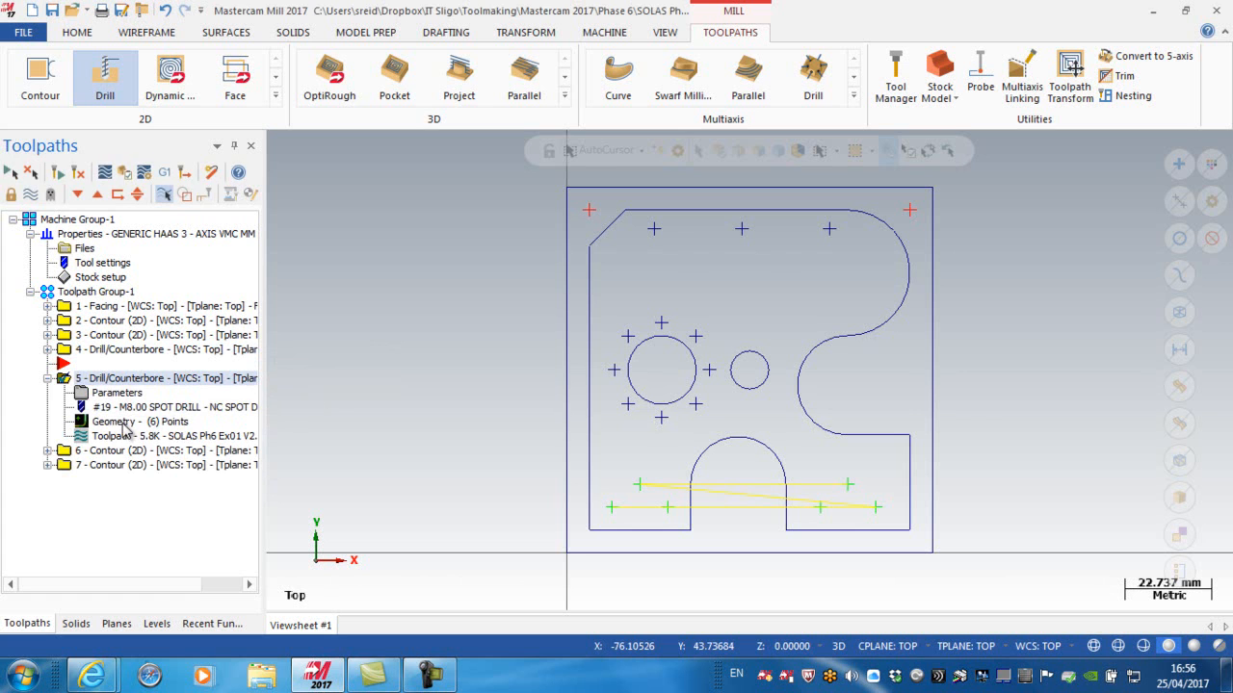
# Step: Add the top-row and bolt-circle hole point entities to operation 5's drill point list
pyautogui.doubleClick(125, 422)
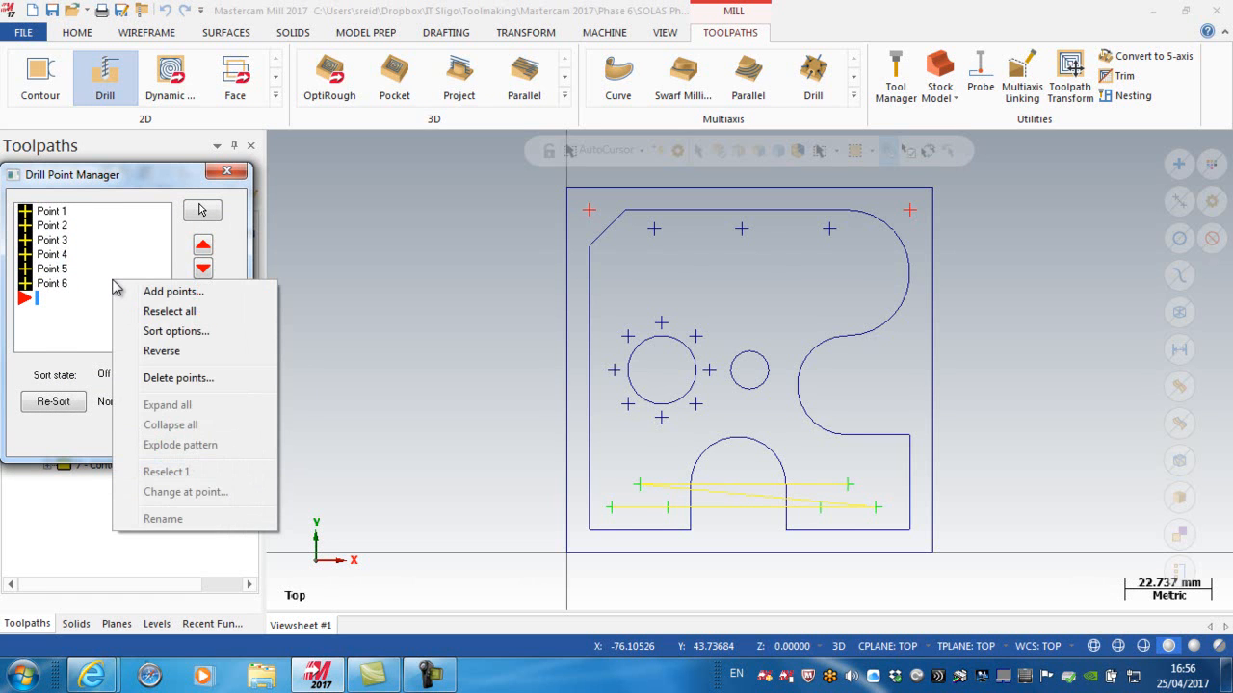
pyautogui.click(173, 291)
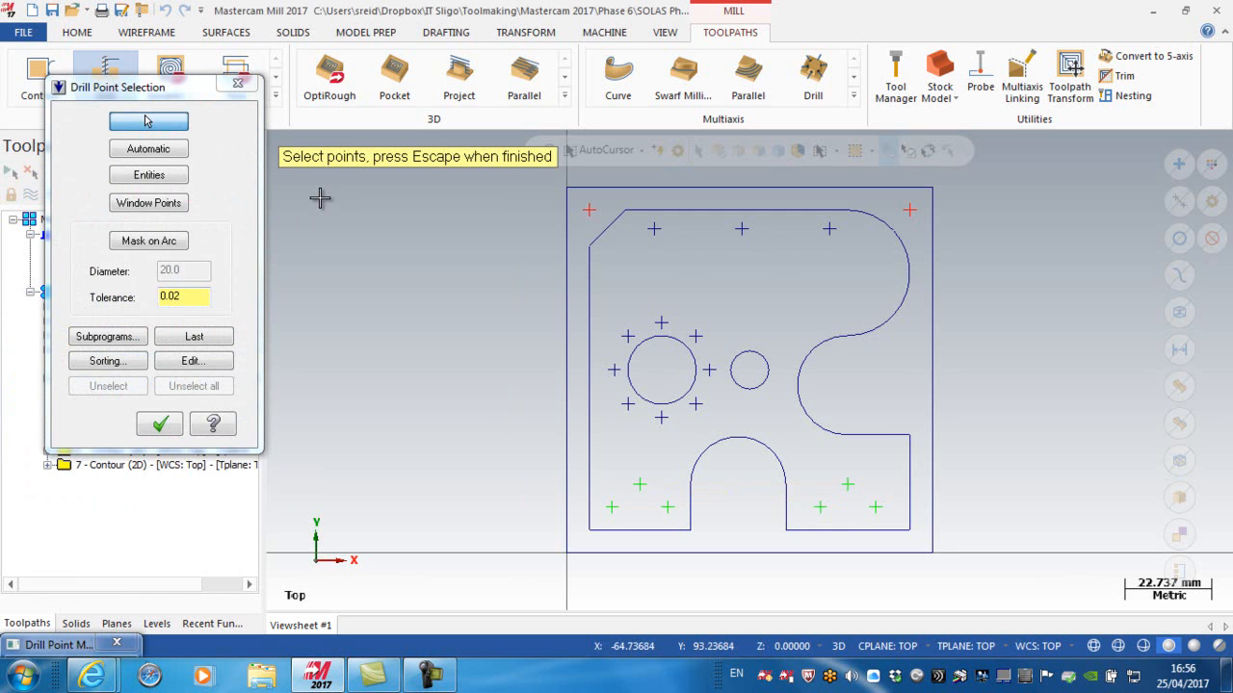
pyautogui.click(148, 174)
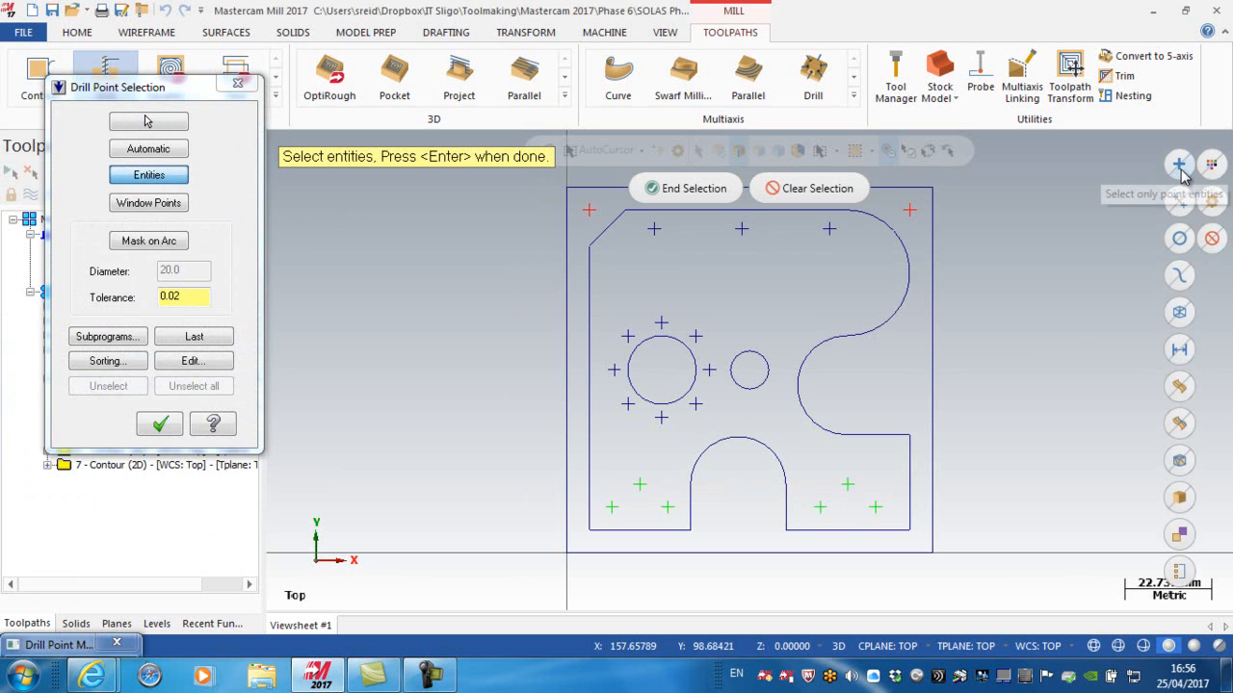
pyautogui.moveTo(1212, 166)
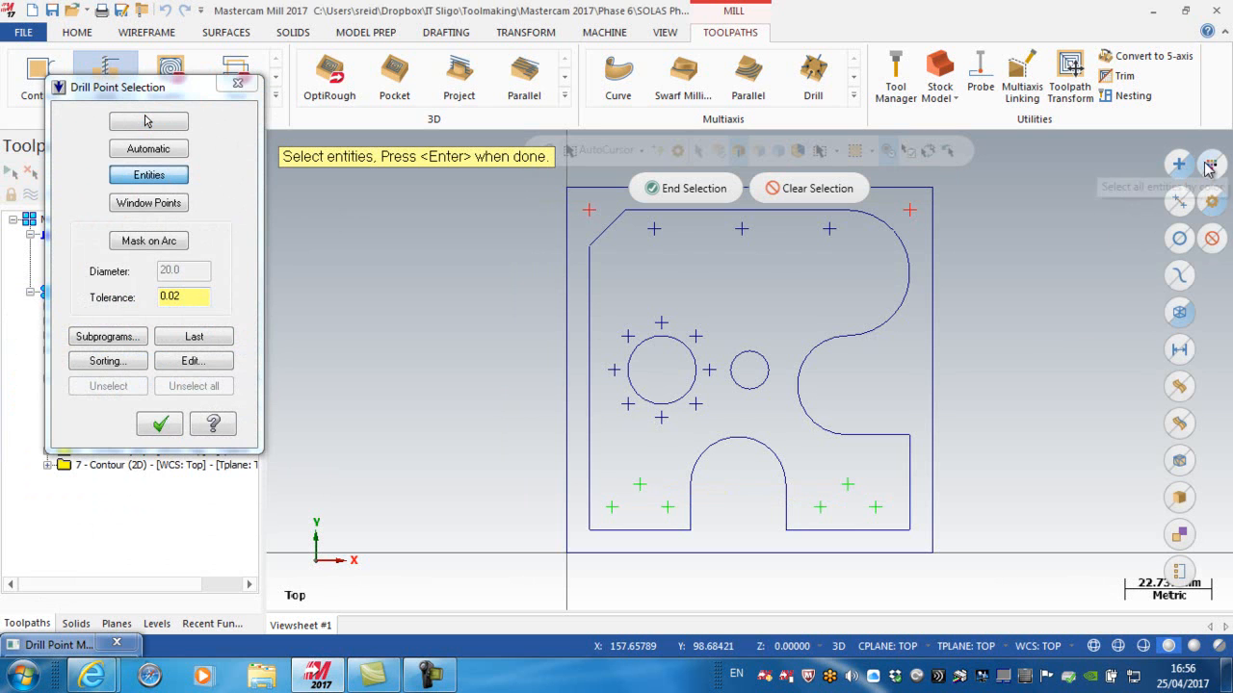
pyautogui.click(1211, 163)
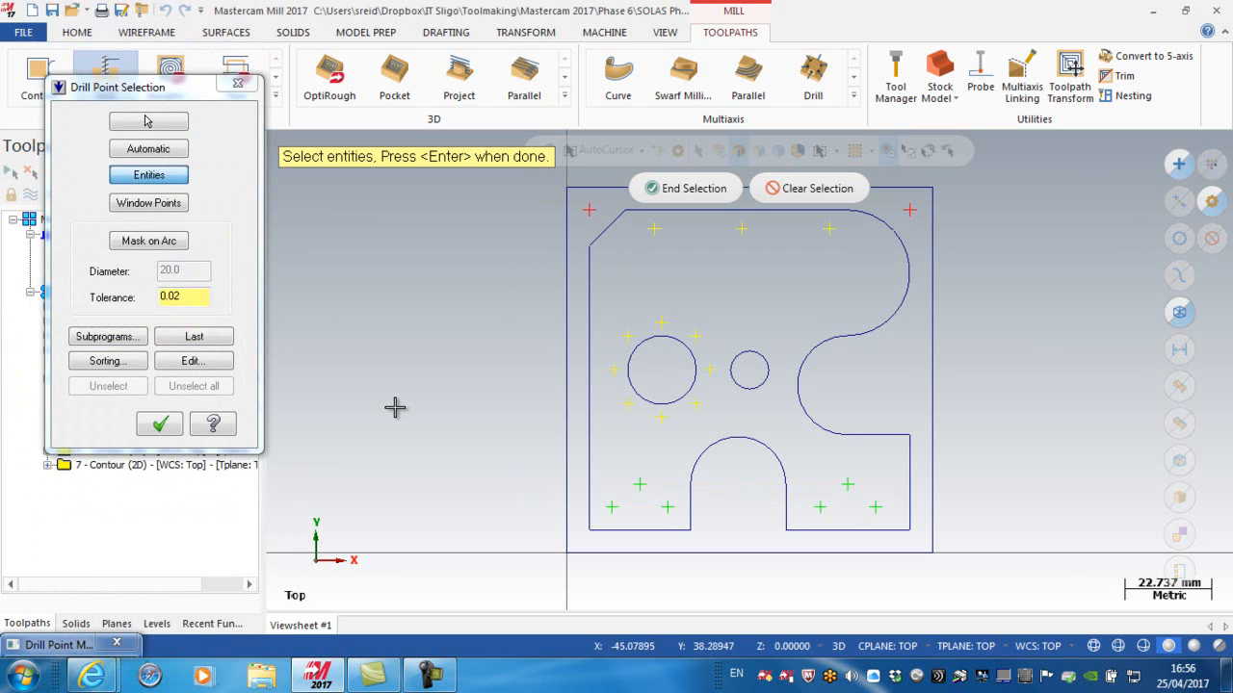
pyautogui.moveTo(643, 342)
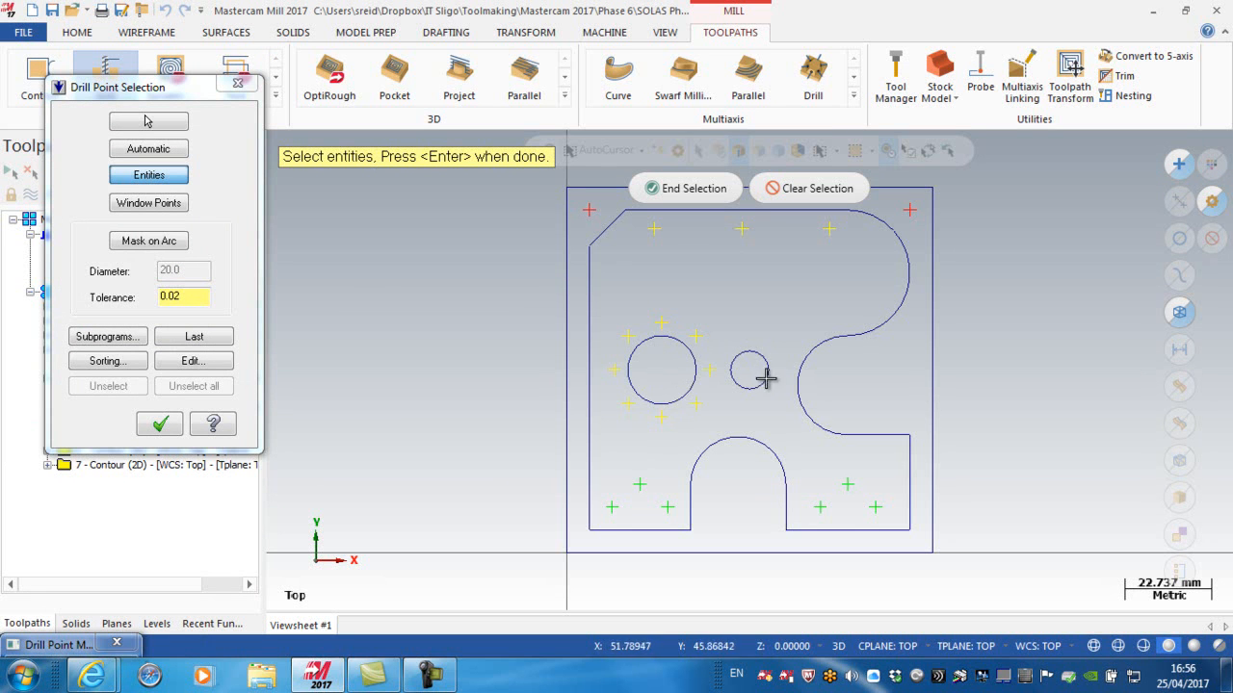
pyautogui.click(148, 121)
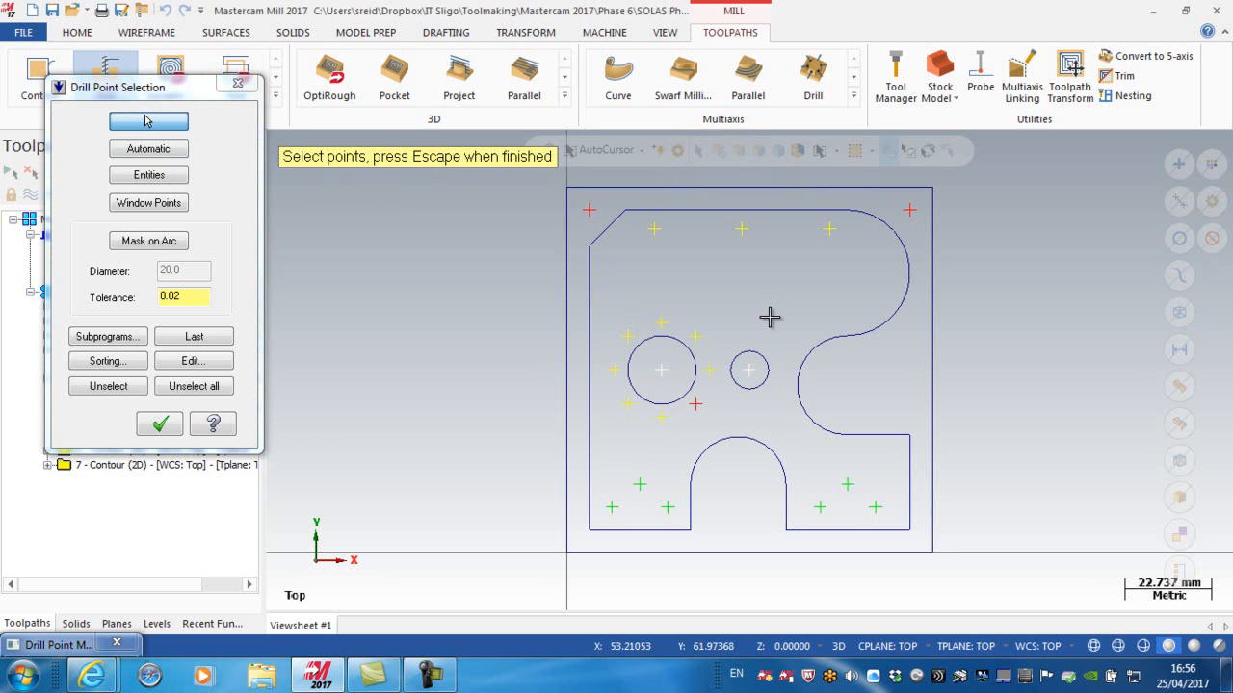
pyautogui.moveTo(595, 261)
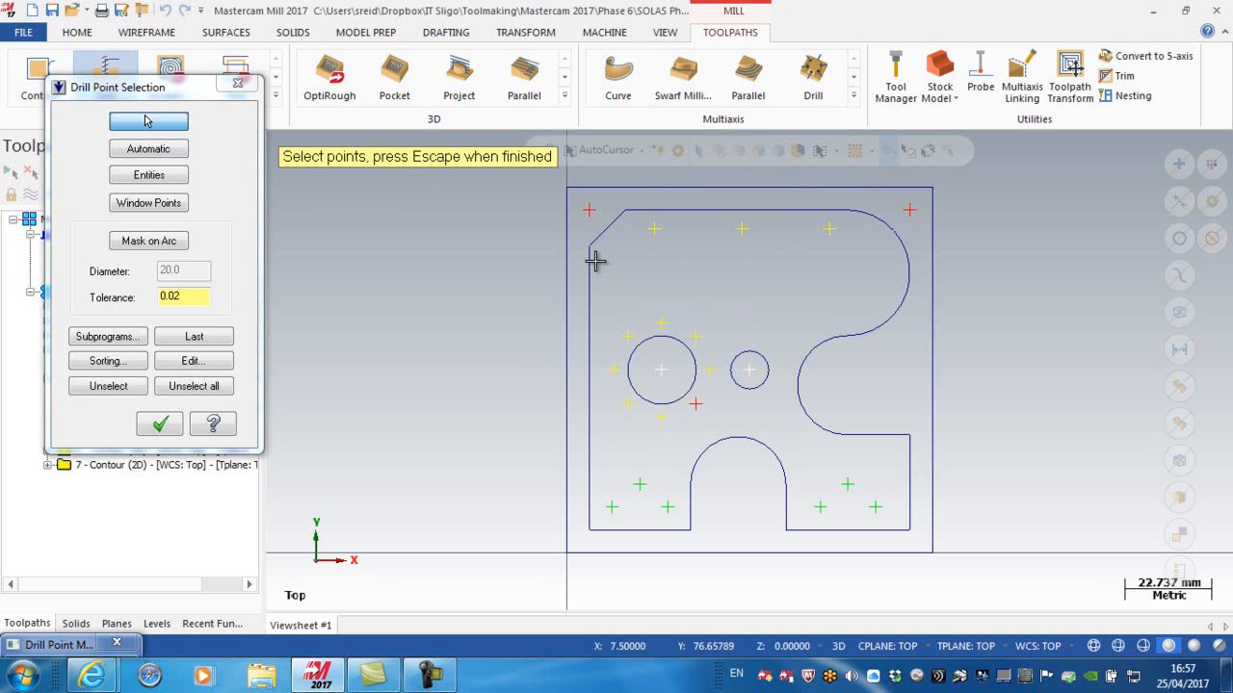
pyautogui.click(159, 424)
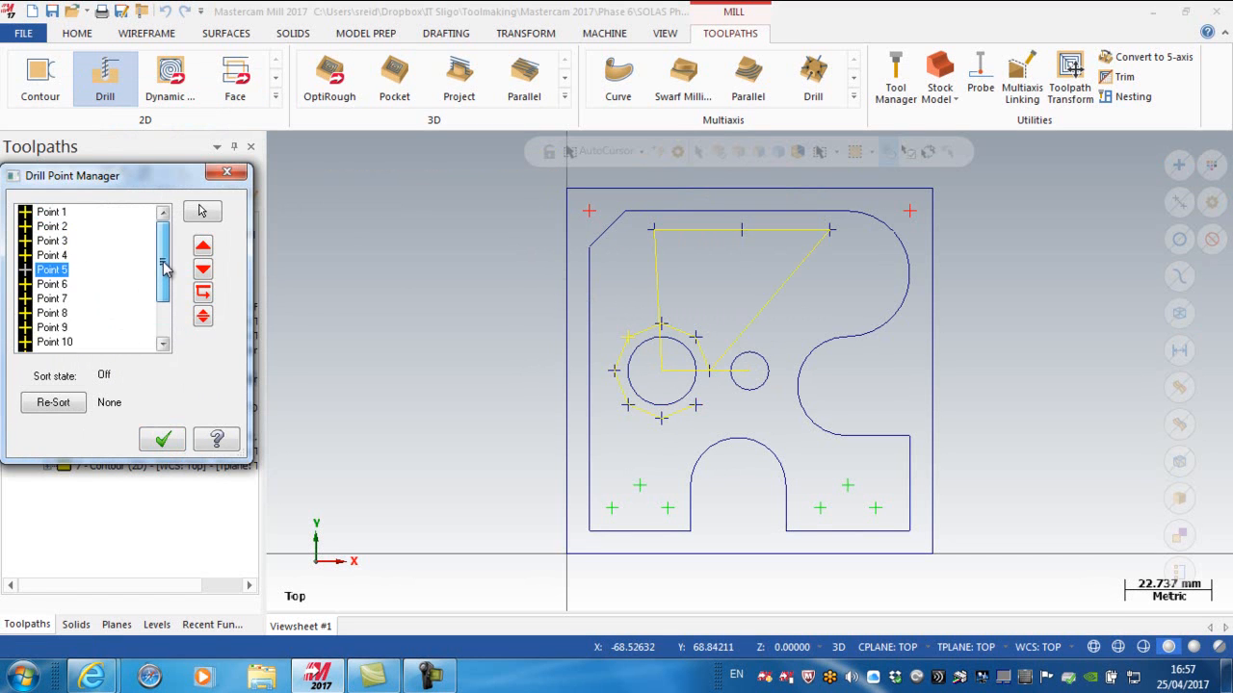
pyautogui.click(162, 439)
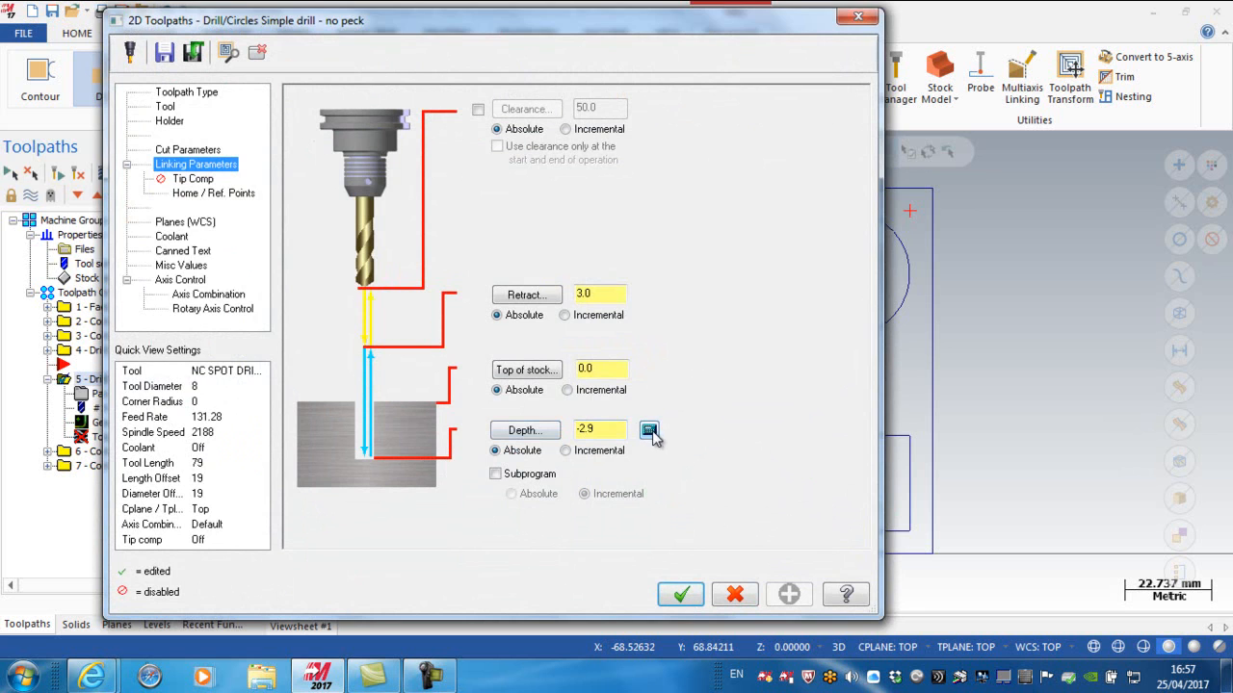
# Step: Calculate operation 5's spot depth for a 5.0 finish diameter and regenerate its 13 points
pyautogui.click(649, 430)
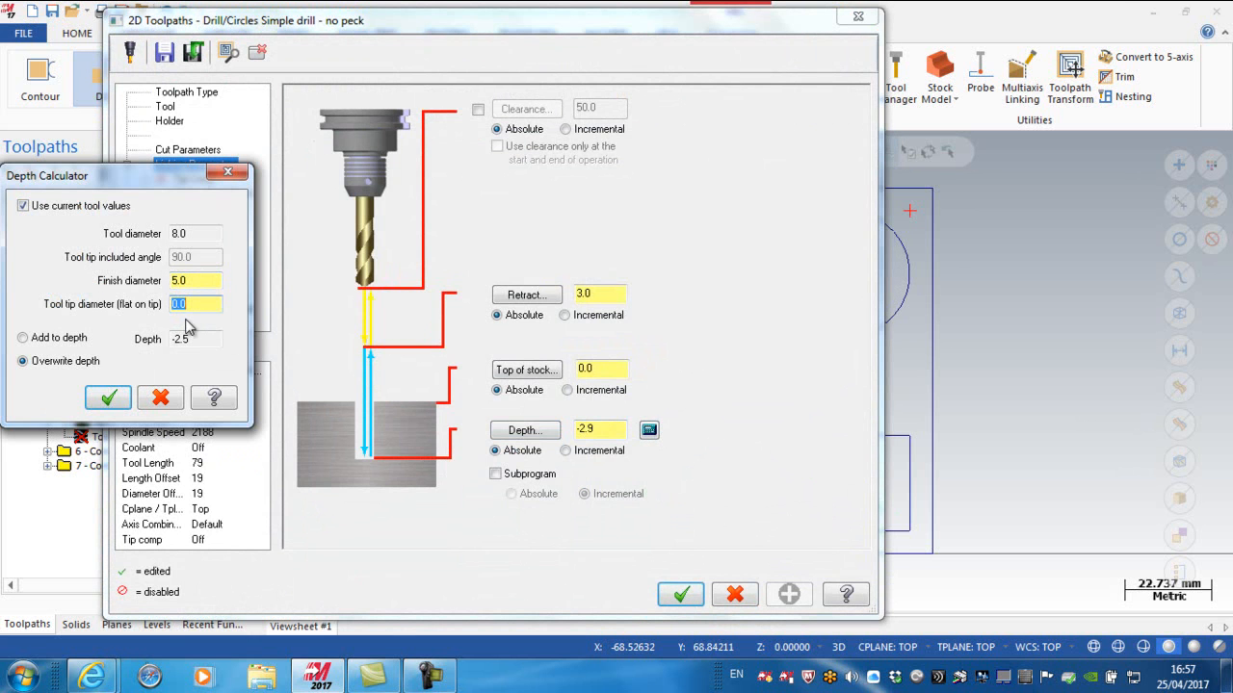
pyautogui.click(108, 398)
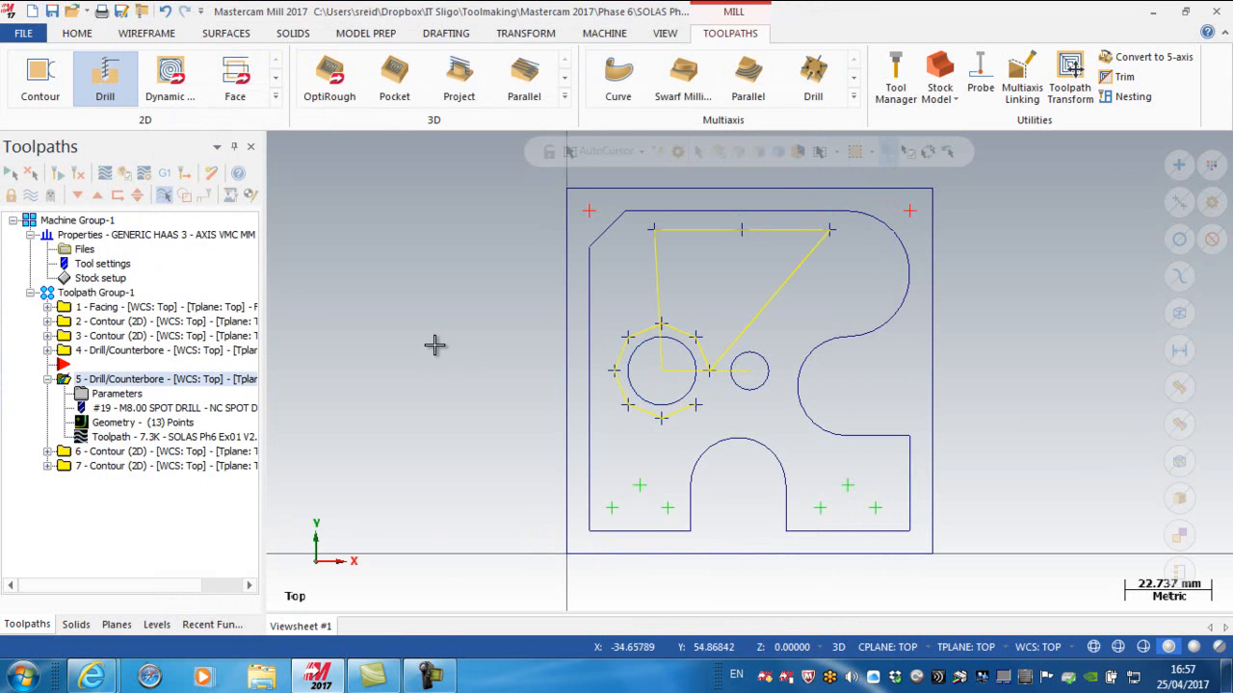
pyautogui.moveTo(195, 399)
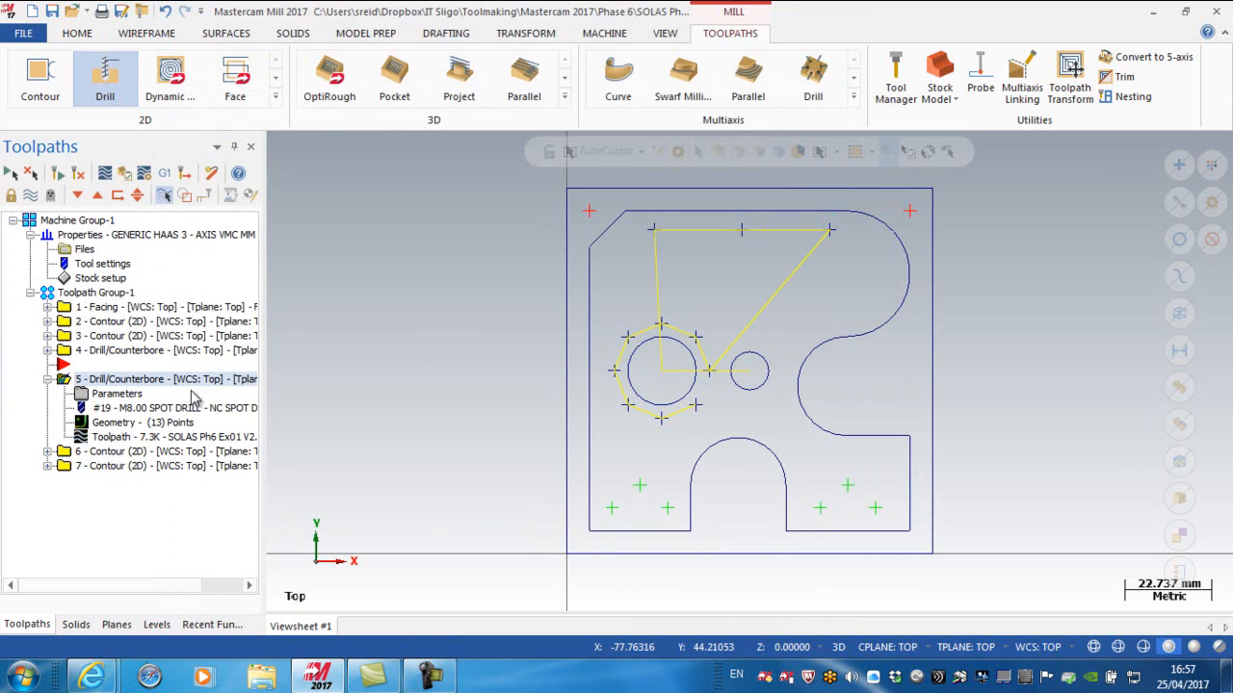
# Step: Copy the drill operation as operation 6 and keep only two drill points
pyautogui.click(48, 379)
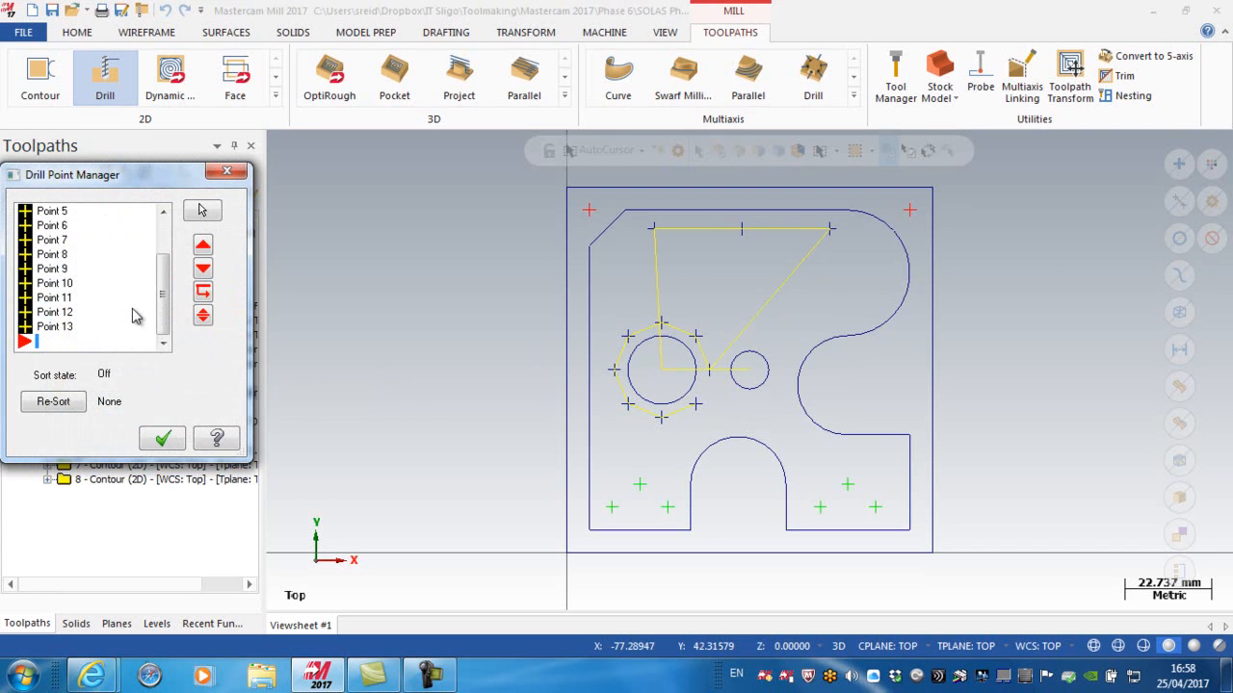
pyautogui.click(162, 438)
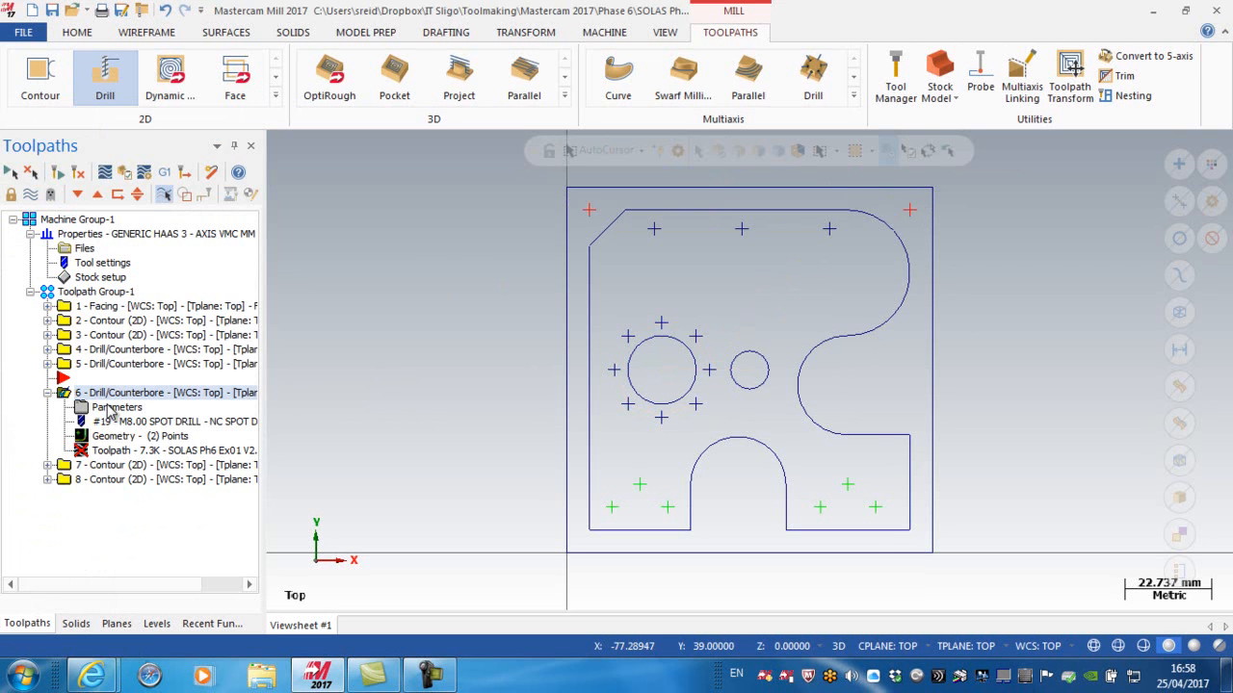
# Step: Set operation 6's top of stock to -5 and depth -7.9 (finish diameter 5.8), then Verify
pyautogui.doubleClick(117, 407)
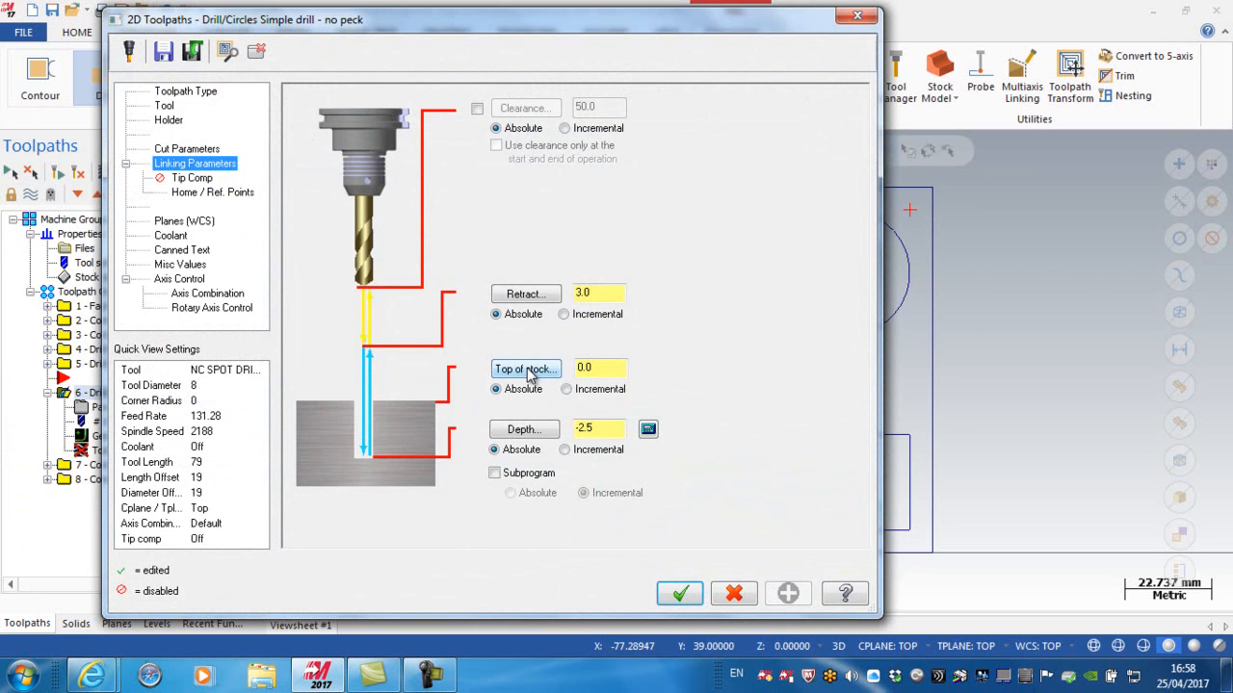
pyautogui.click(599, 367)
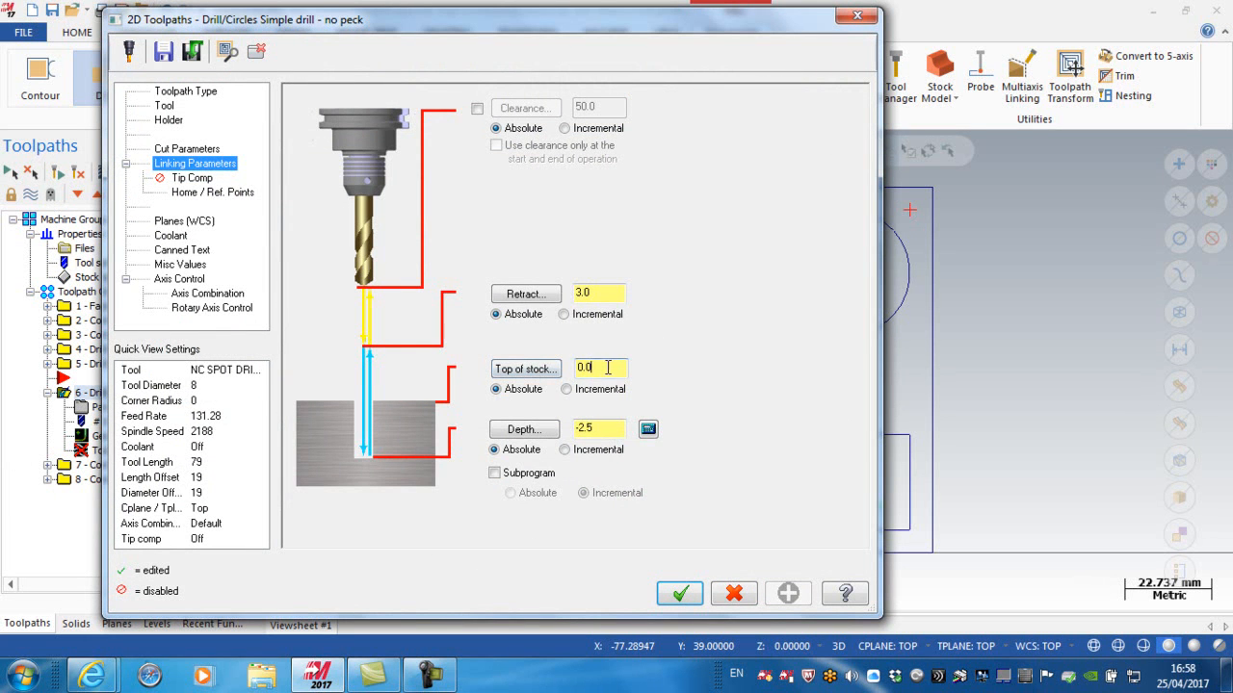
pyautogui.write('5')
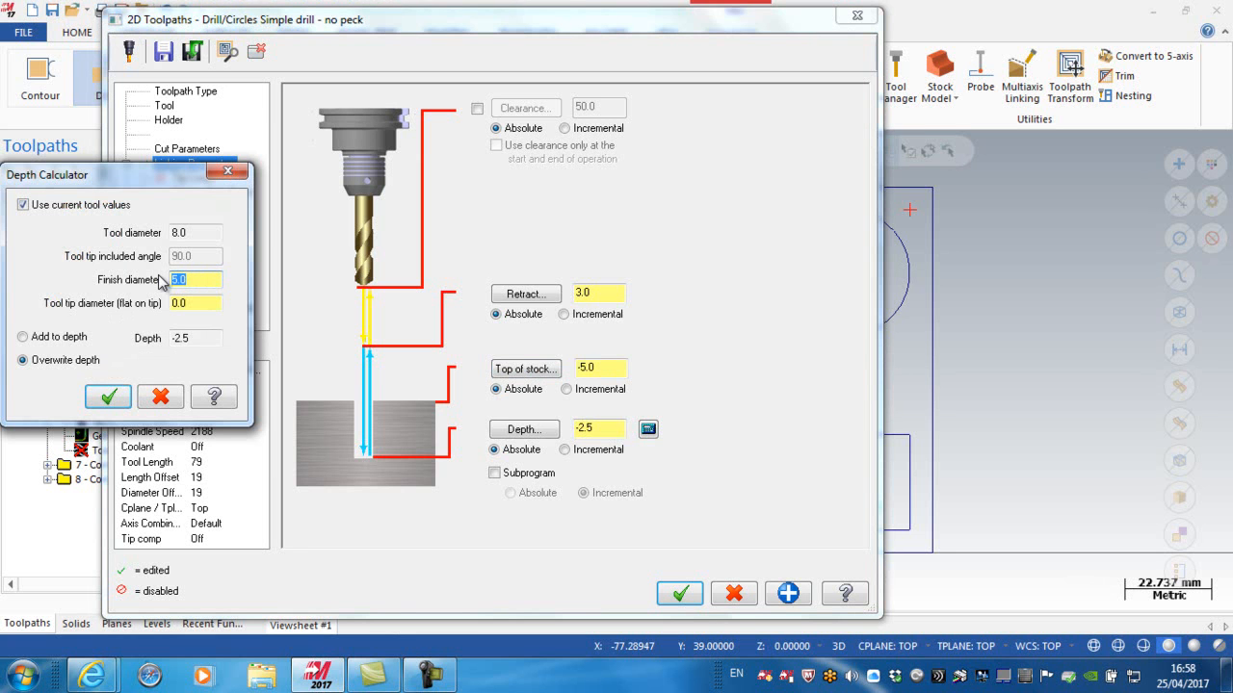
pyautogui.write('5.8')
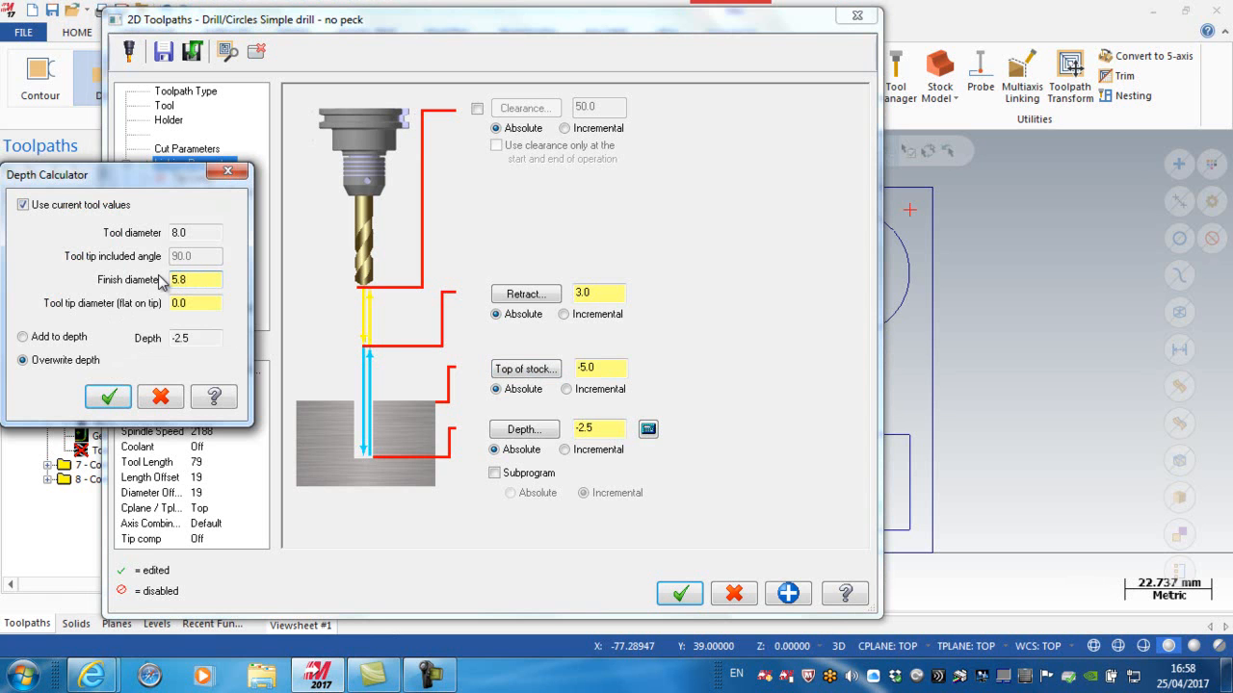
pyautogui.click(195, 302)
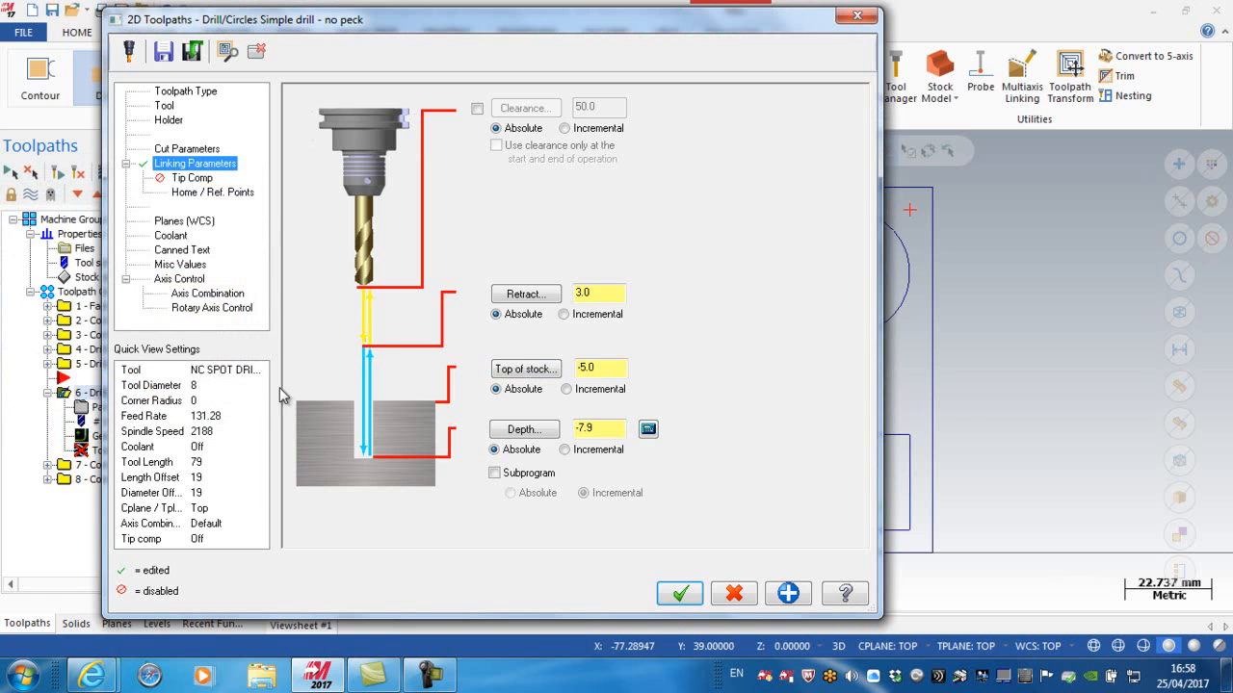
pyautogui.click(597, 428)
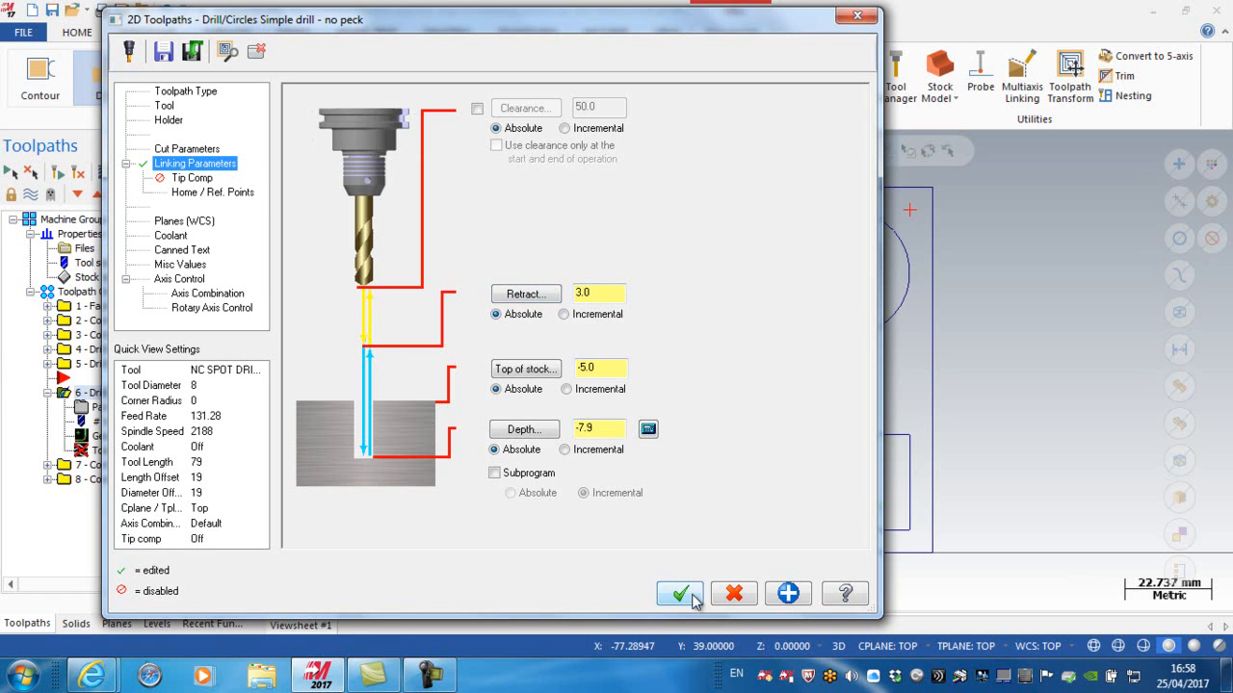
pyautogui.click(679, 592)
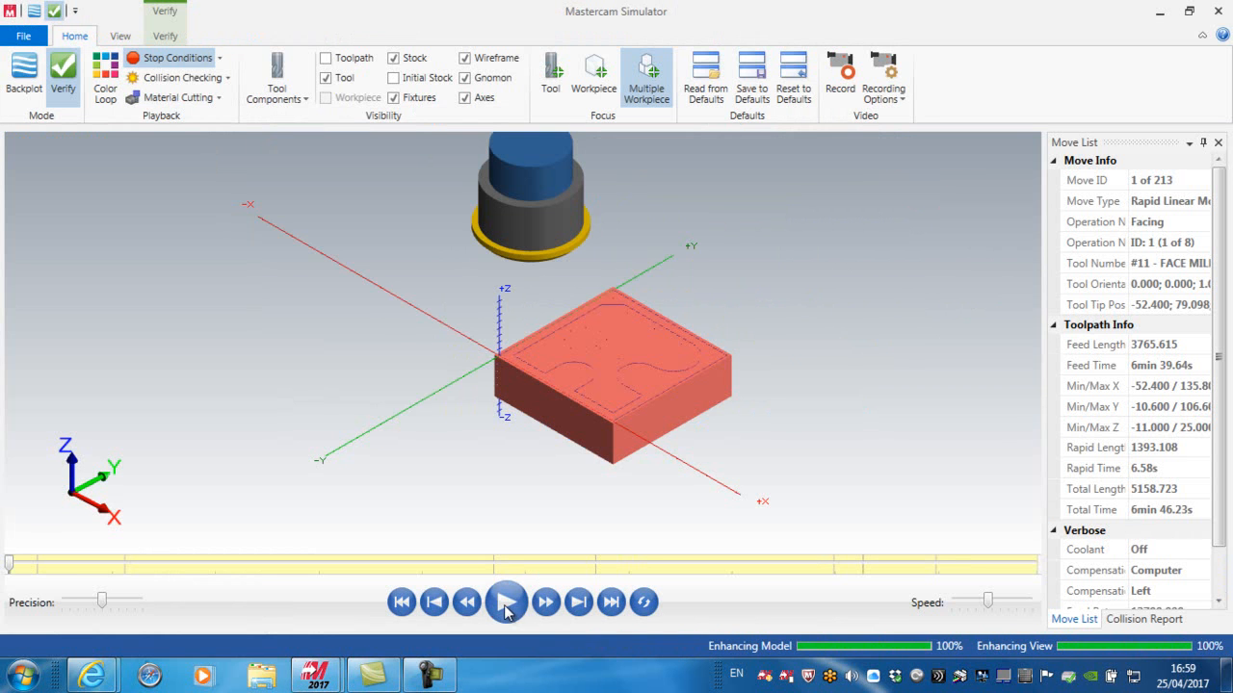
# Step: Play the Mastercam Simulator run to watch the spot drills mark the plate's holes
pyautogui.click(506, 602)
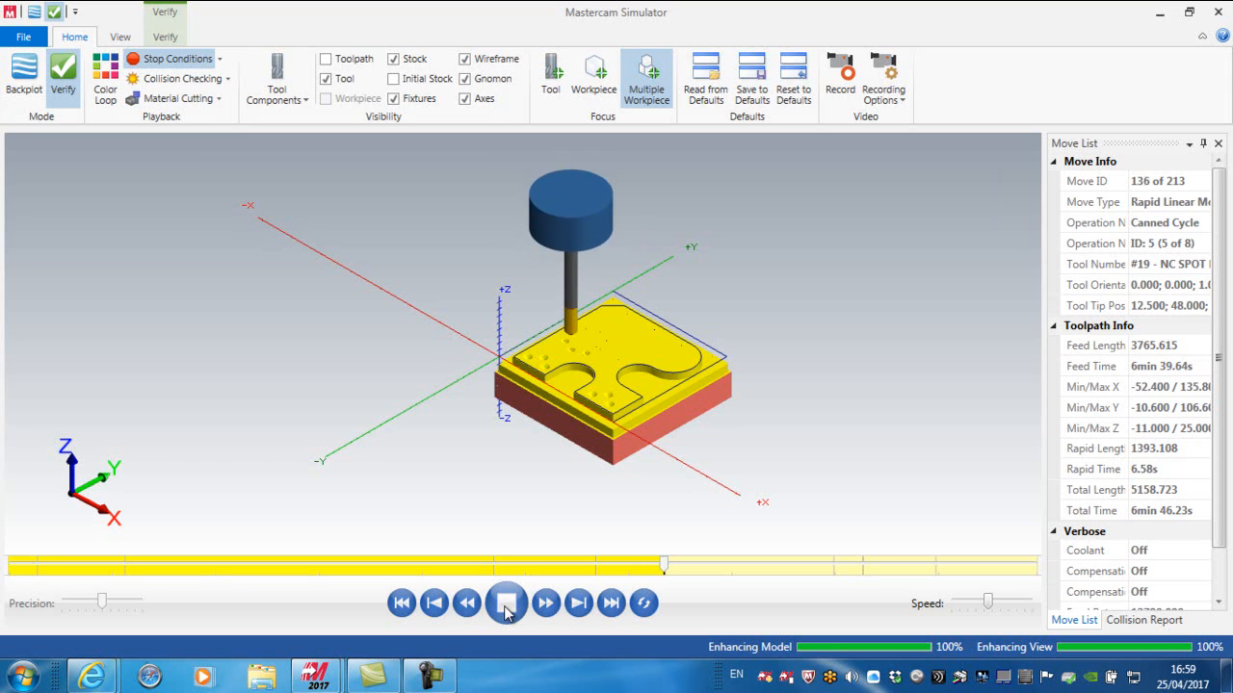
pyautogui.click(545, 603)
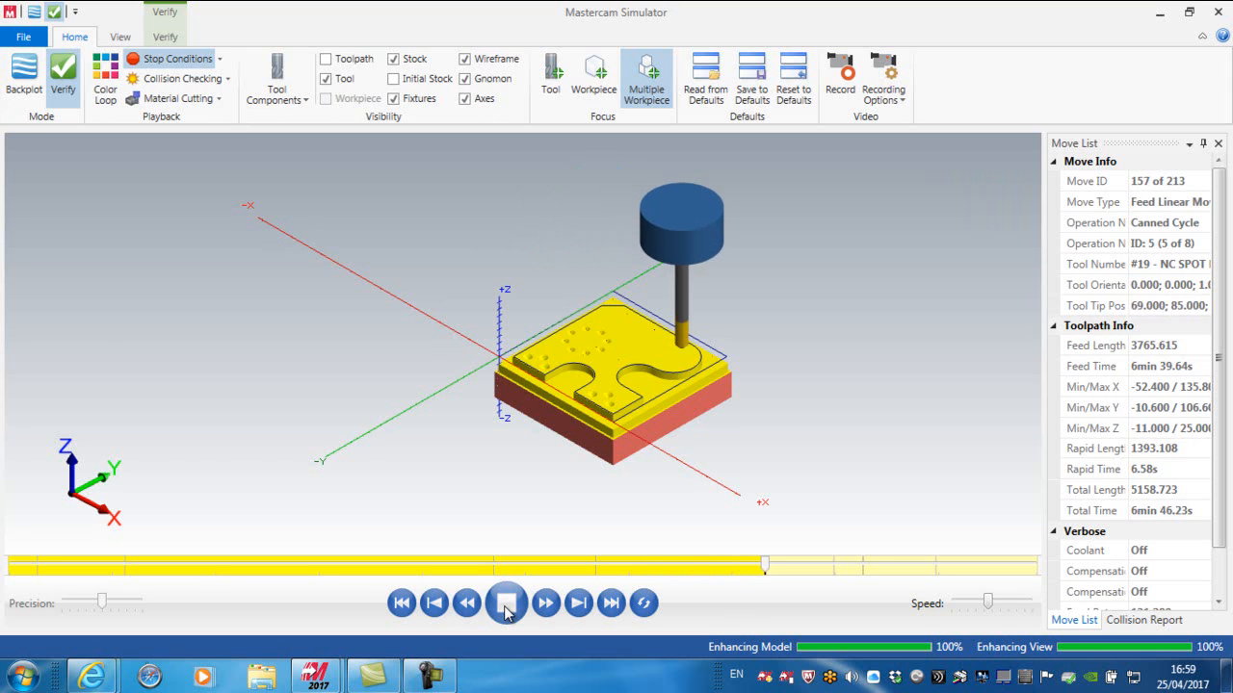
pyautogui.click(546, 603)
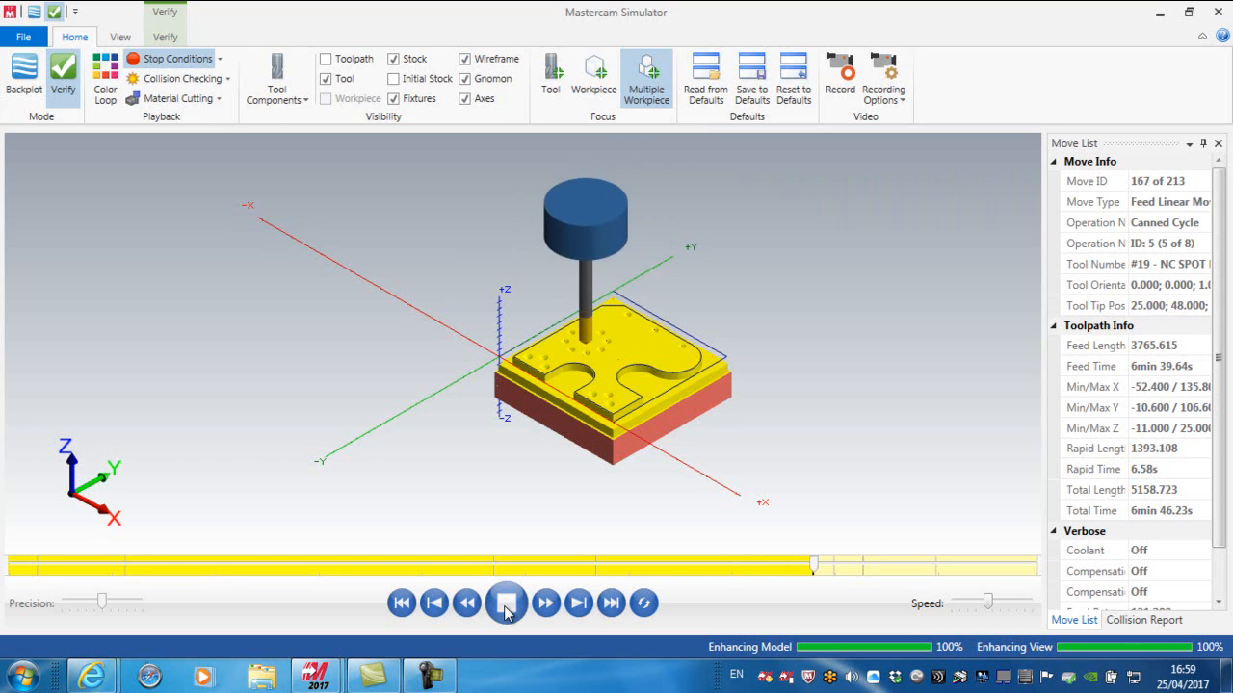
pyautogui.click(545, 603)
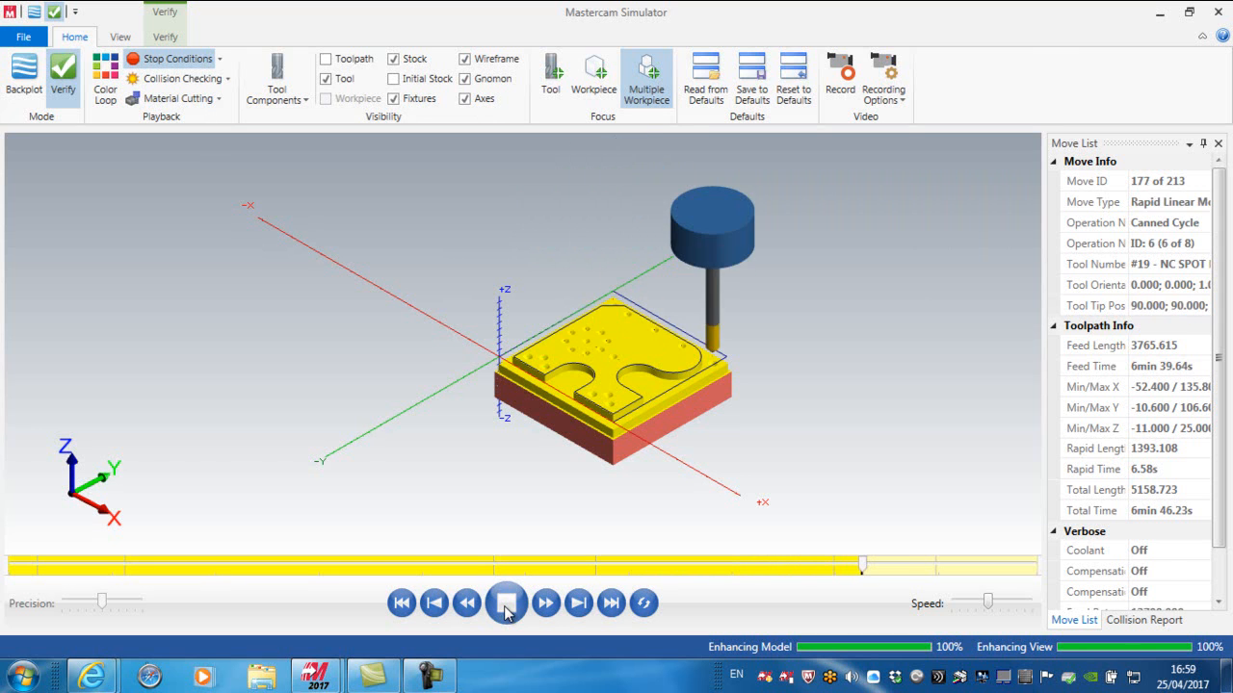